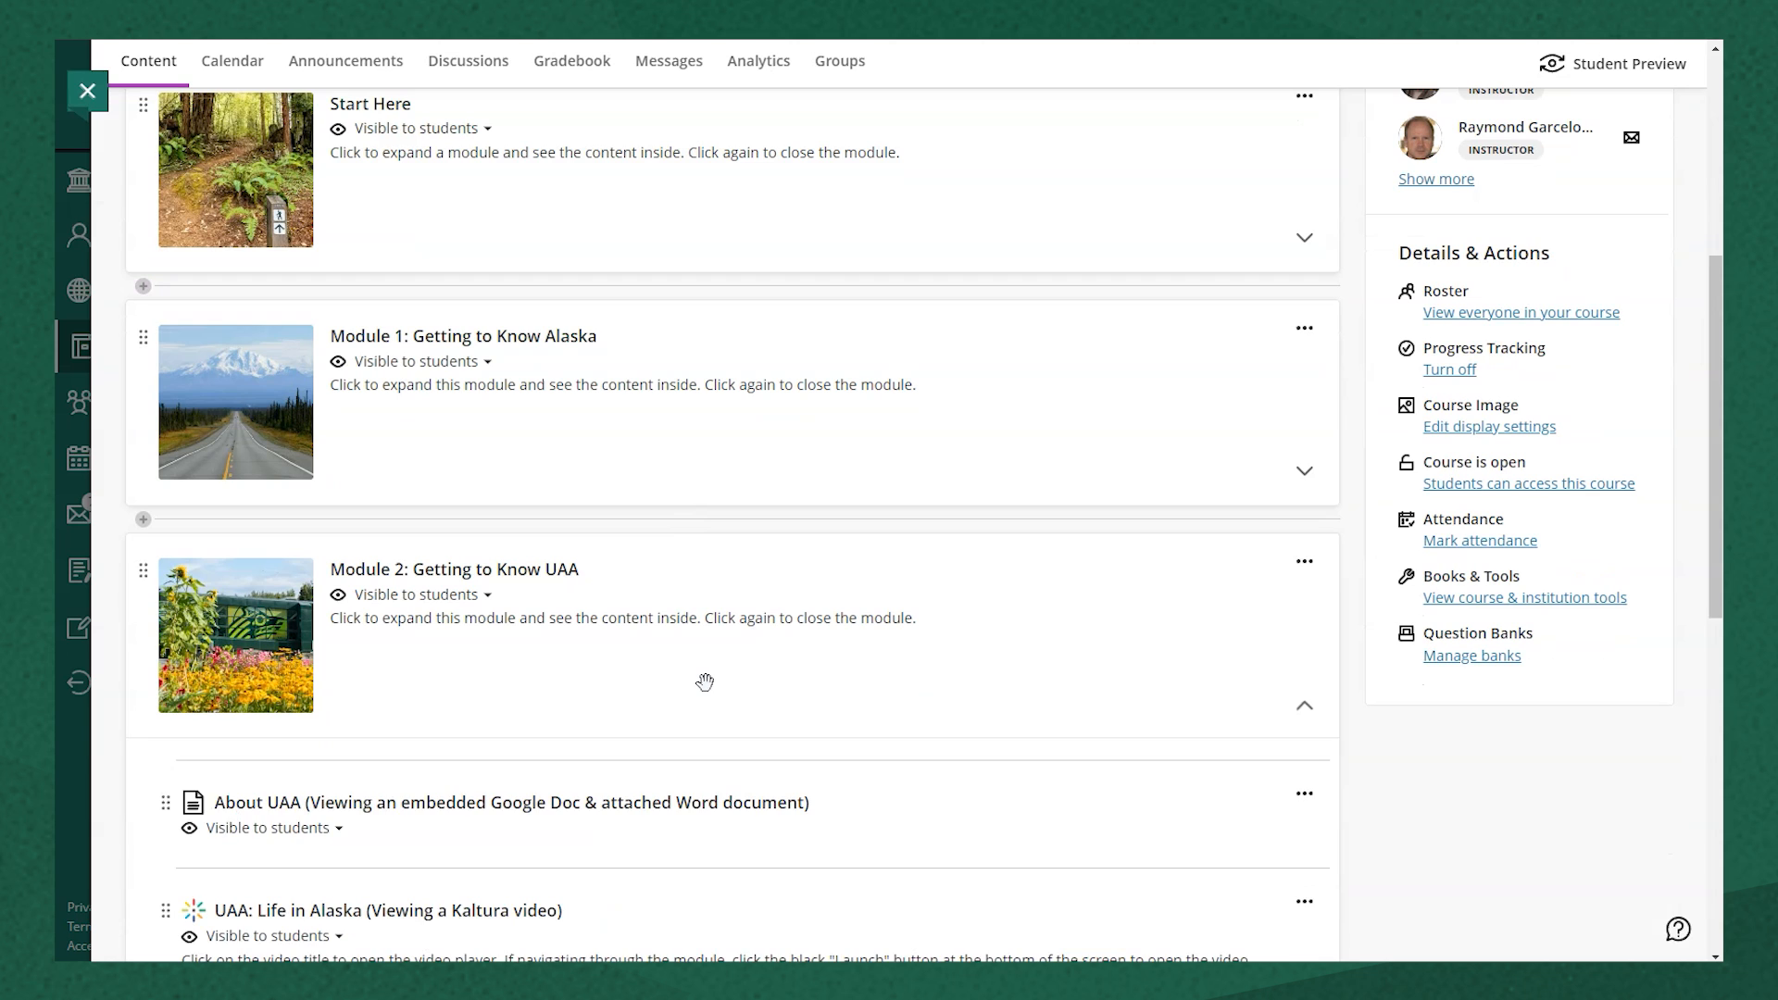
Step: Start creating new content inside Module 2: Getting to Know UAA
scroll(down, 3)
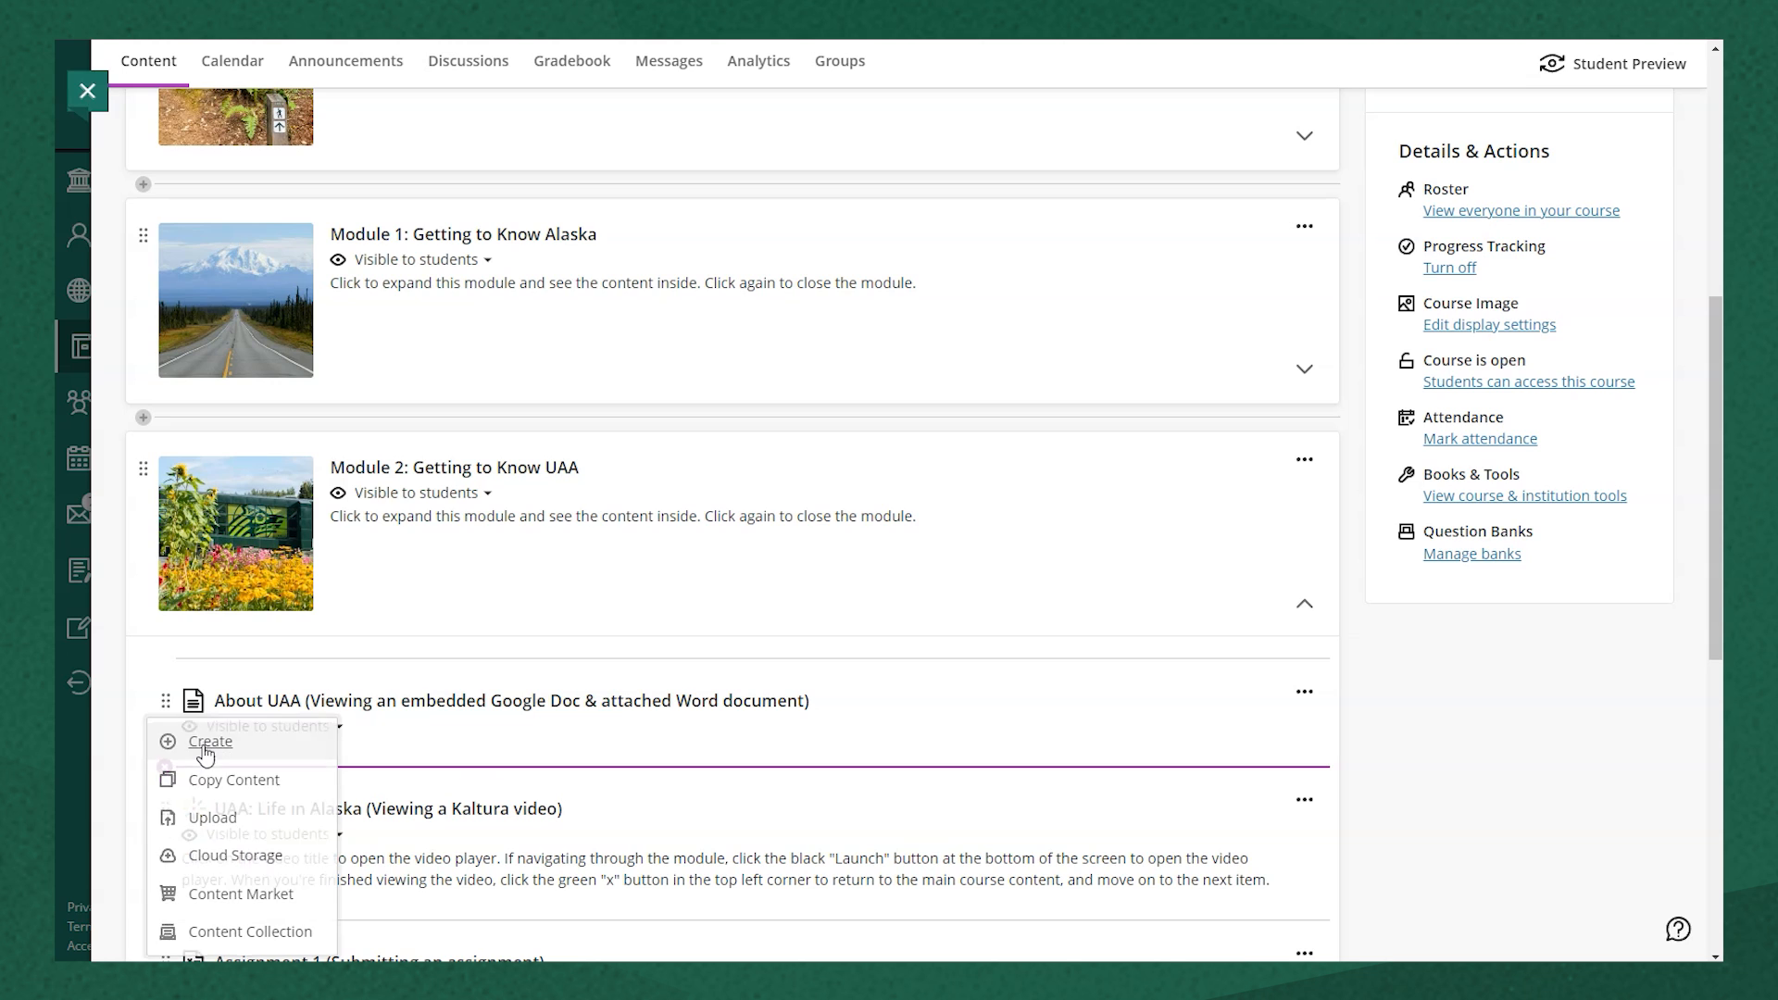
click(210, 741)
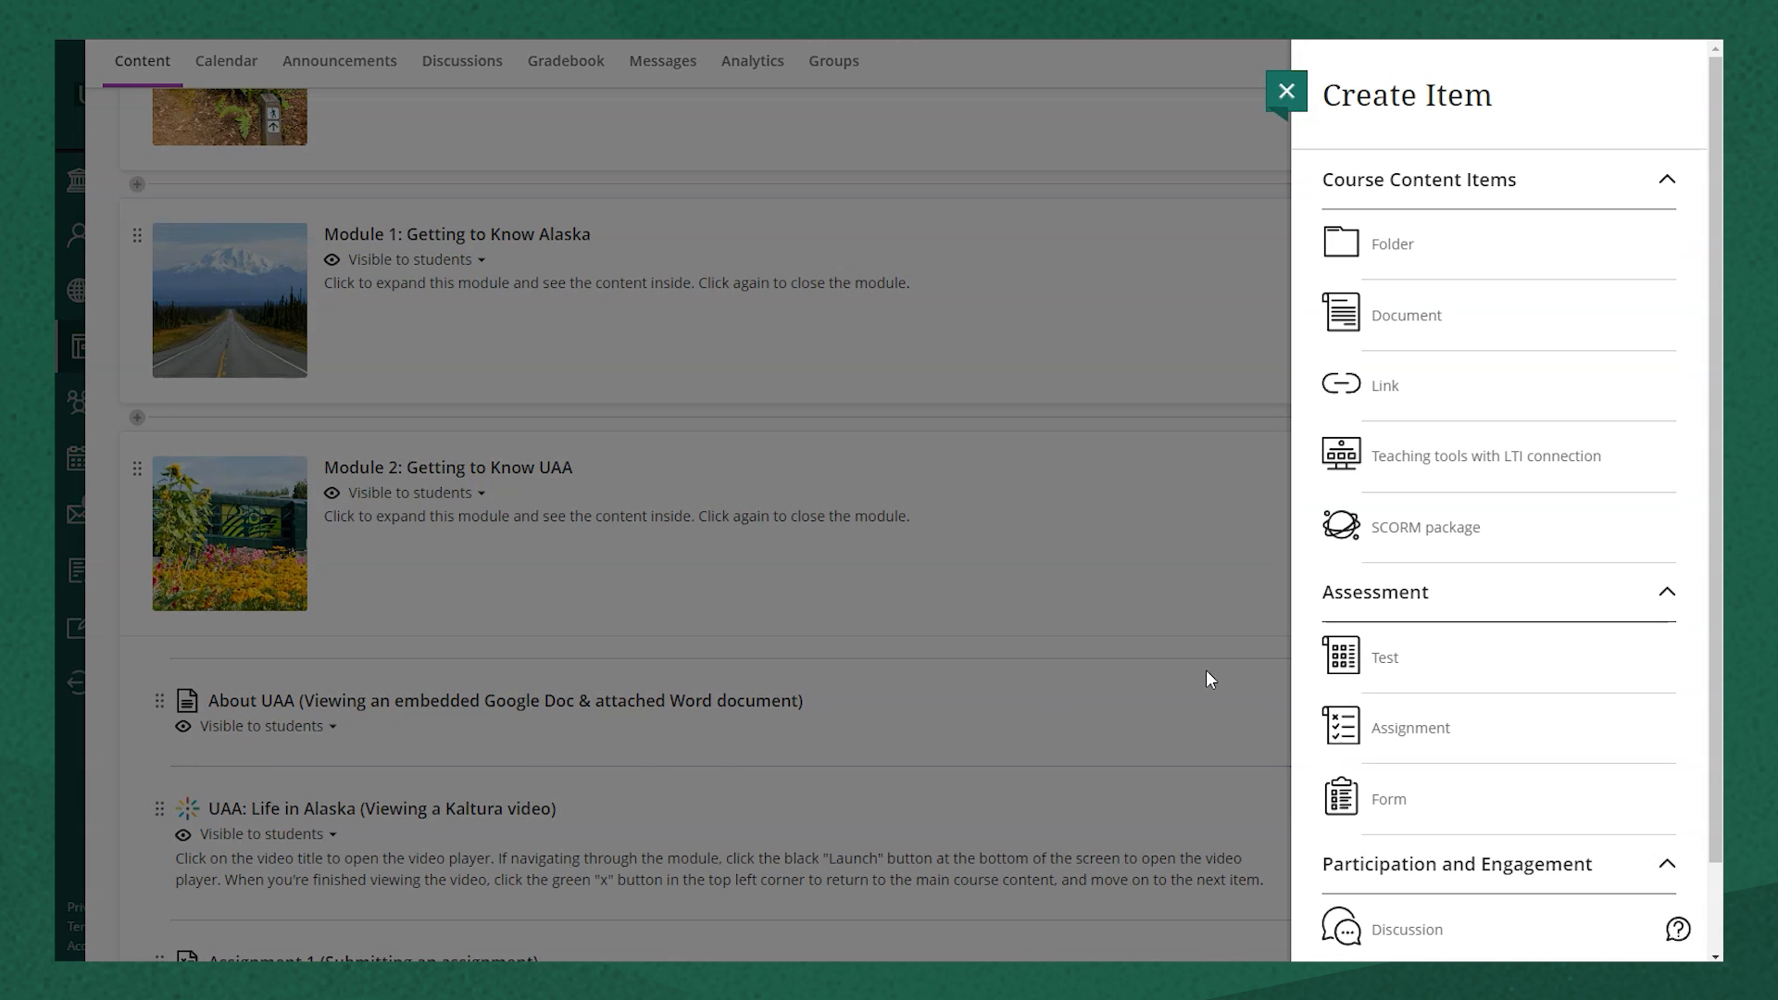
mouse_move(1280, 648)
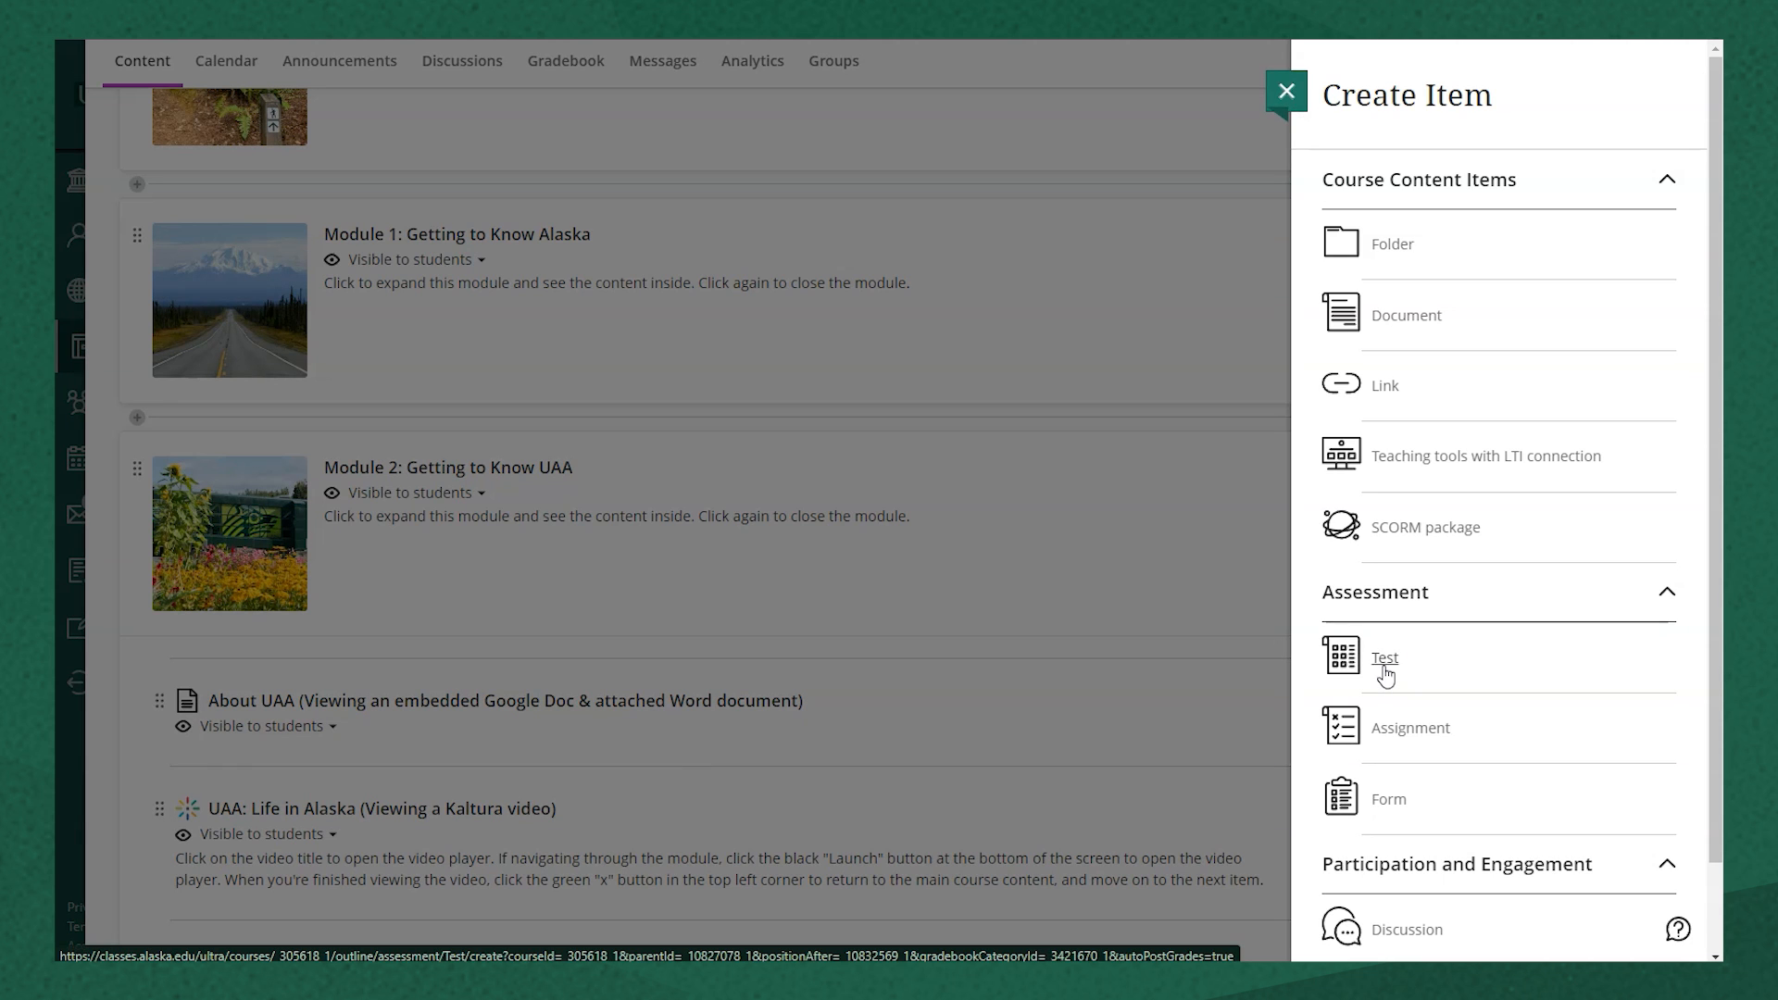
Step: Create a new Test and title it 'Midterm Exam'
click(1383, 658)
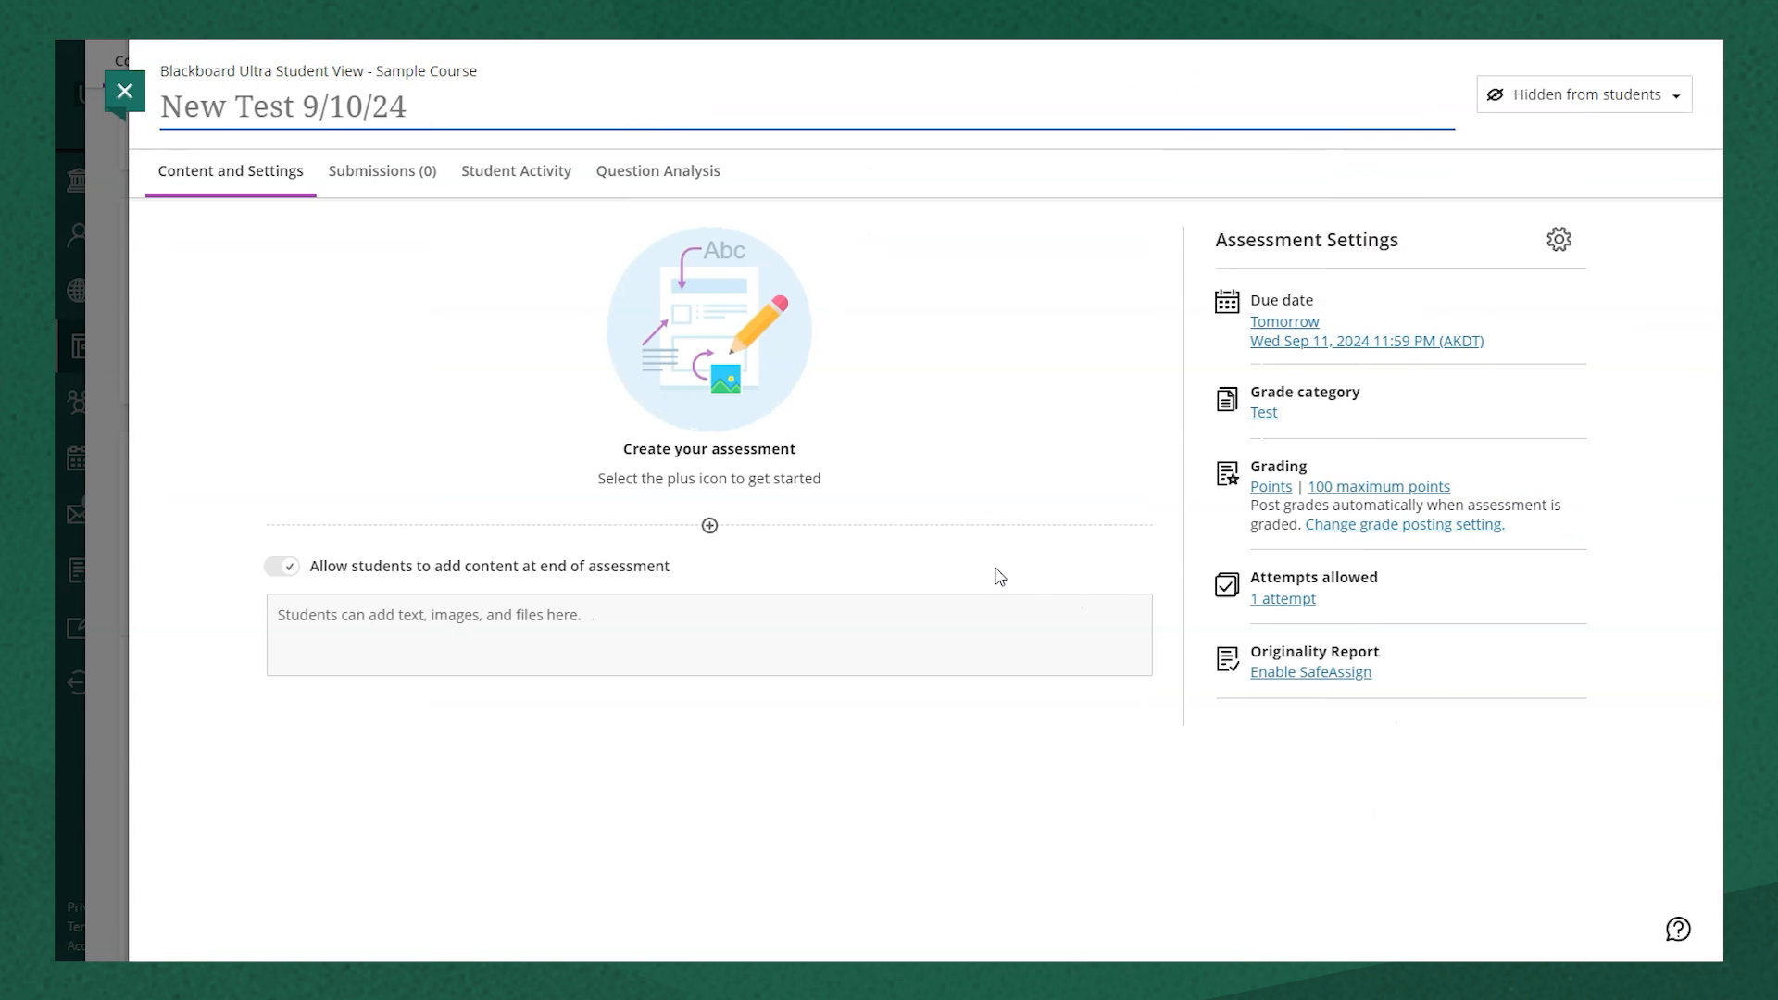
text(M)
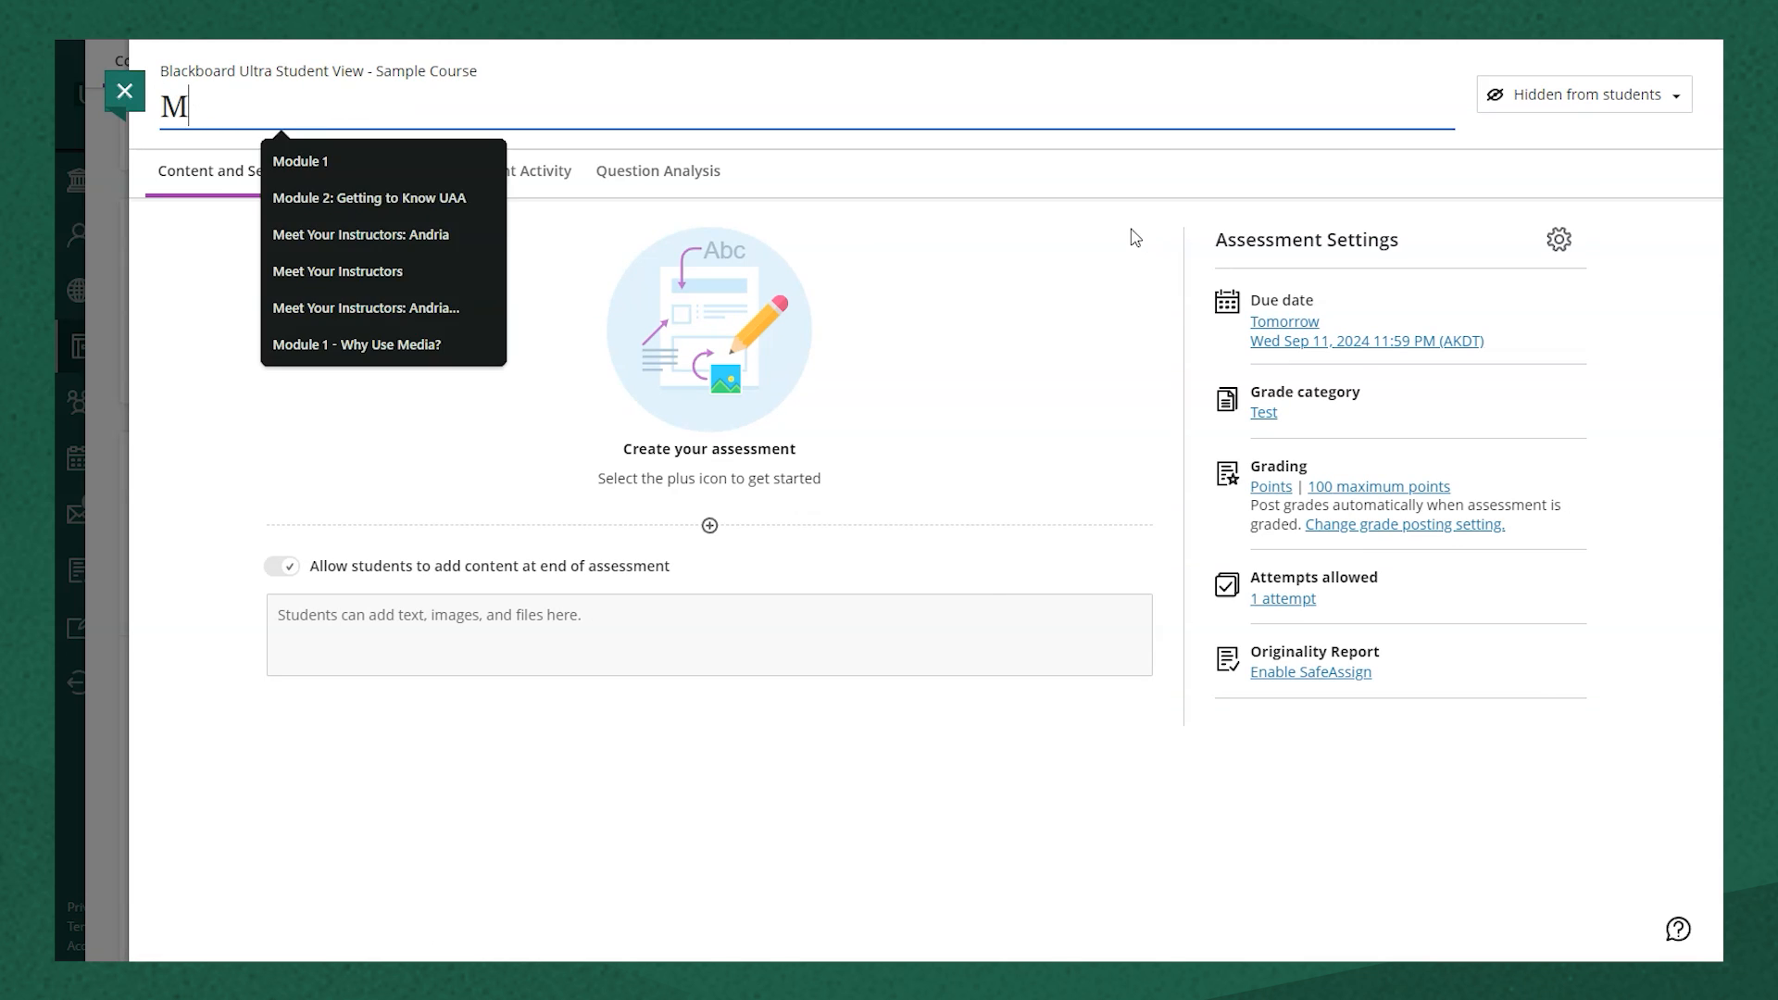
text(idterm Ex)
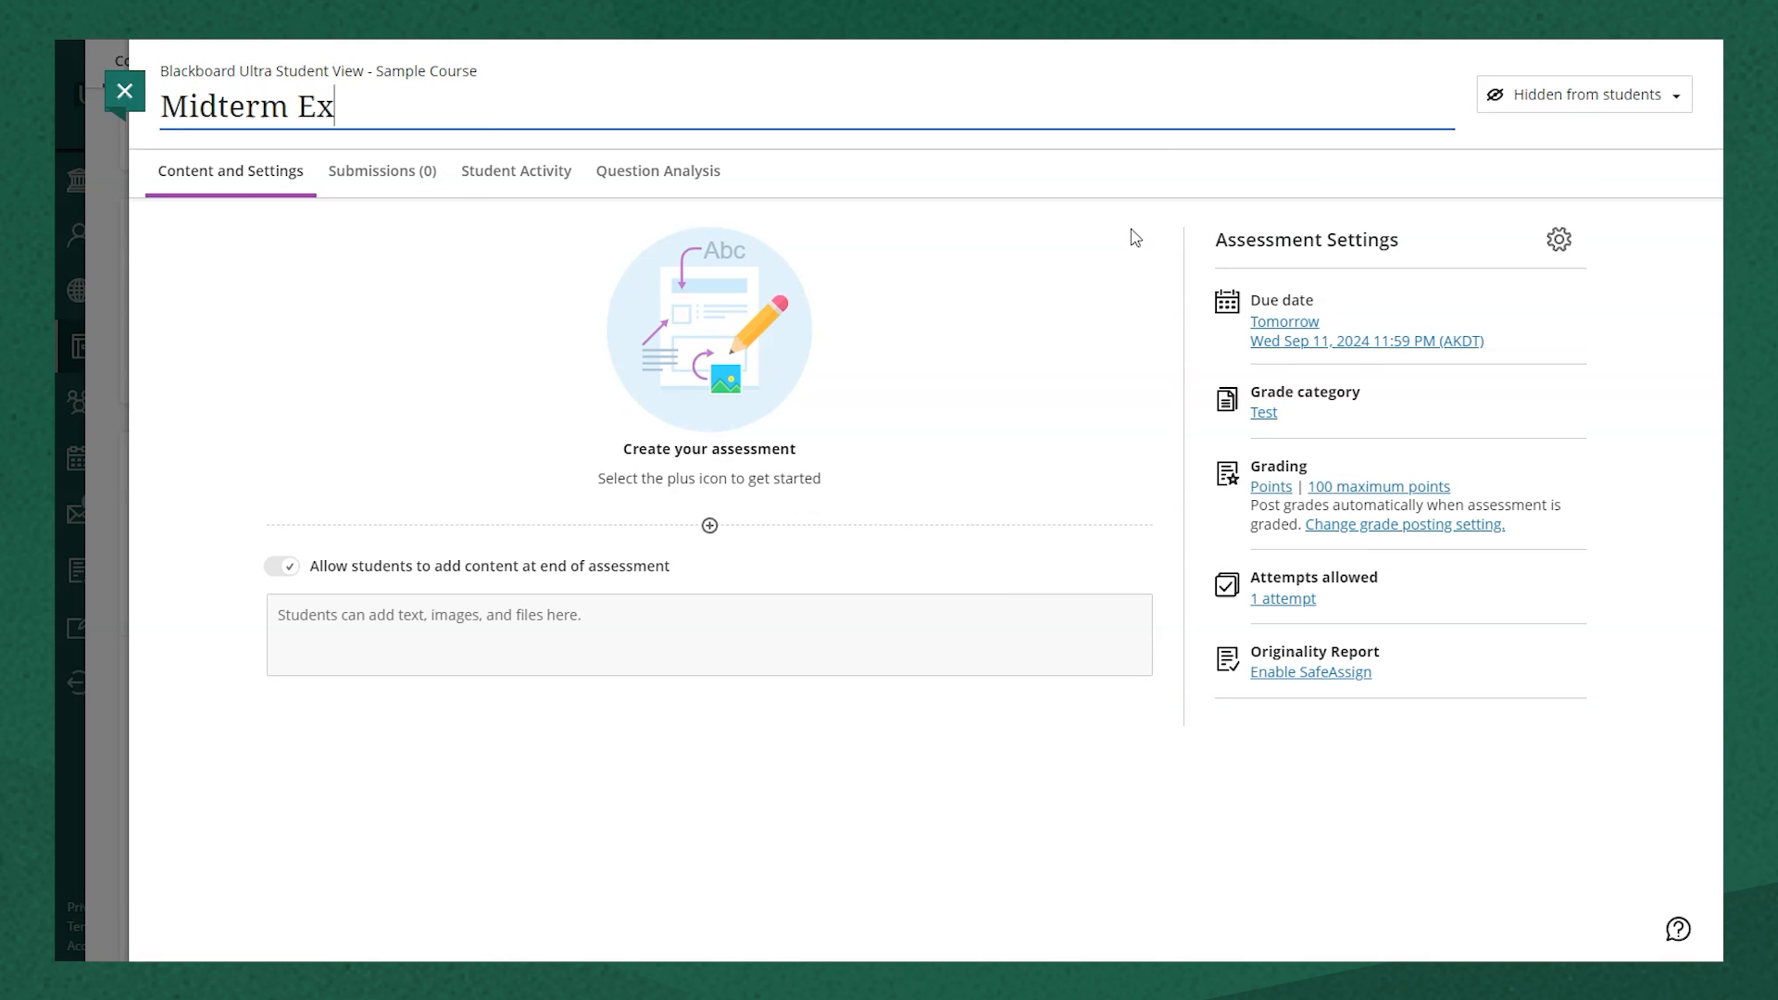
text(am)
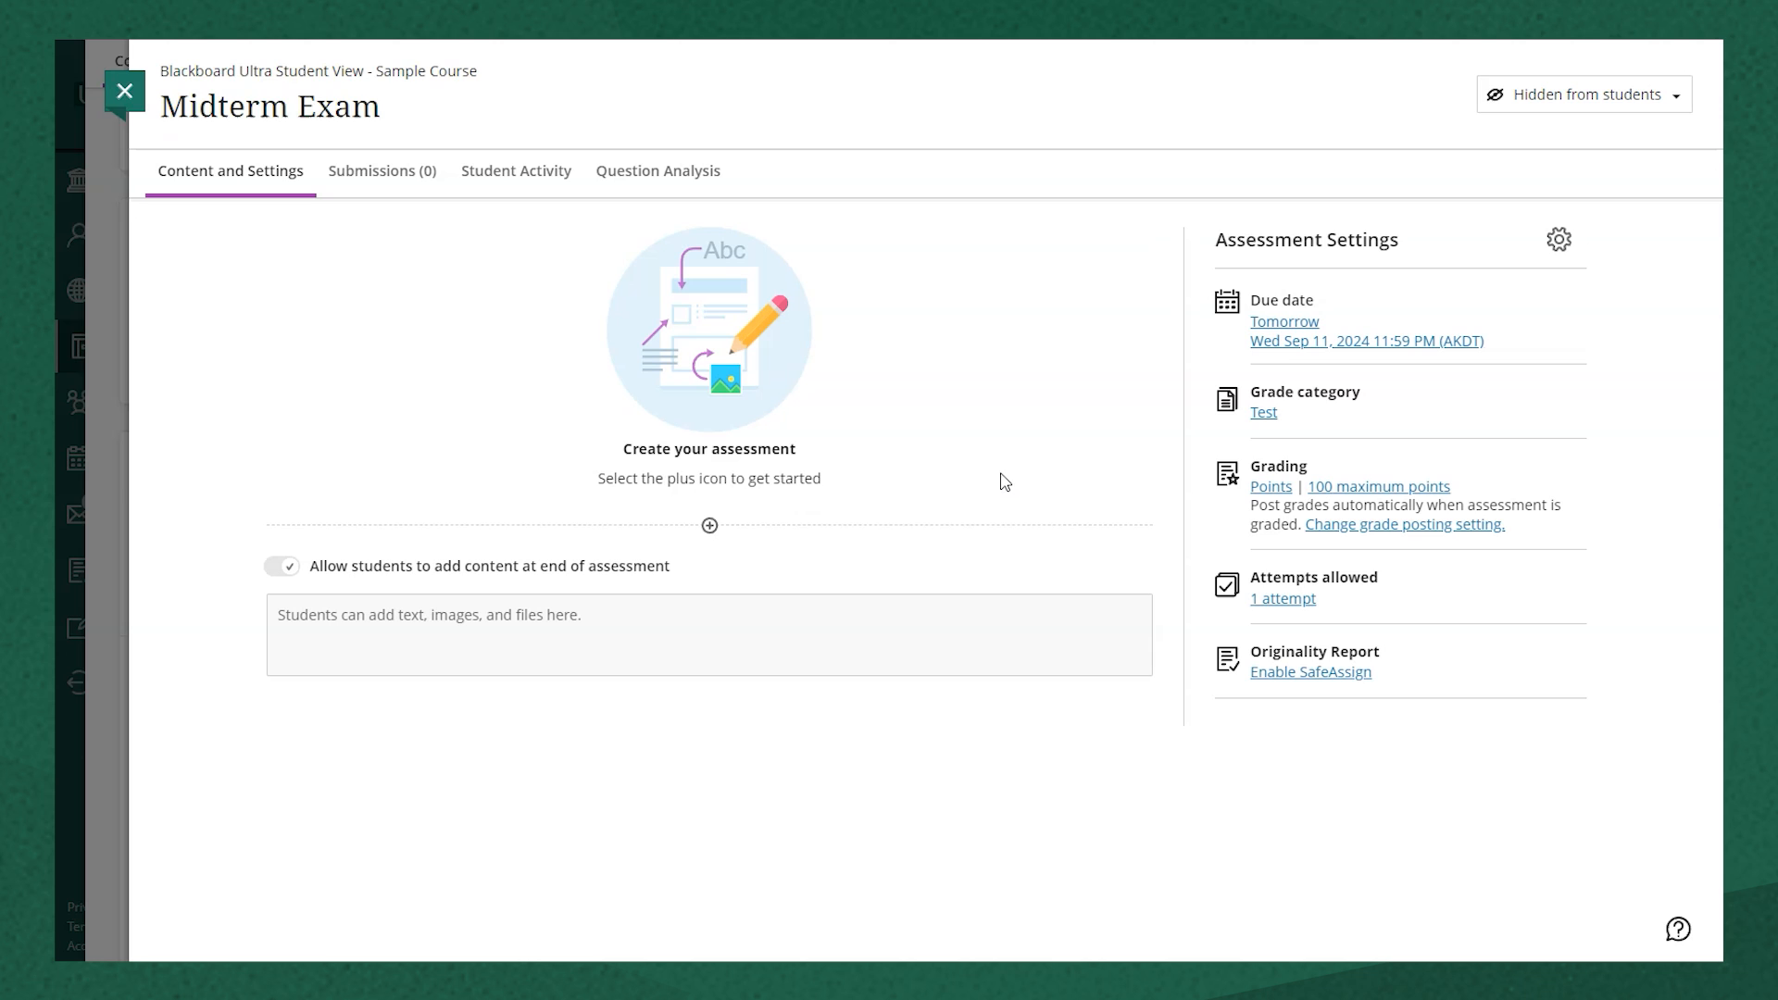
click(1583, 95)
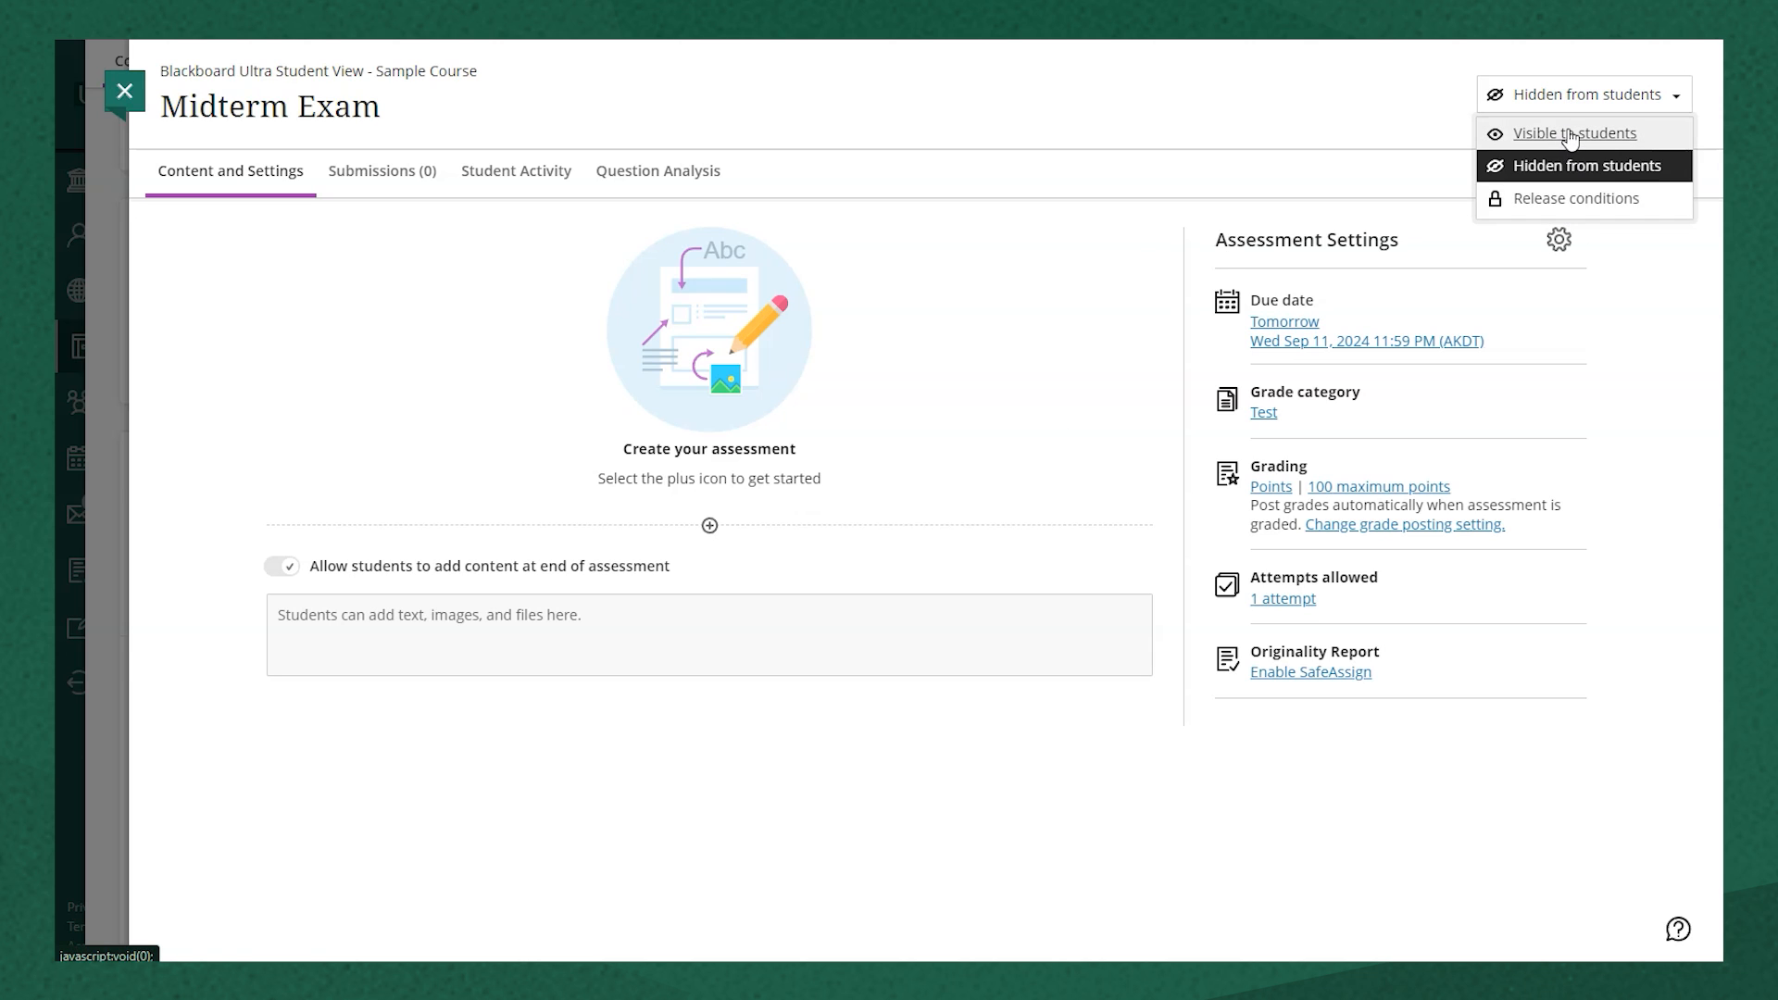
Step: Set the Midterm Exam to Visible to students
click(1574, 133)
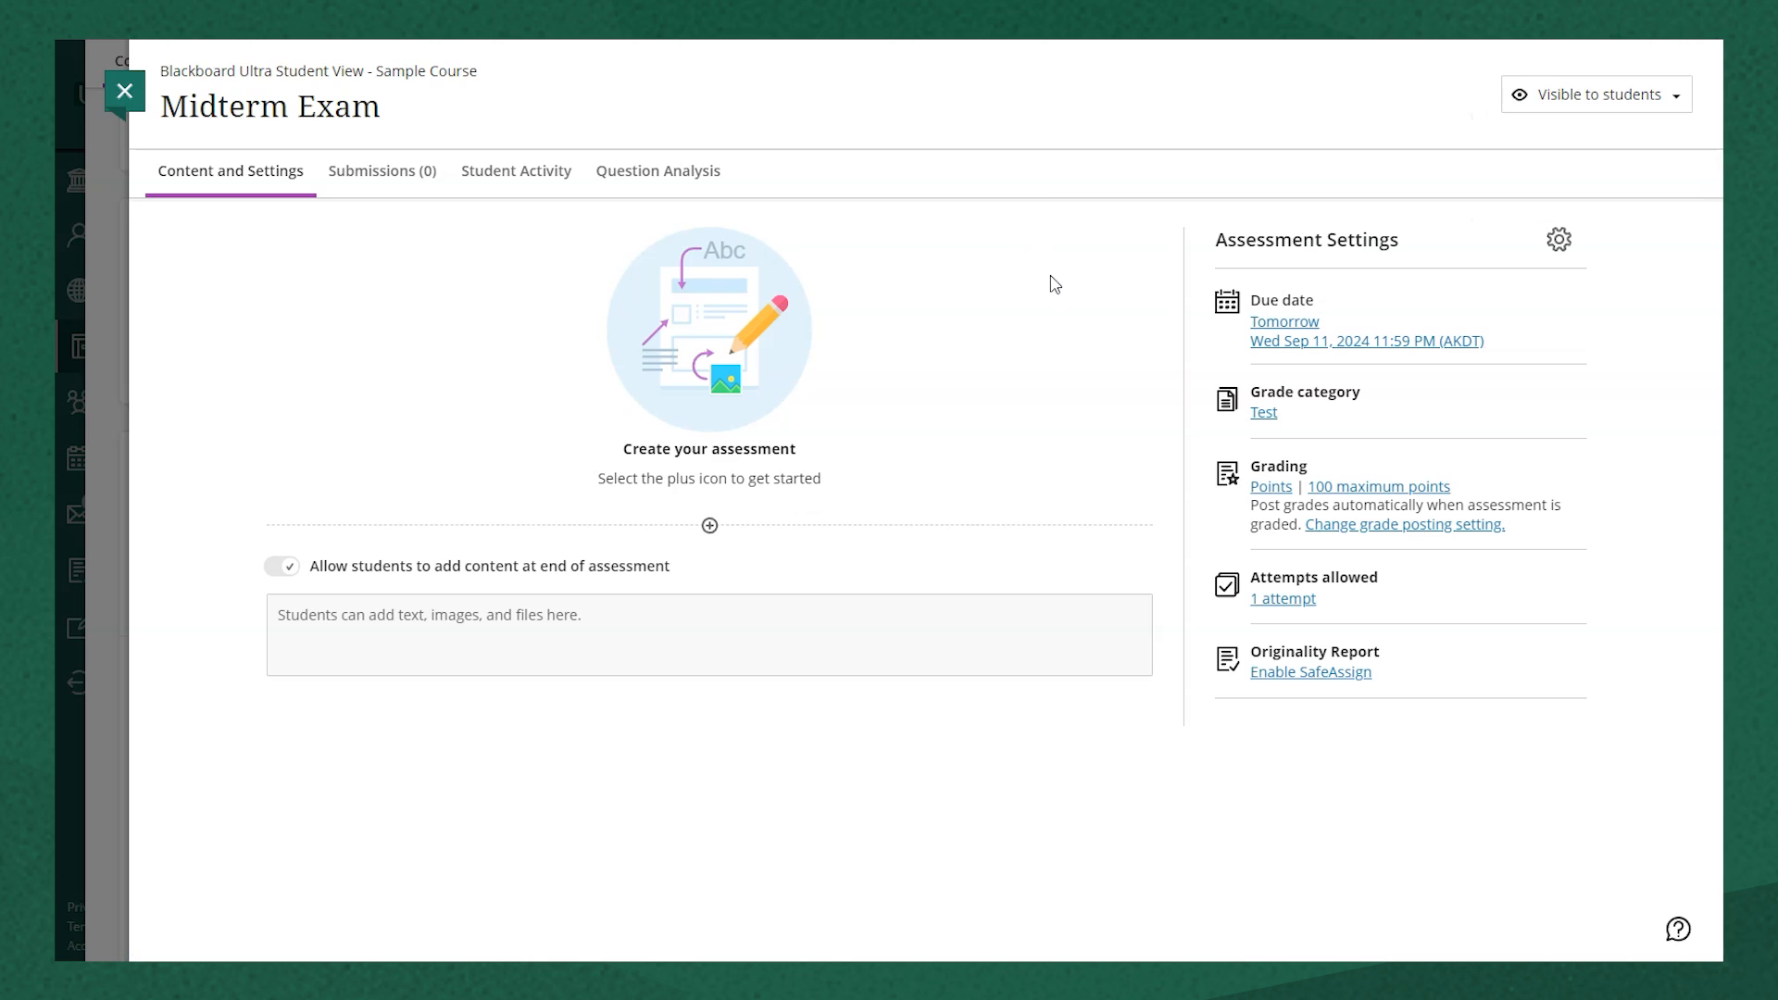
mouse_move(1113, 338)
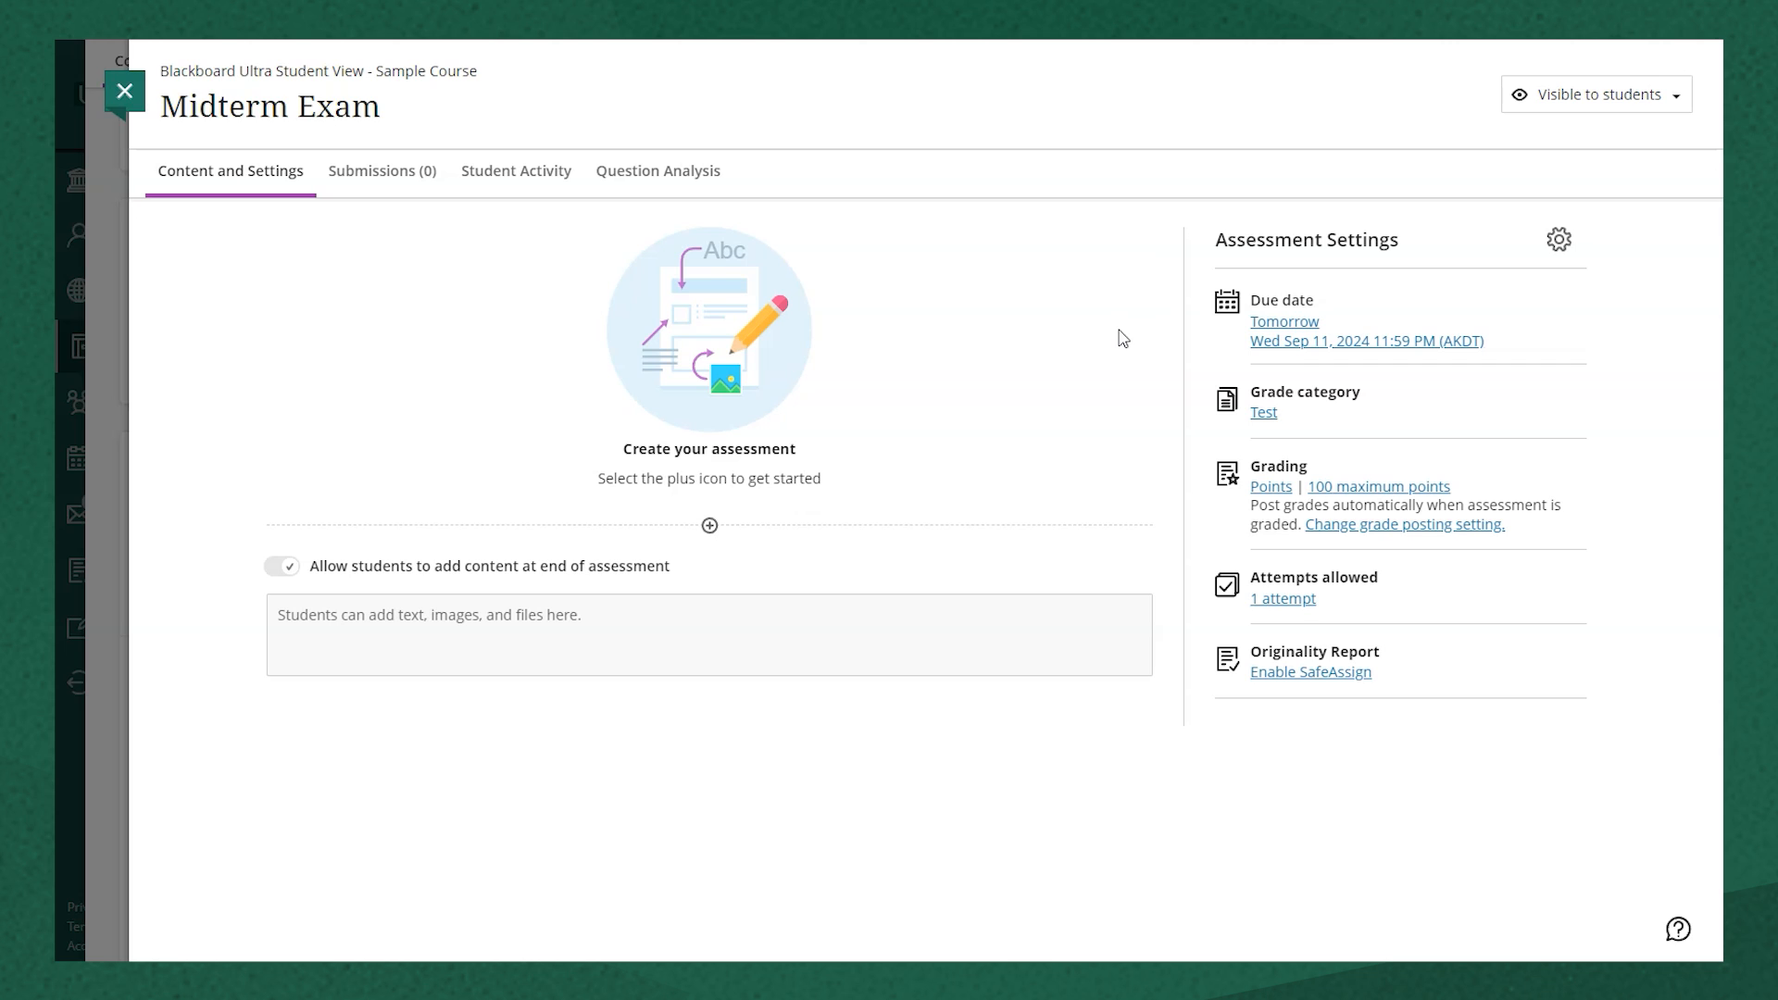
mouse_move(757, 502)
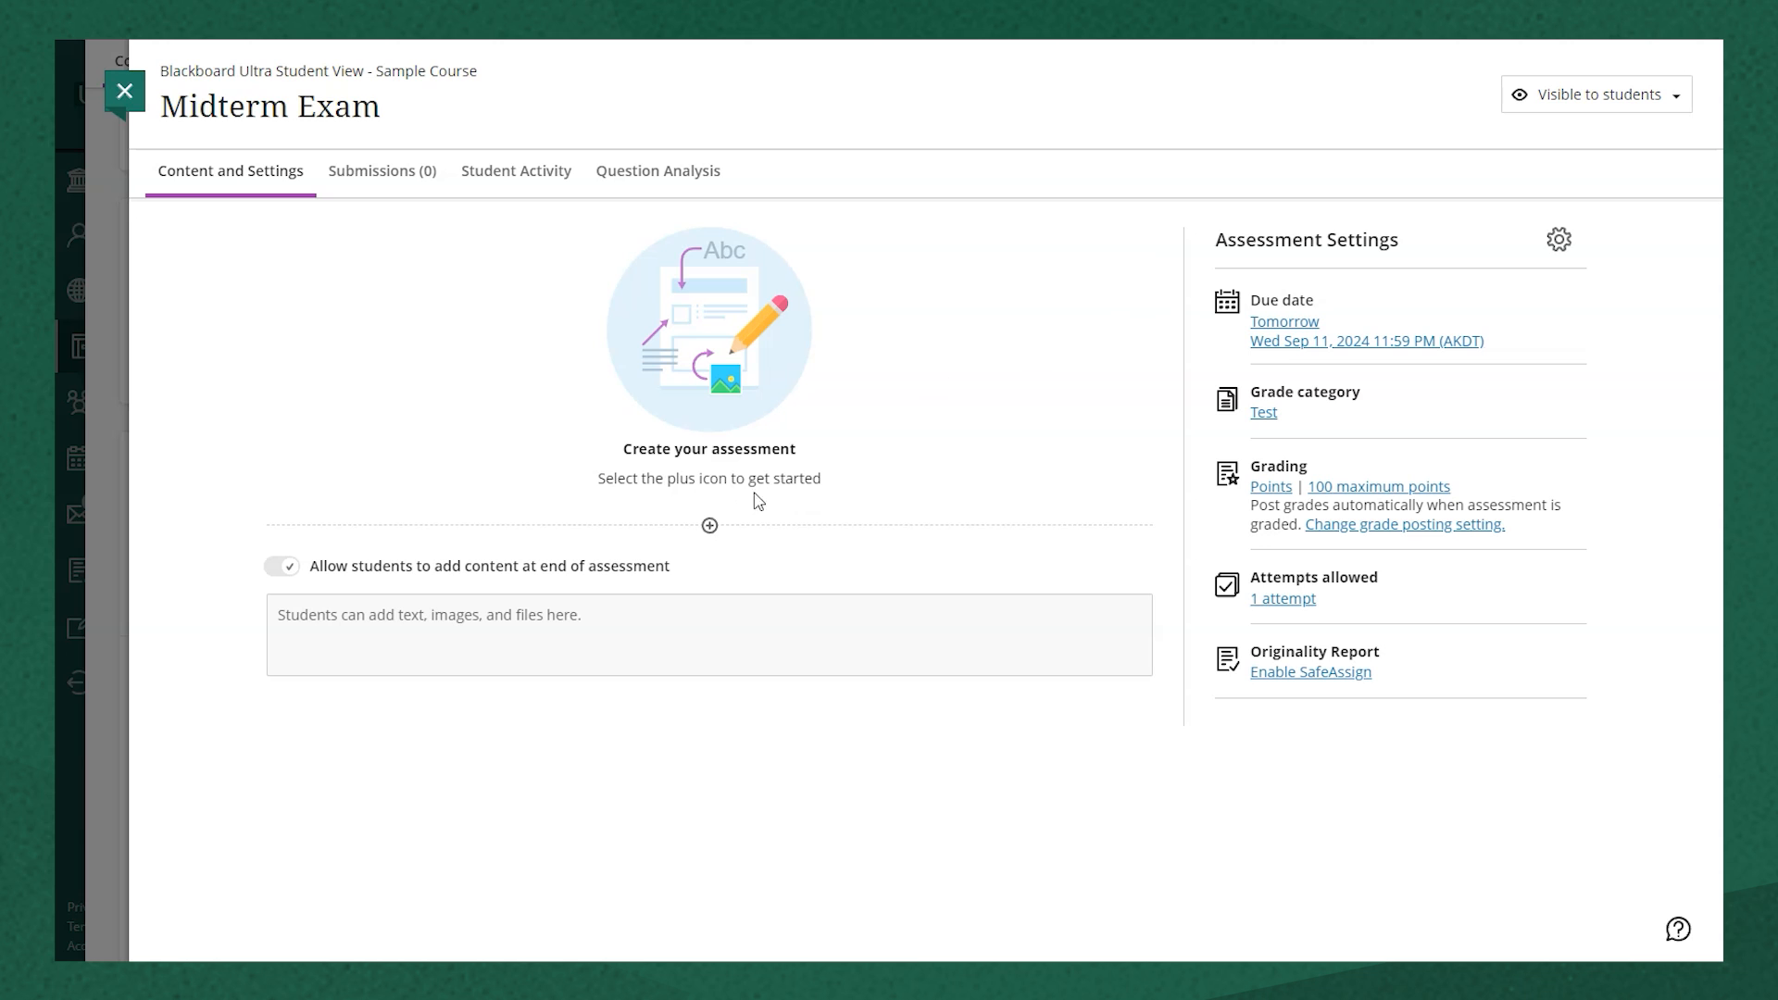
Step: Add a text block reading 'Here are the instructions for this test.' without attaching a file
click(709, 524)
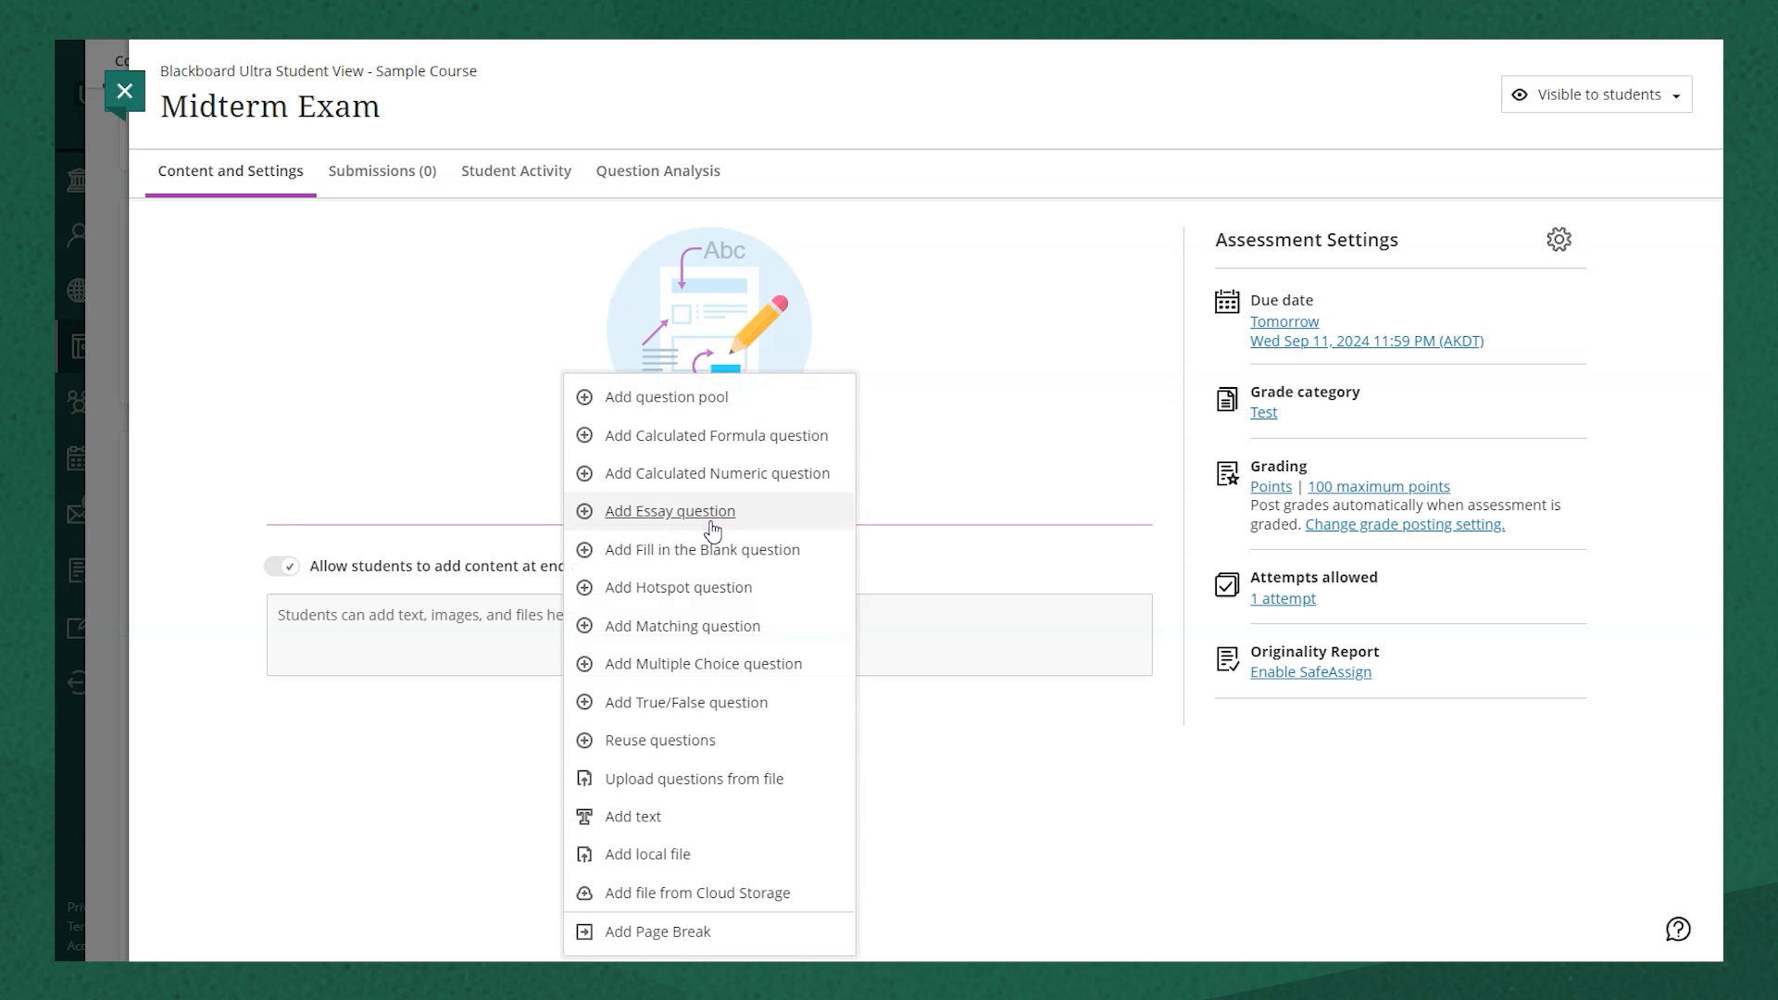
mouse_move(691, 826)
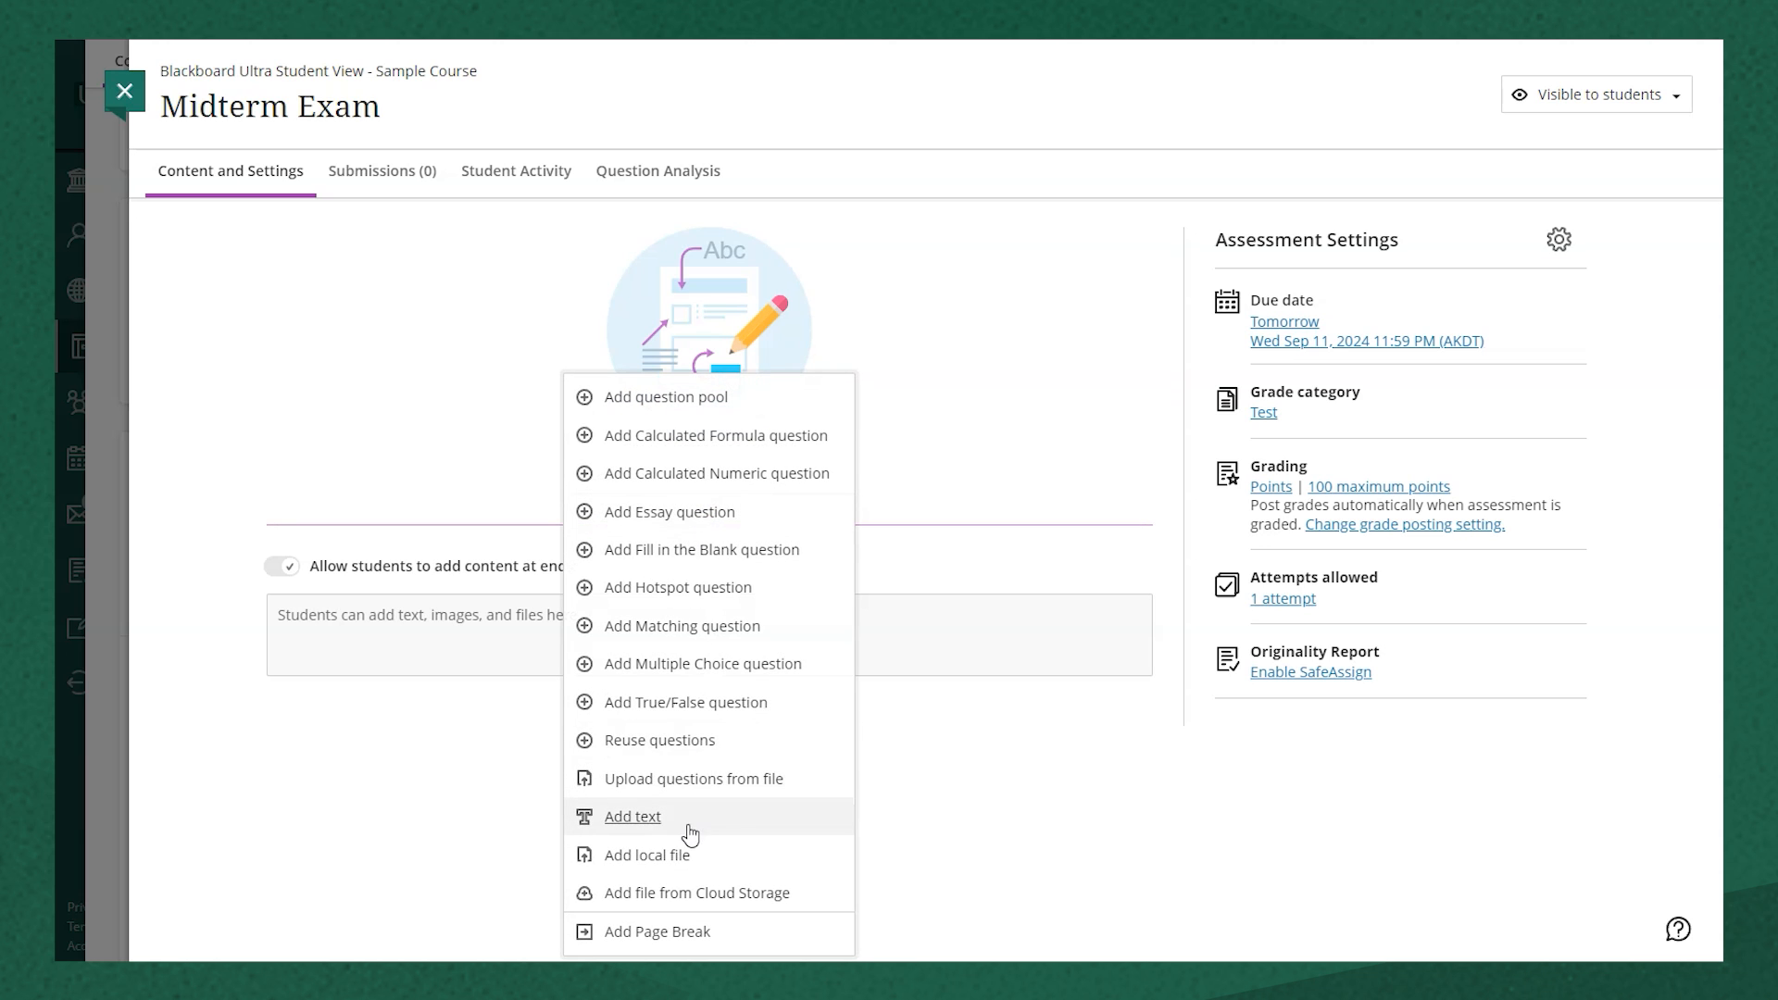
mouse_move(663, 821)
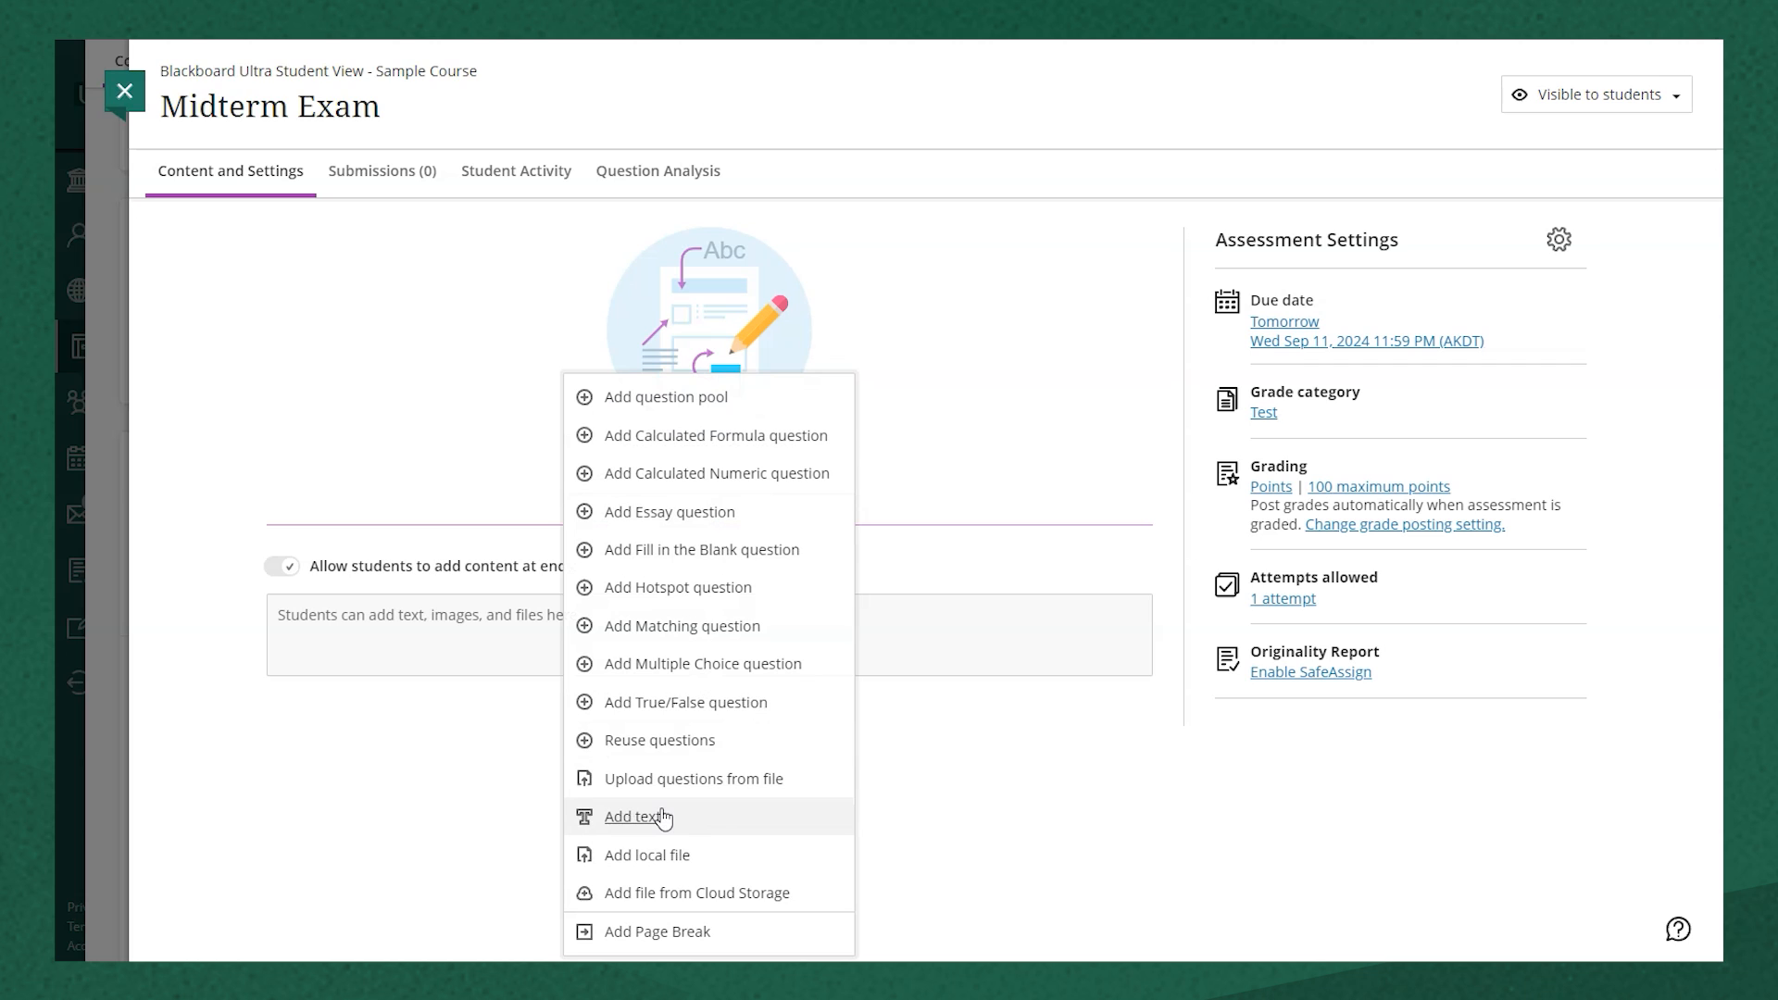
click(639, 817)
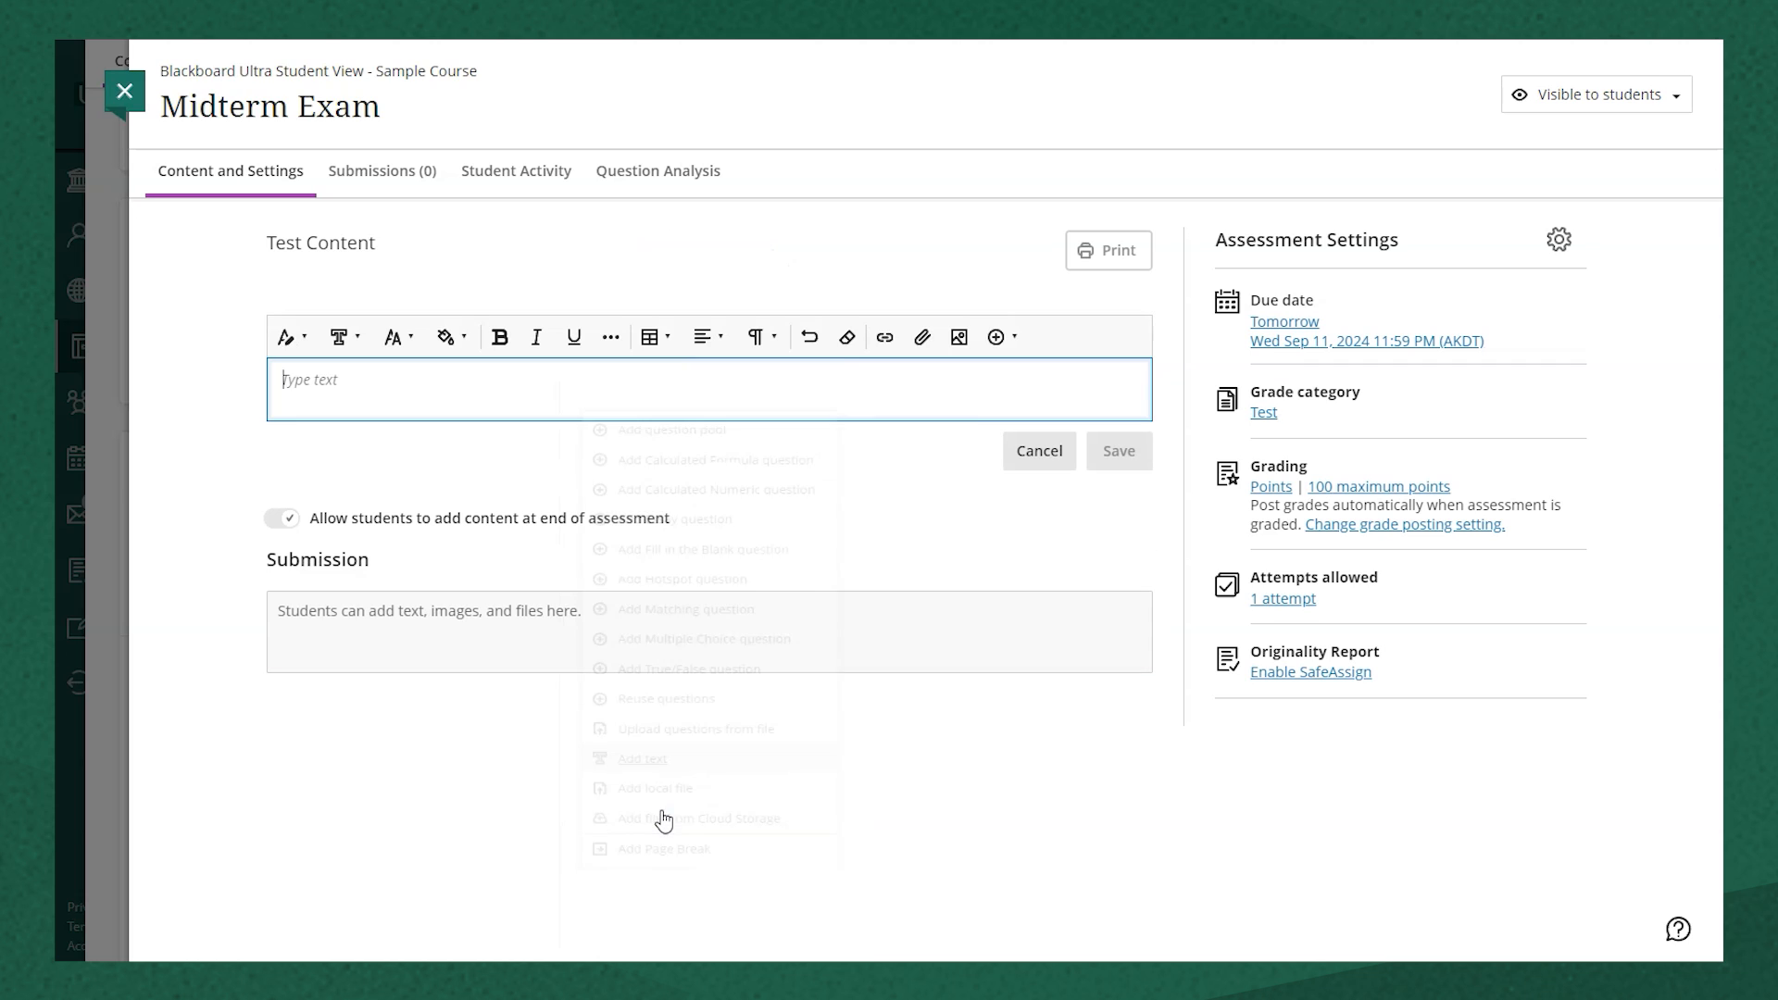
text(Here are the instructions for this test.)
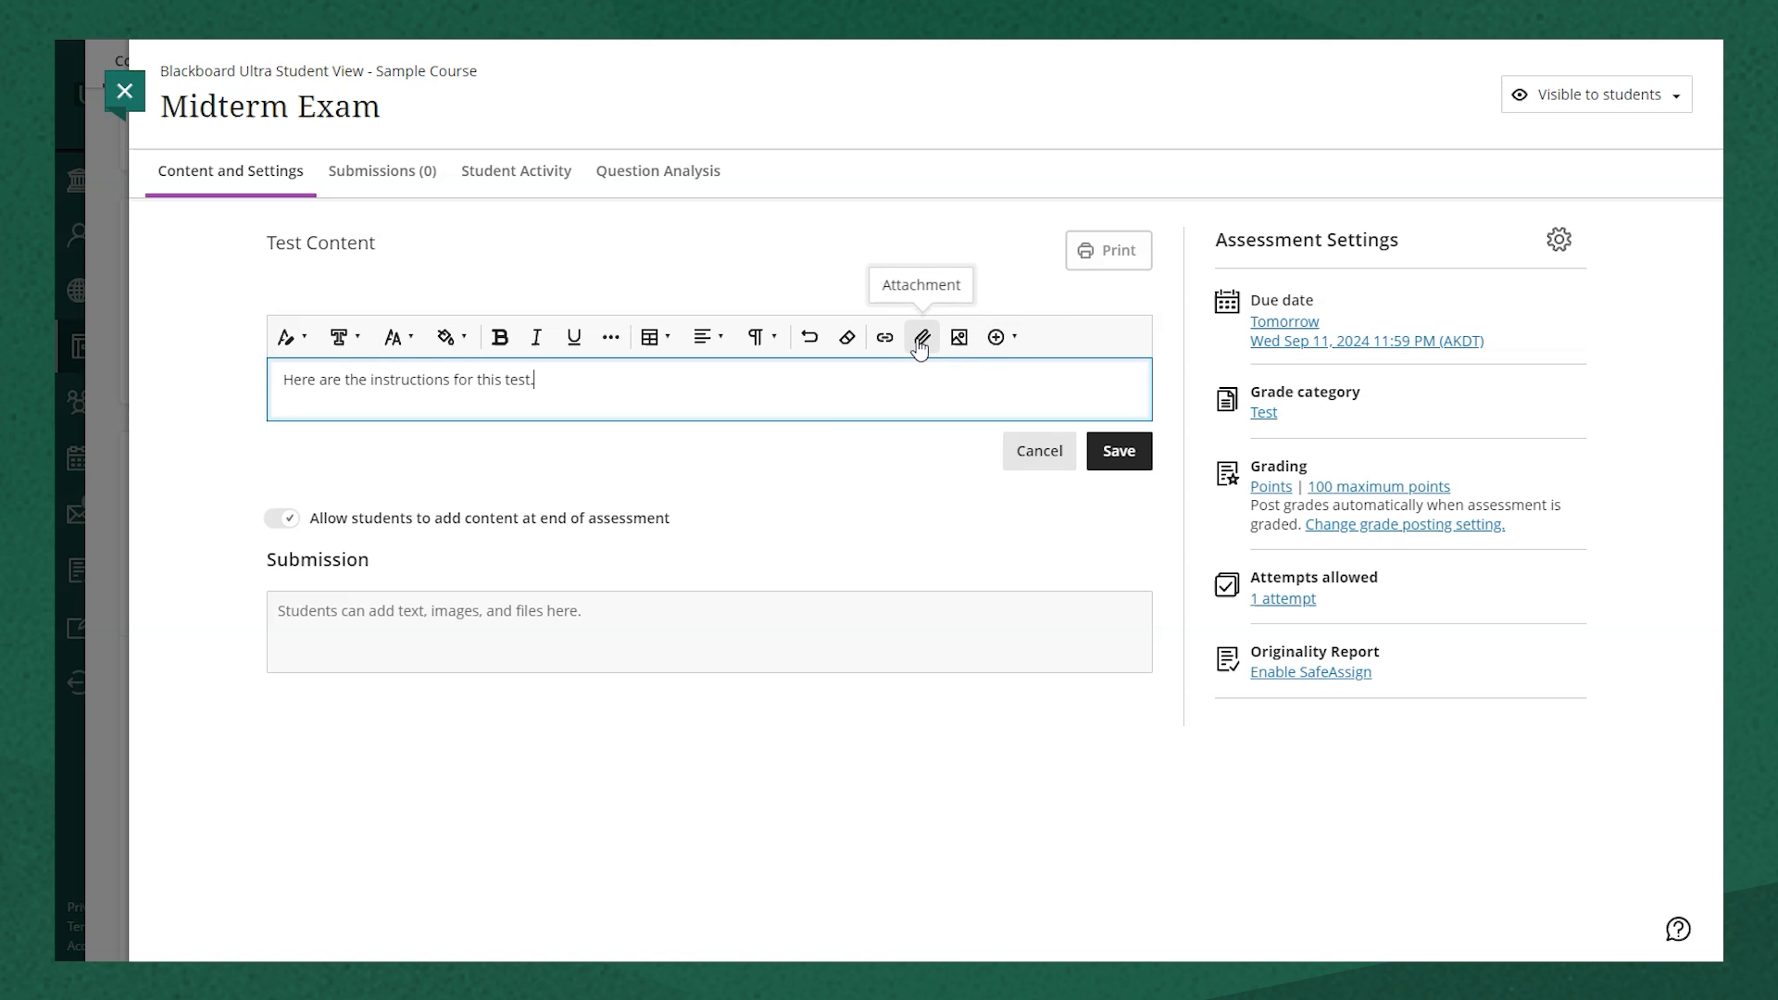
click(921, 337)
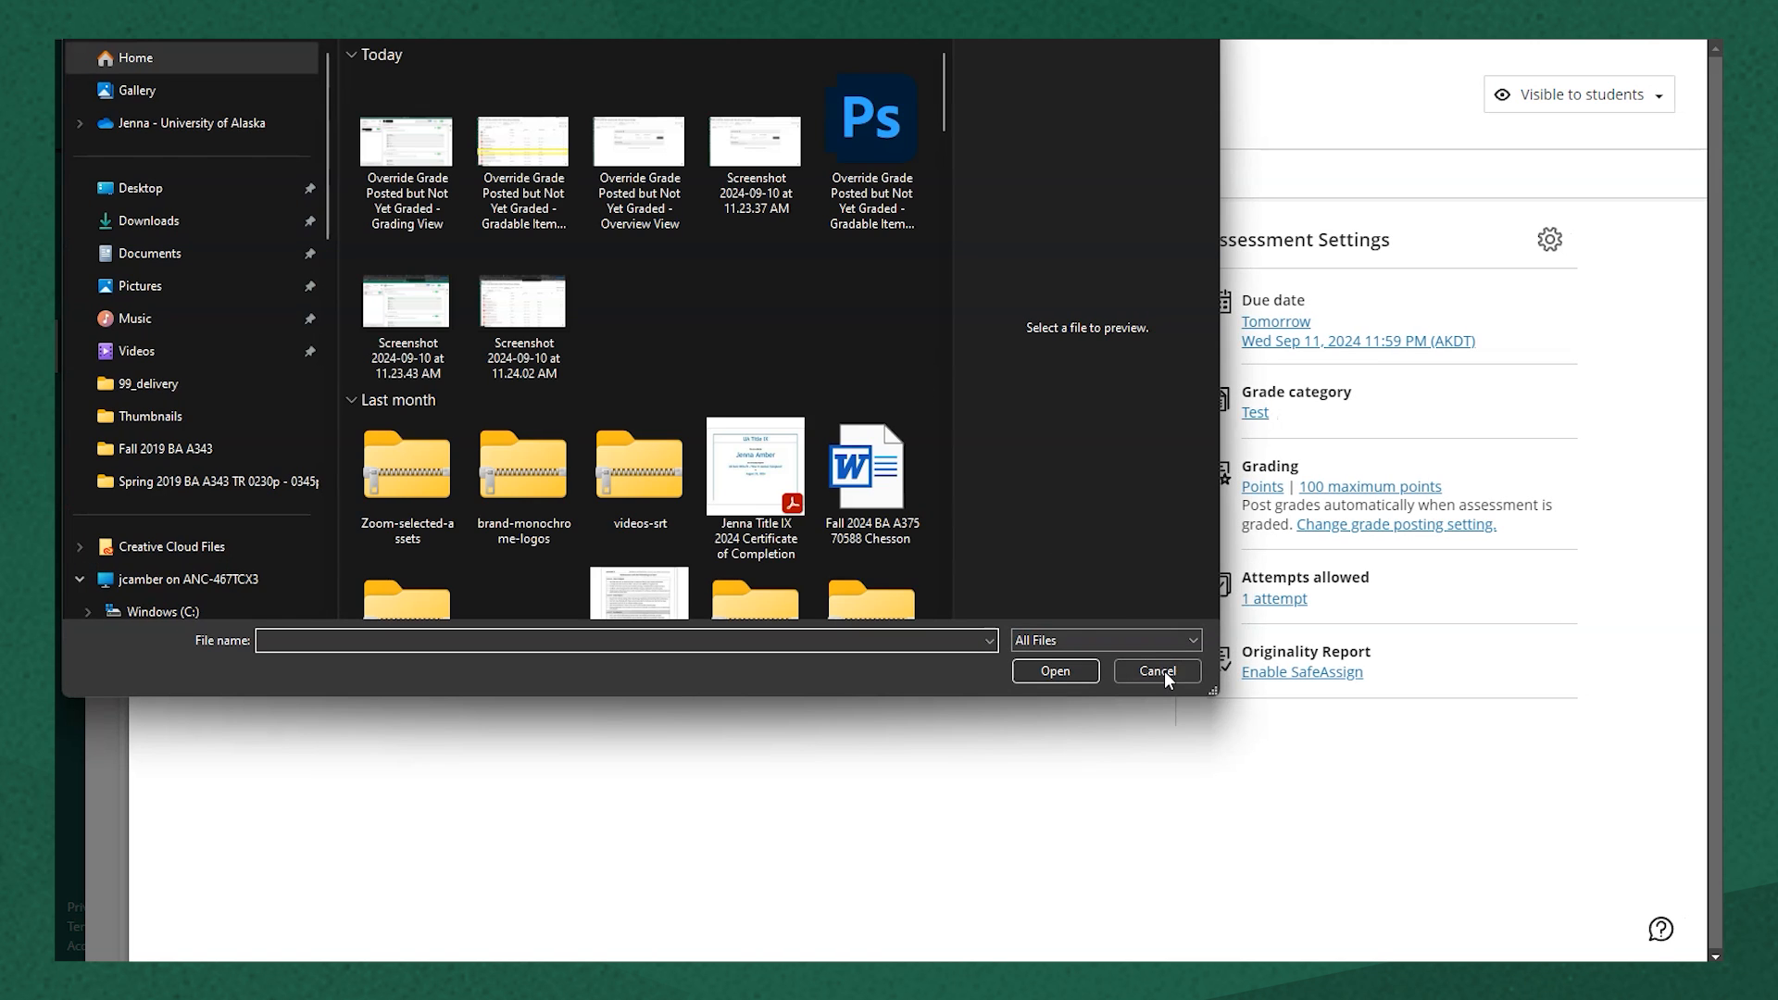
click(1154, 670)
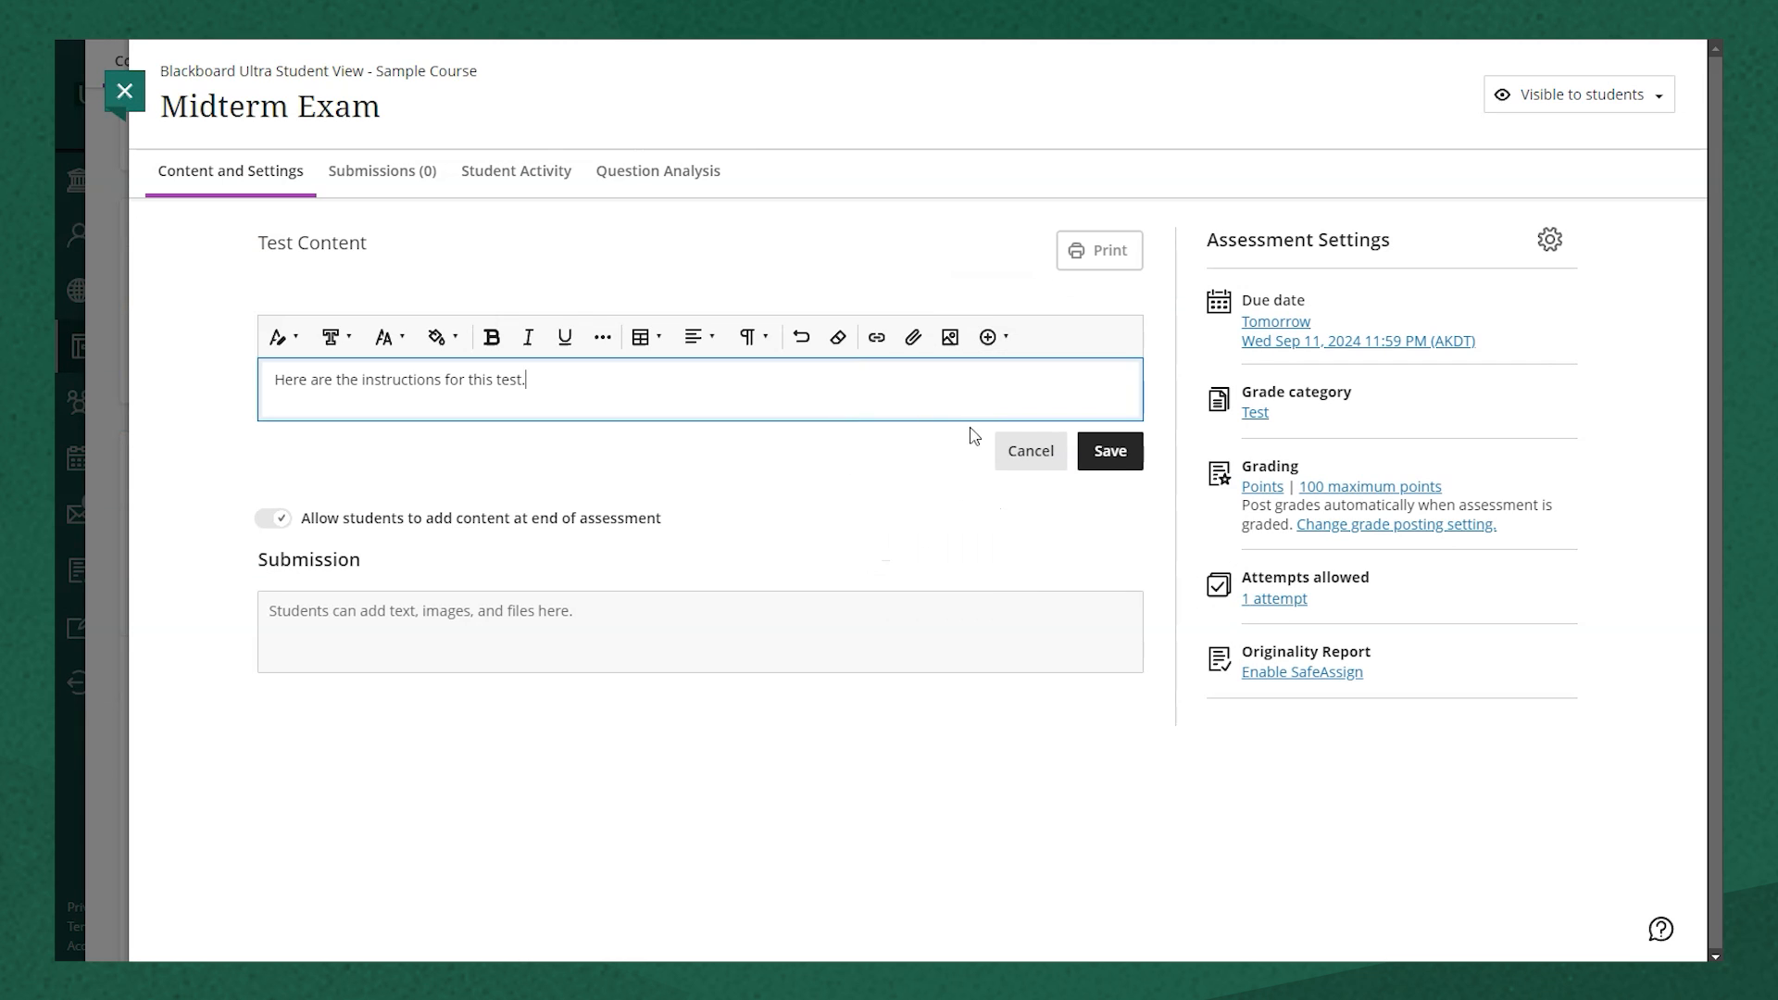
Step: Save the instructions text block and begin adding content below it
click(1108, 450)
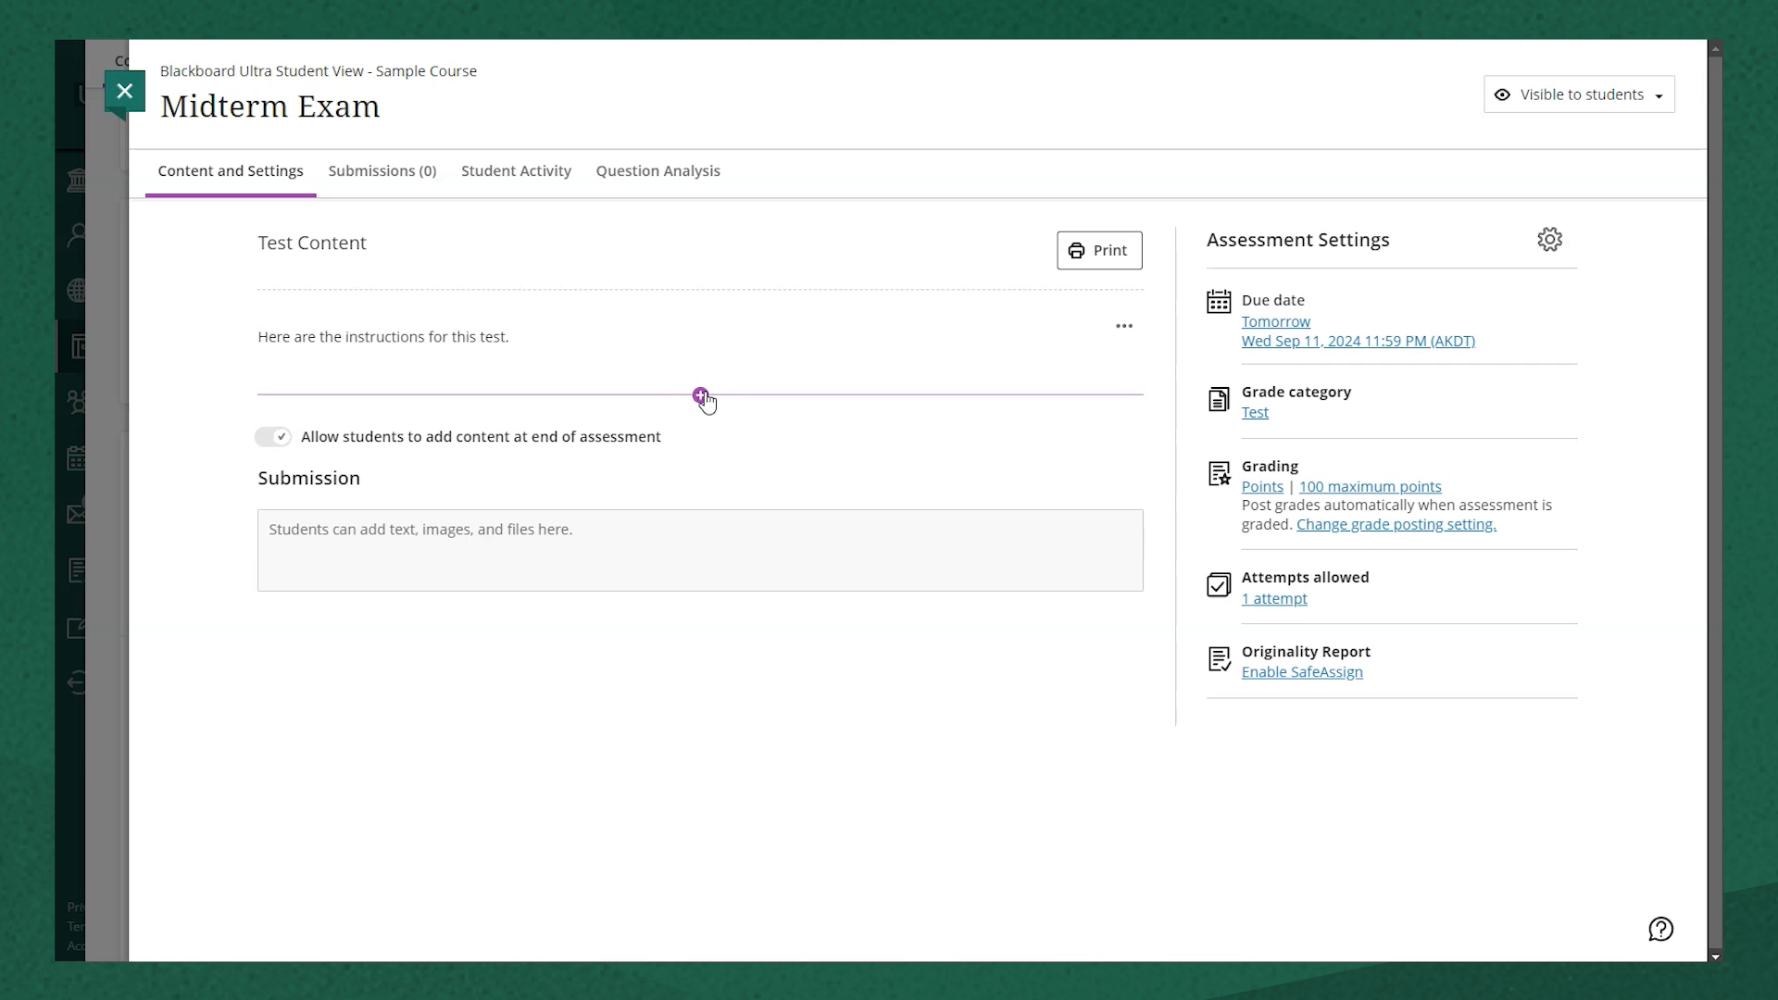
click(704, 394)
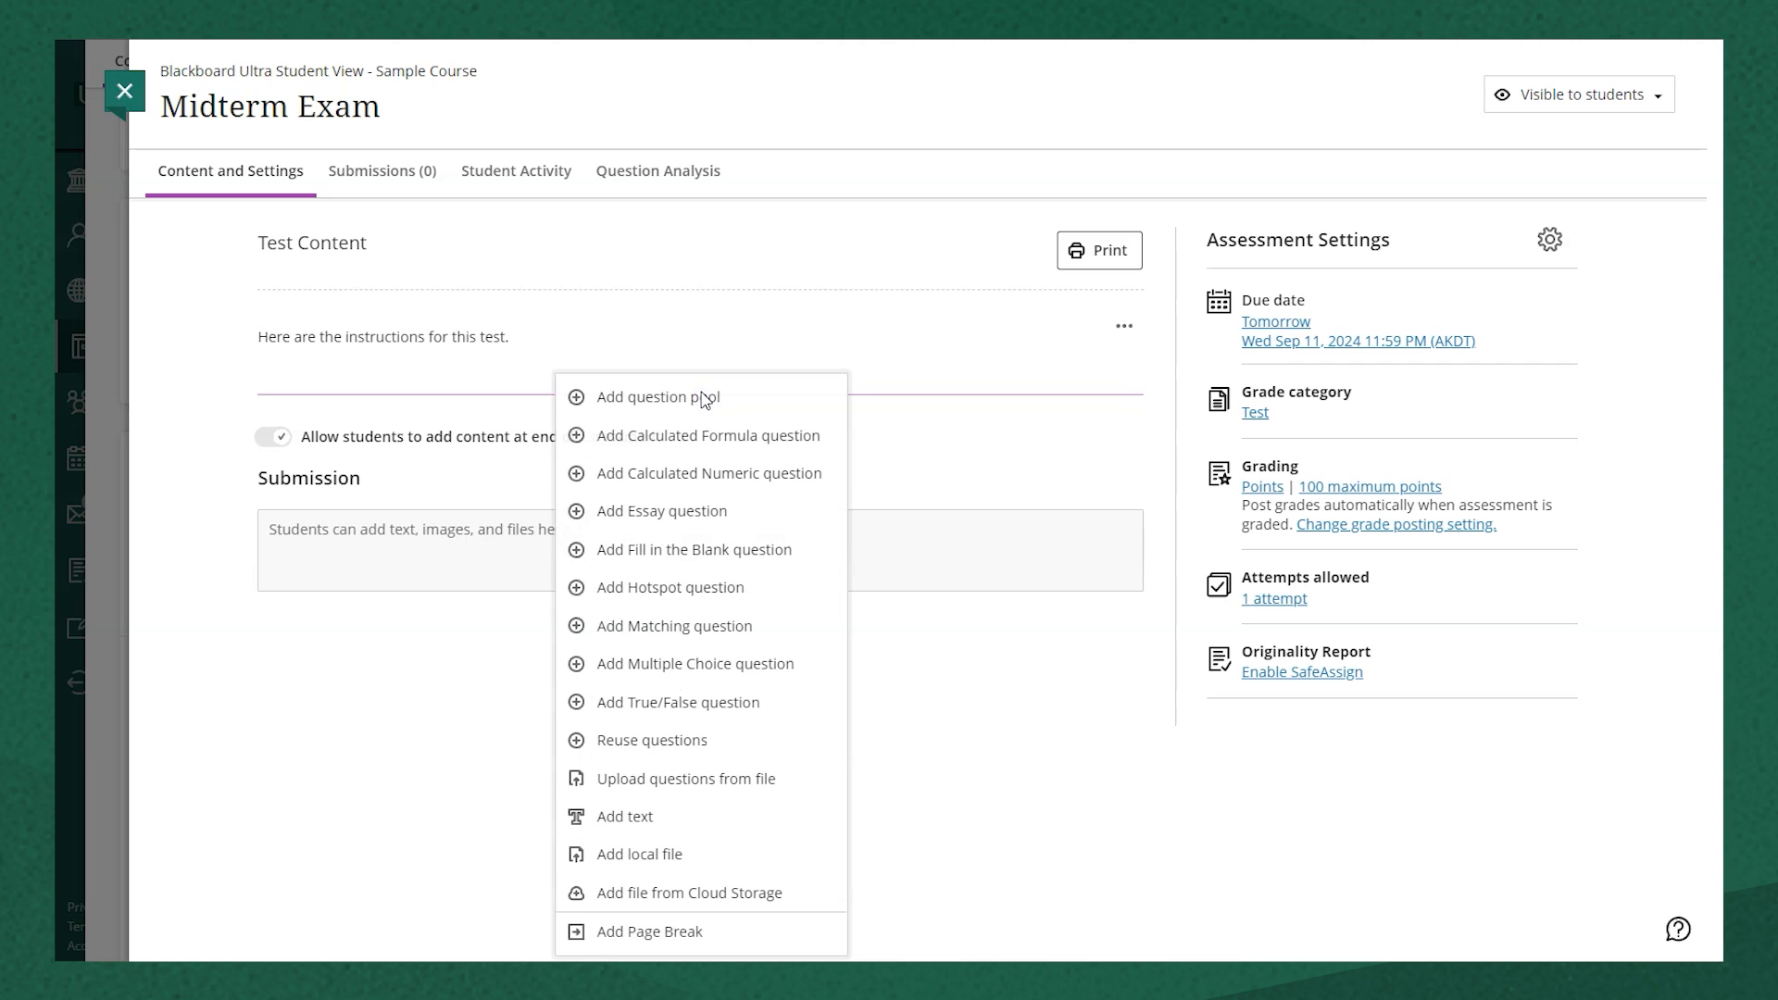
mouse_move(659, 396)
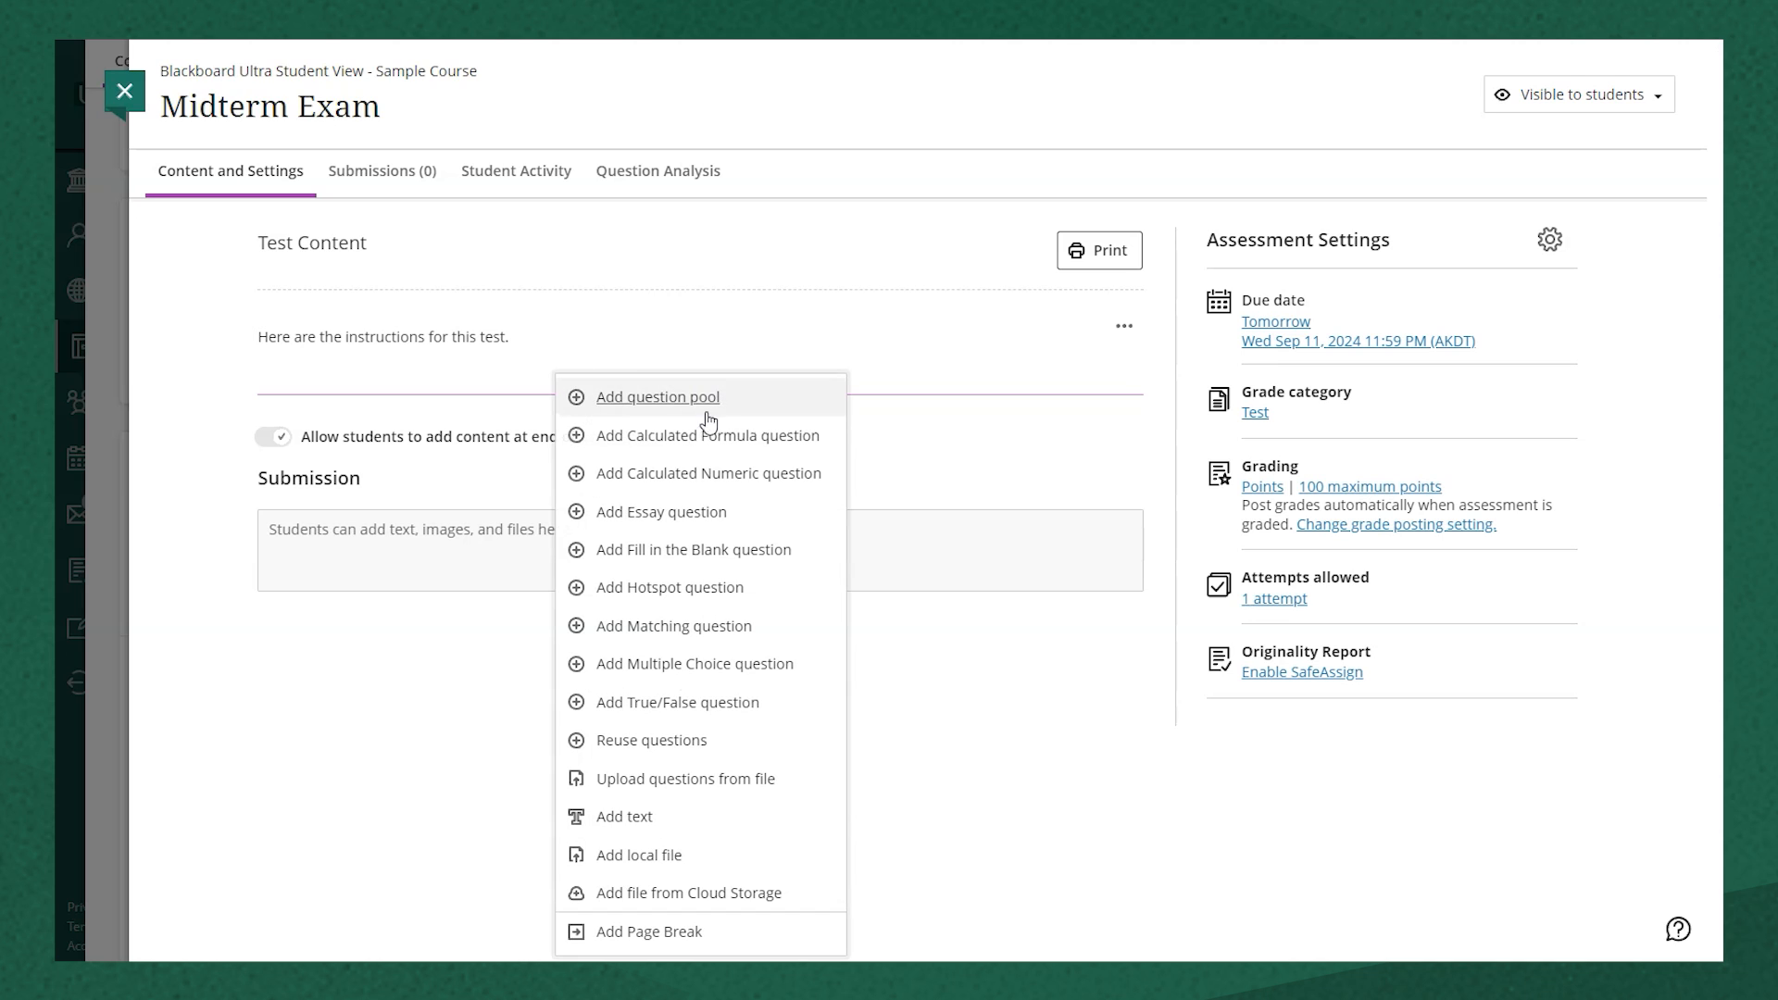
mouse_move(710, 511)
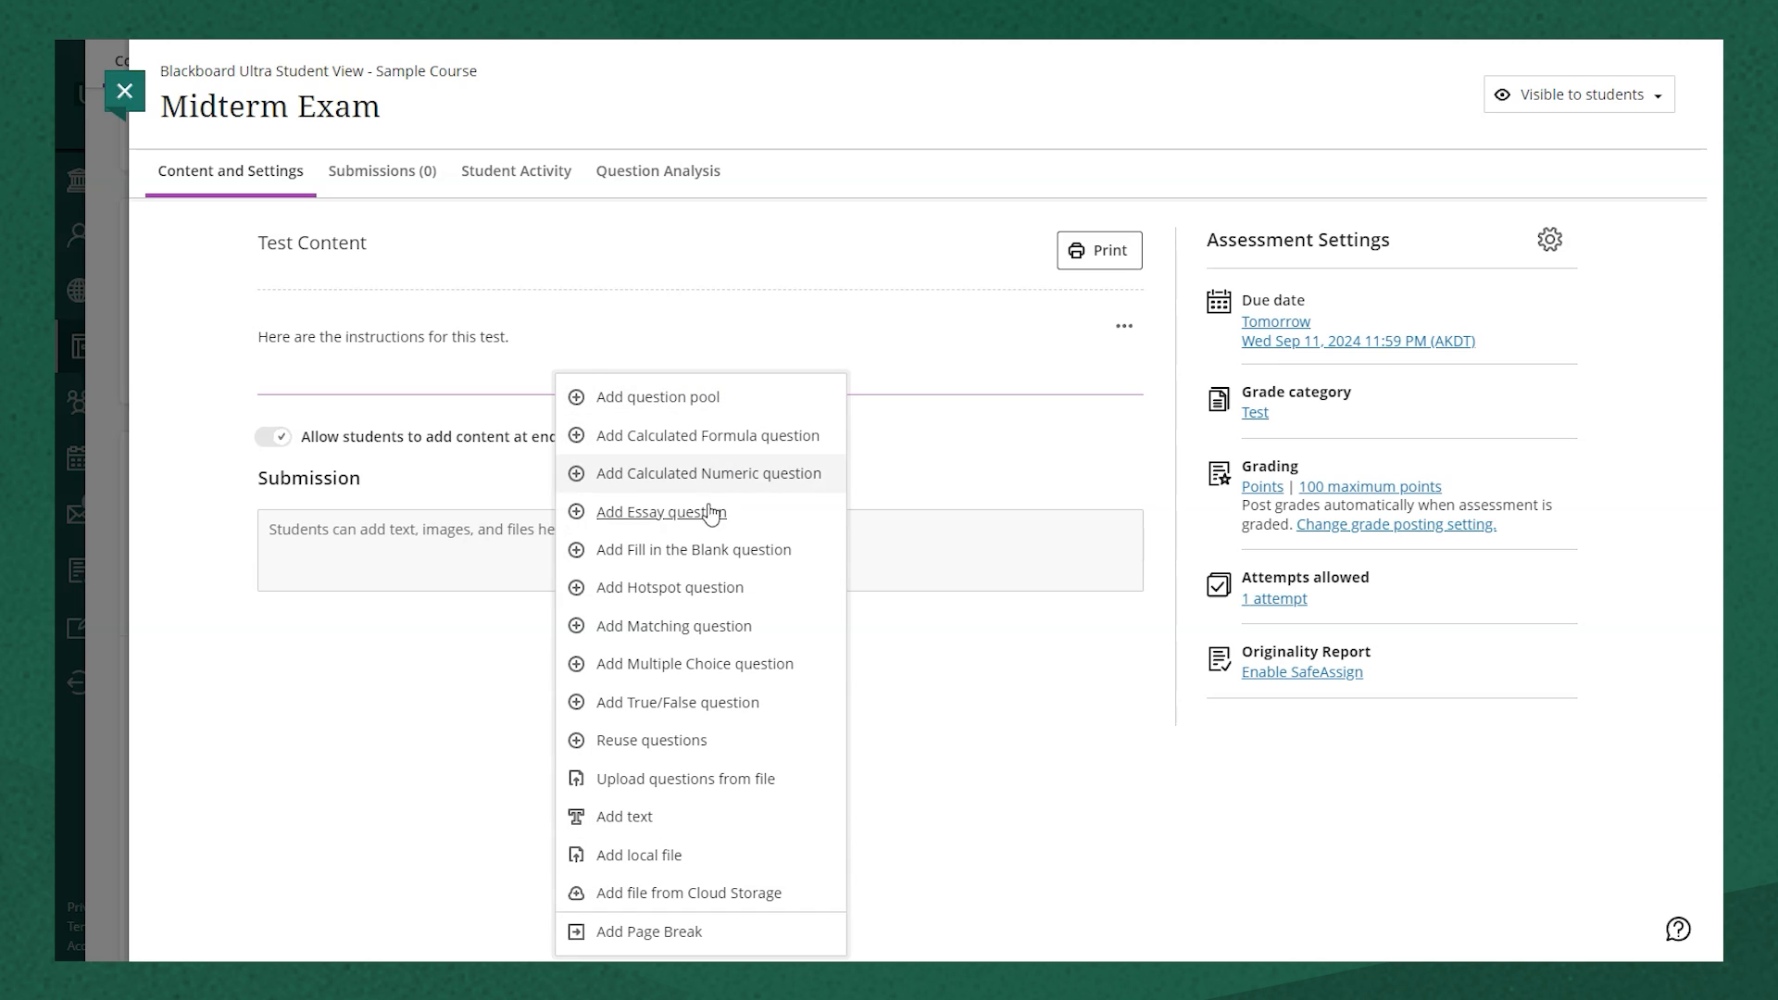
mouse_move(700, 663)
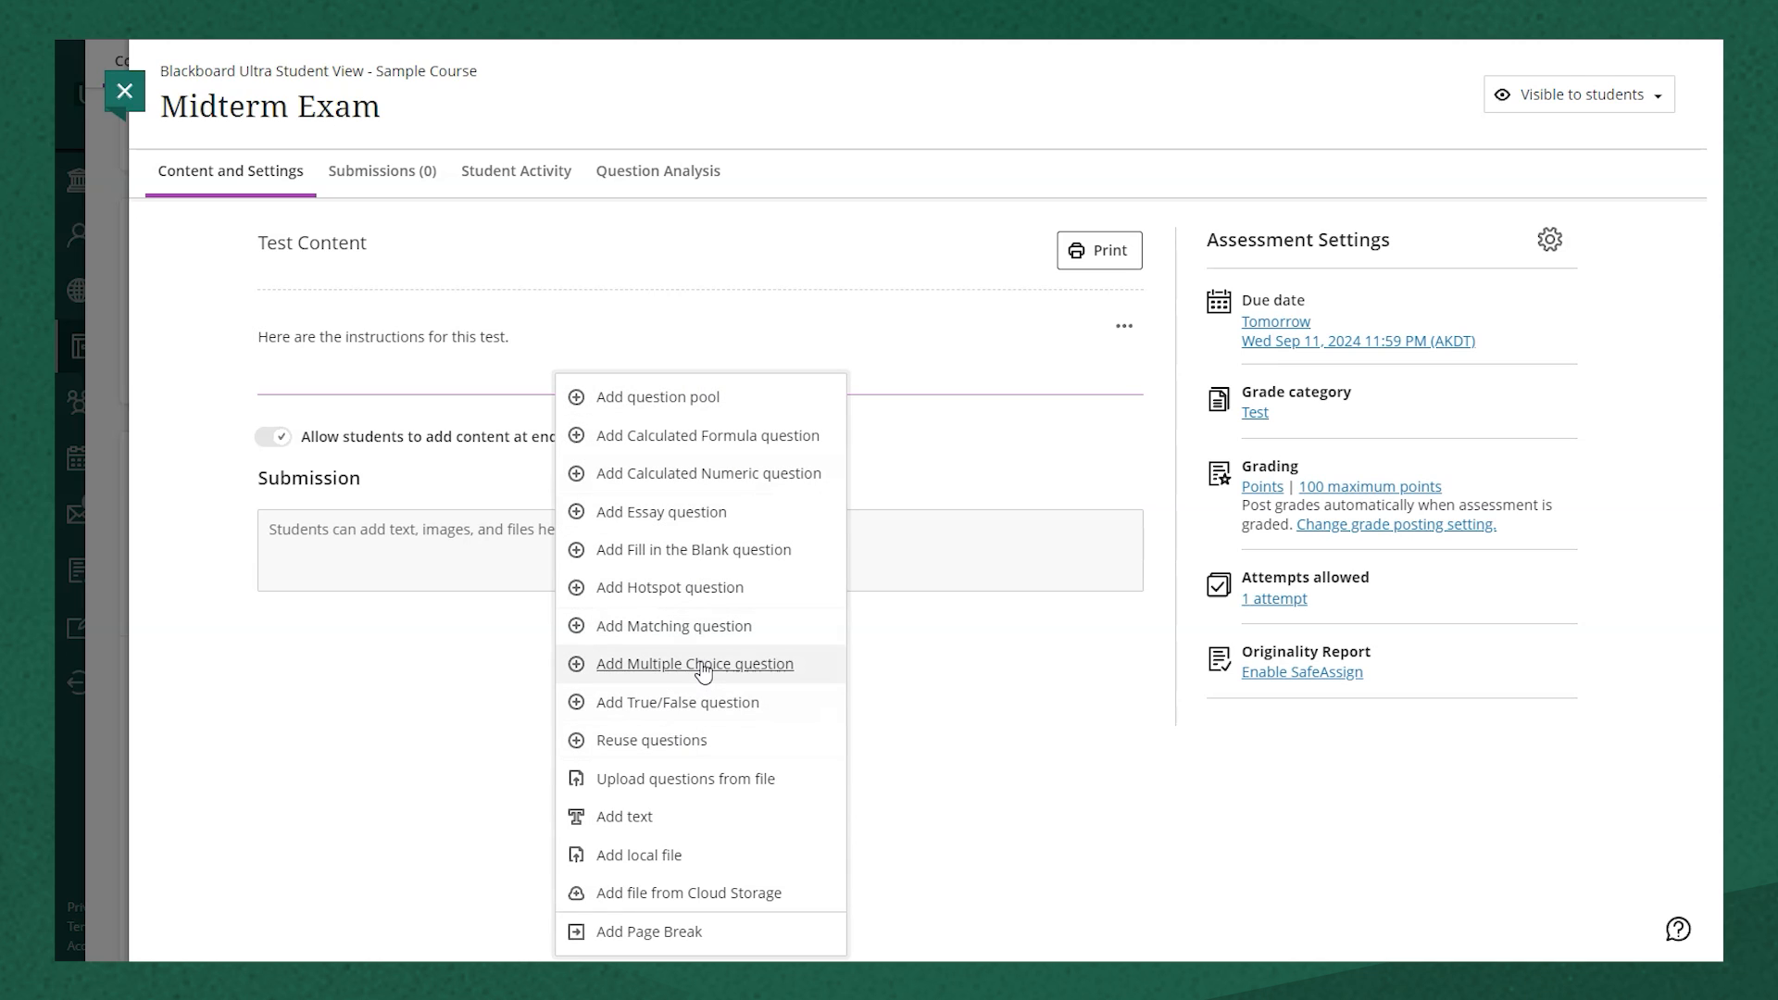
Step: Add a 10-point multiple choice question reading 'What is the largest state in the US?'
click(695, 663)
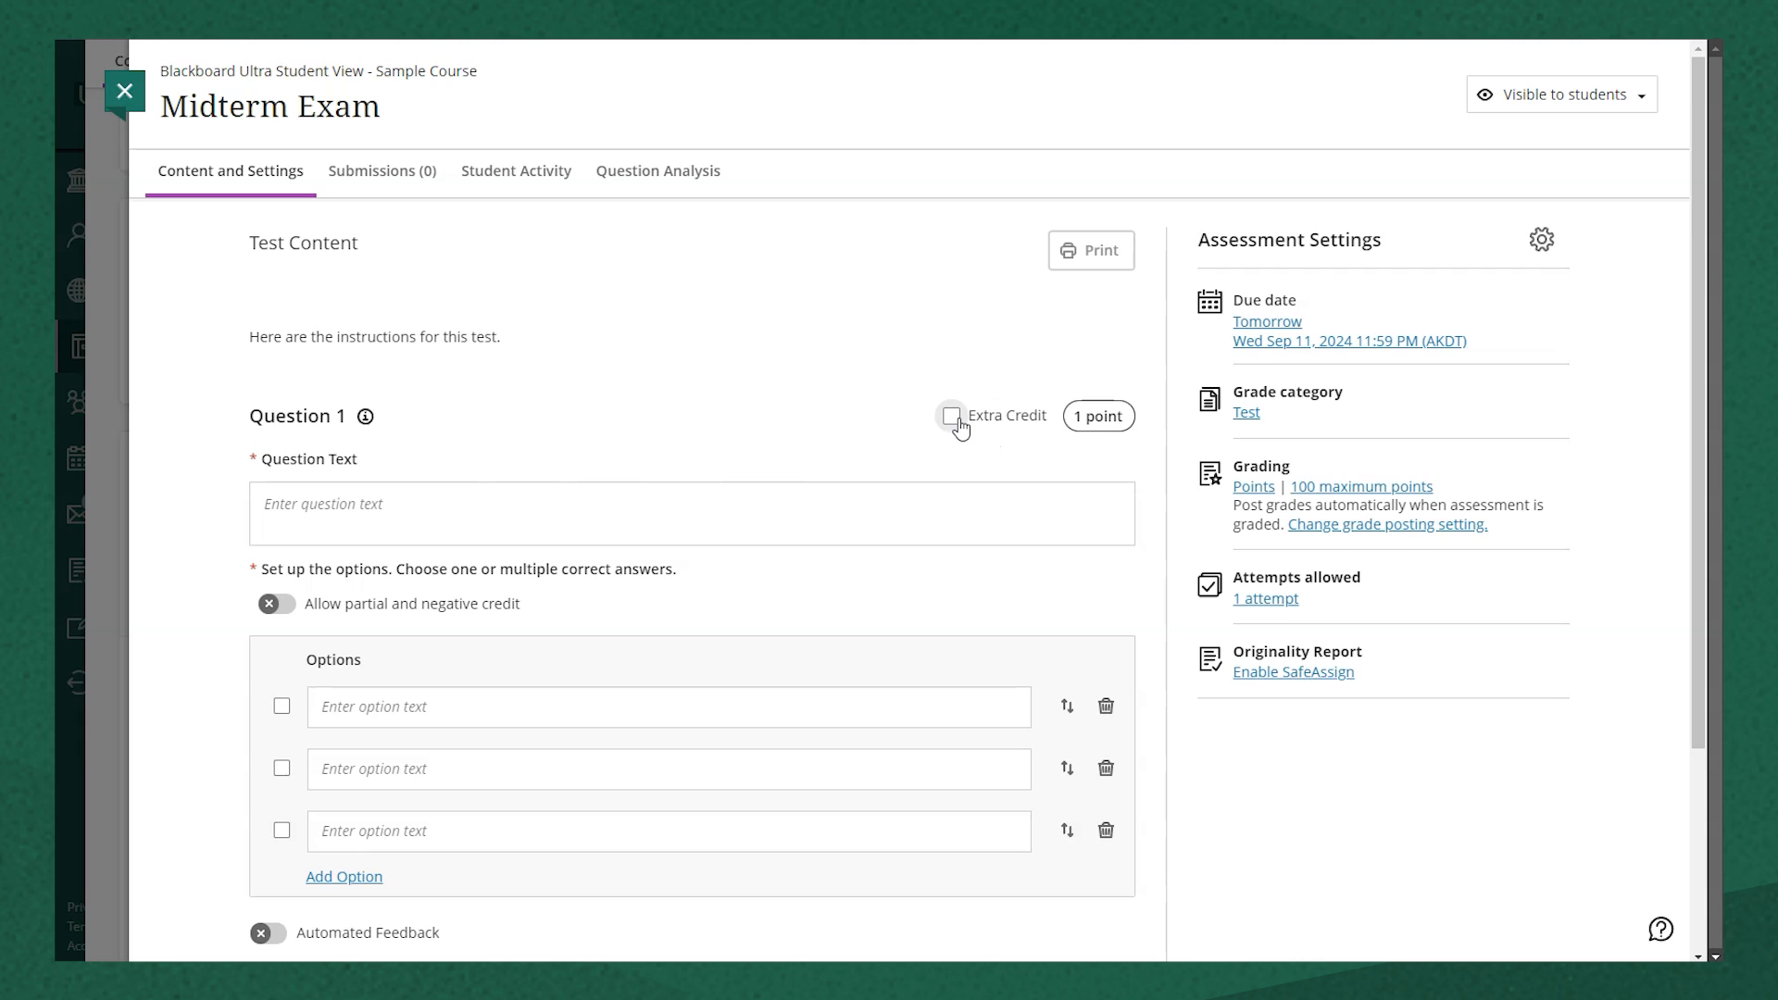
click(1096, 416)
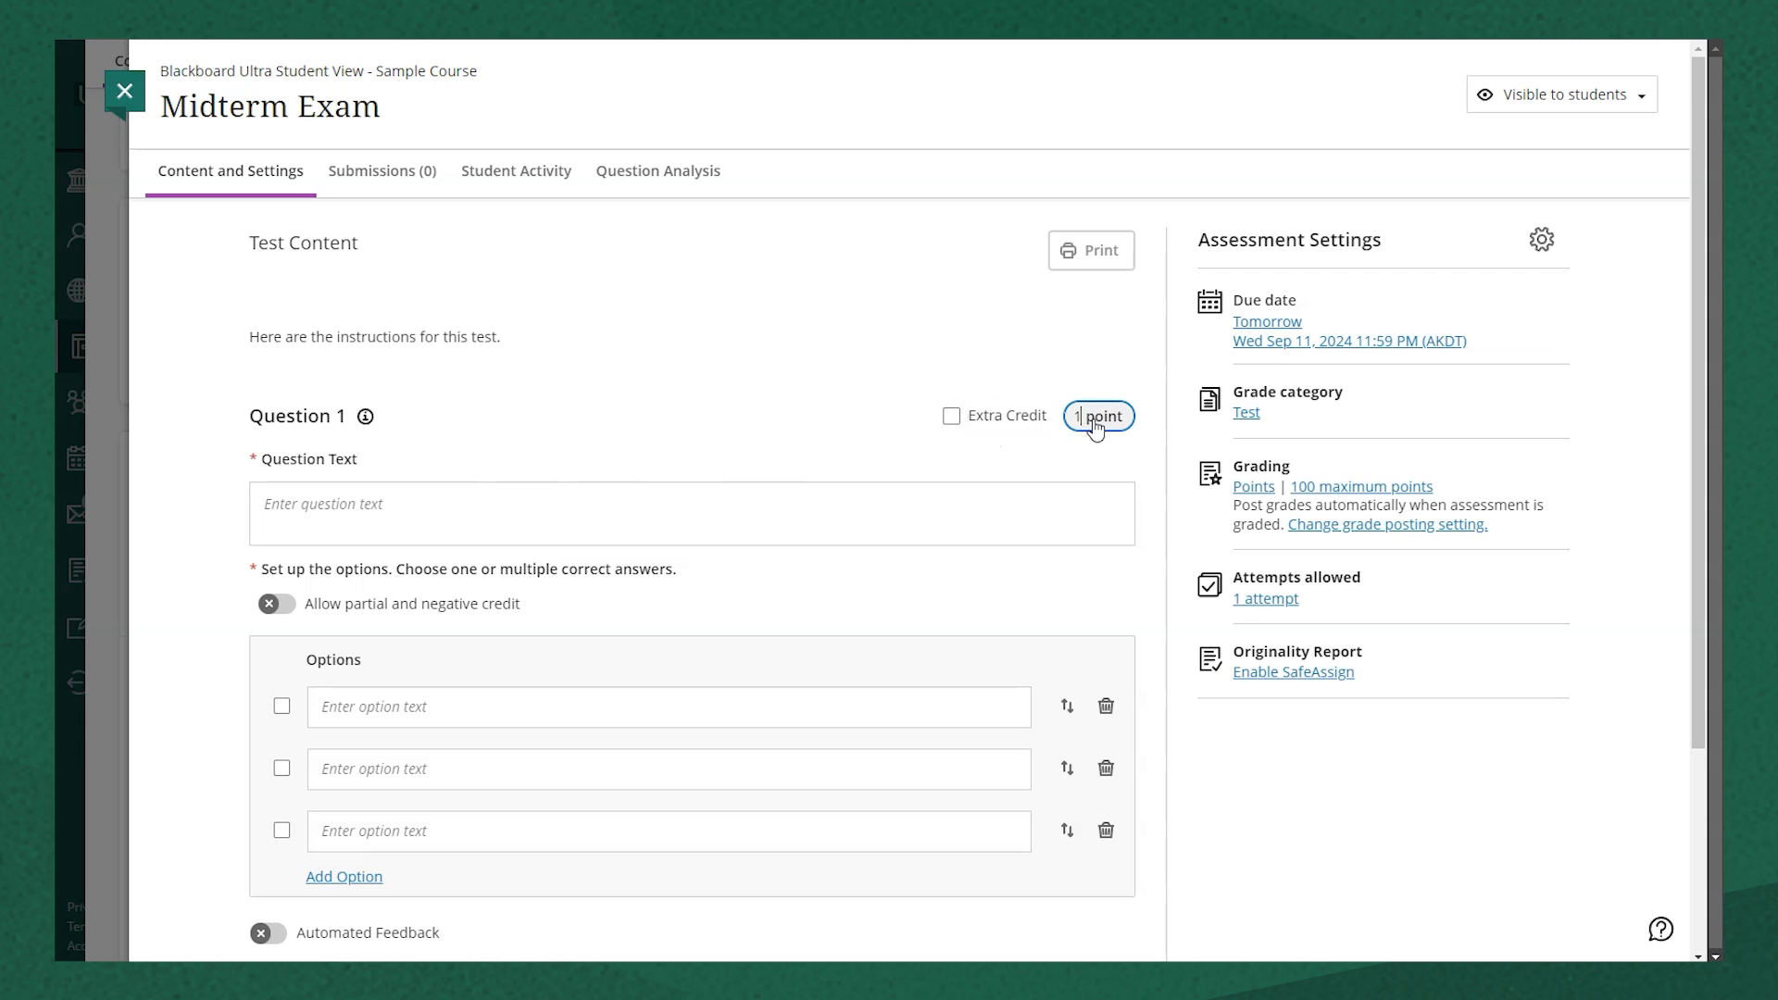
text(10)
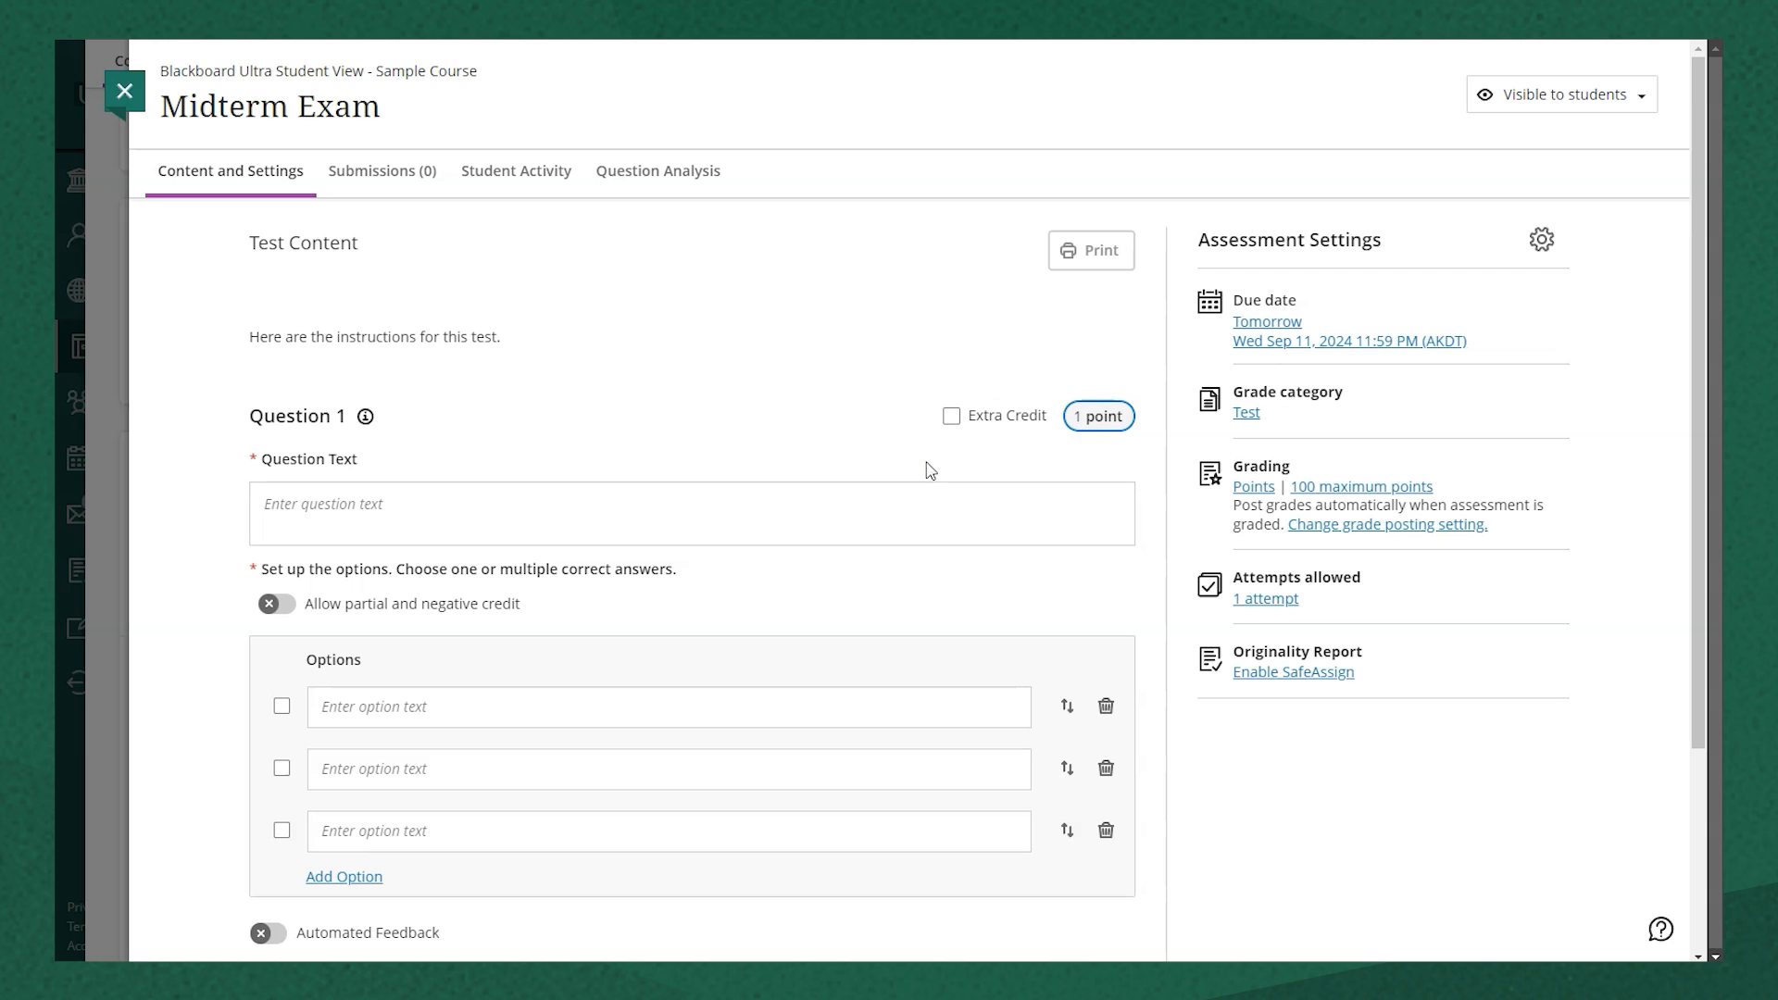
click(691, 513)
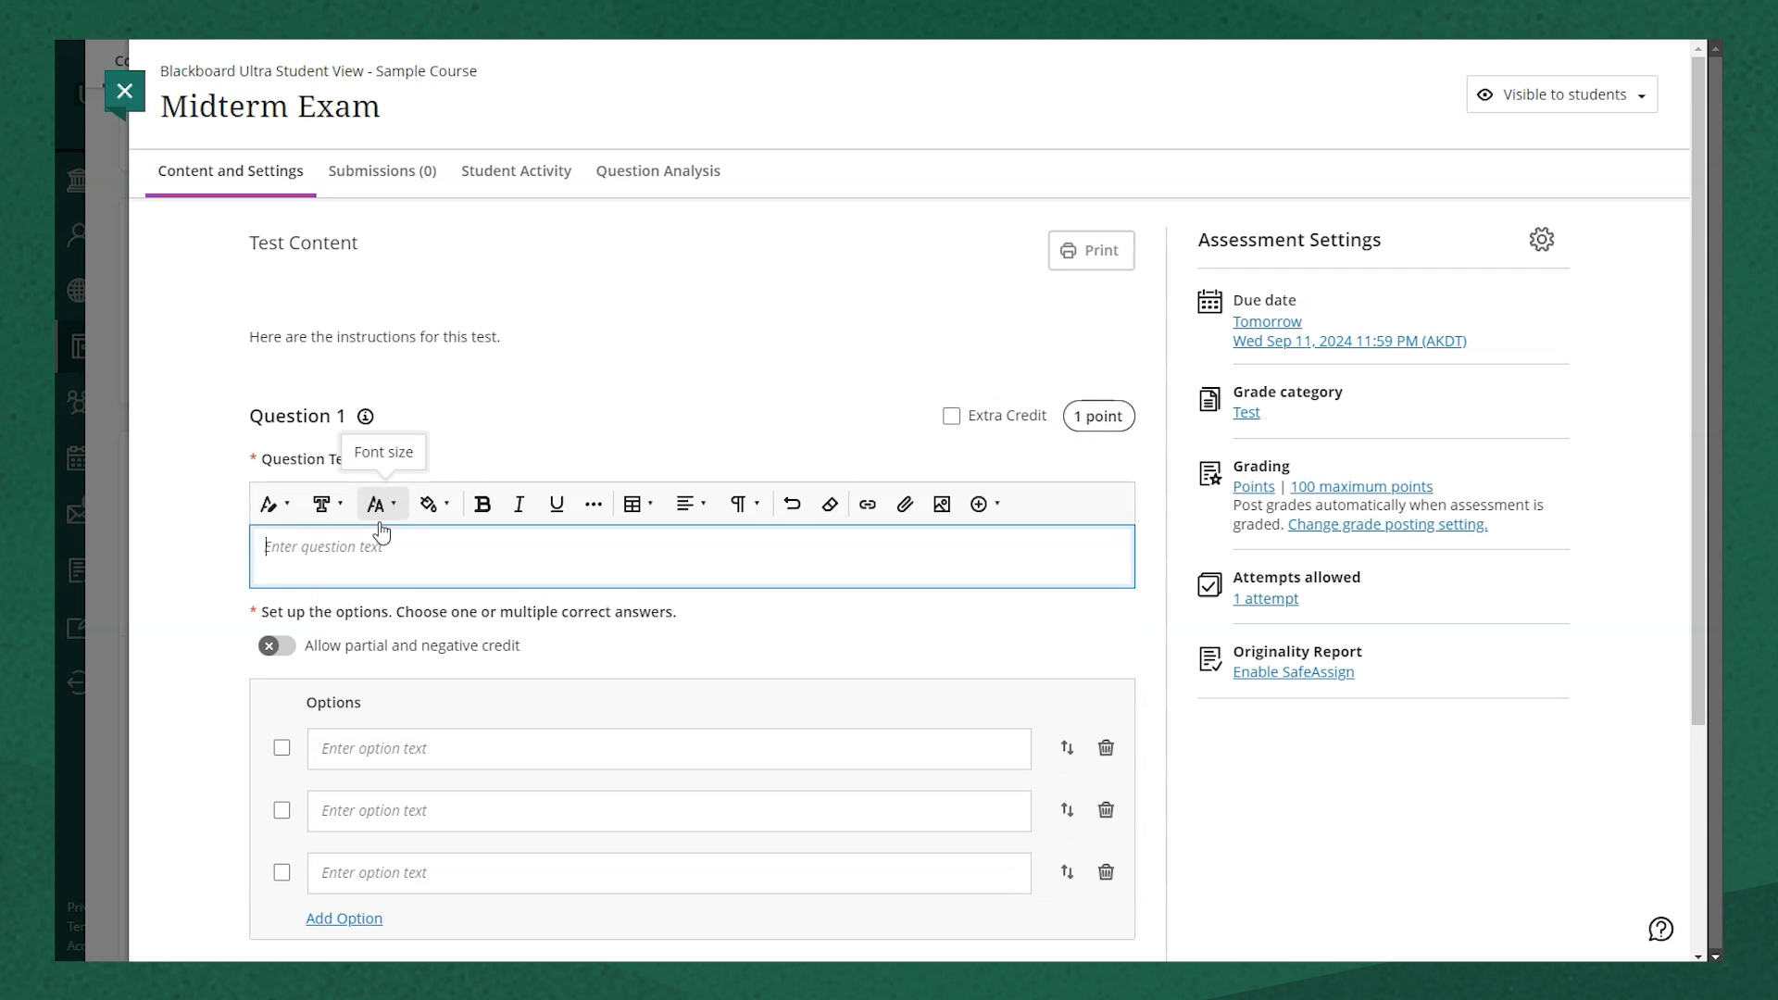
text(What is the larg)
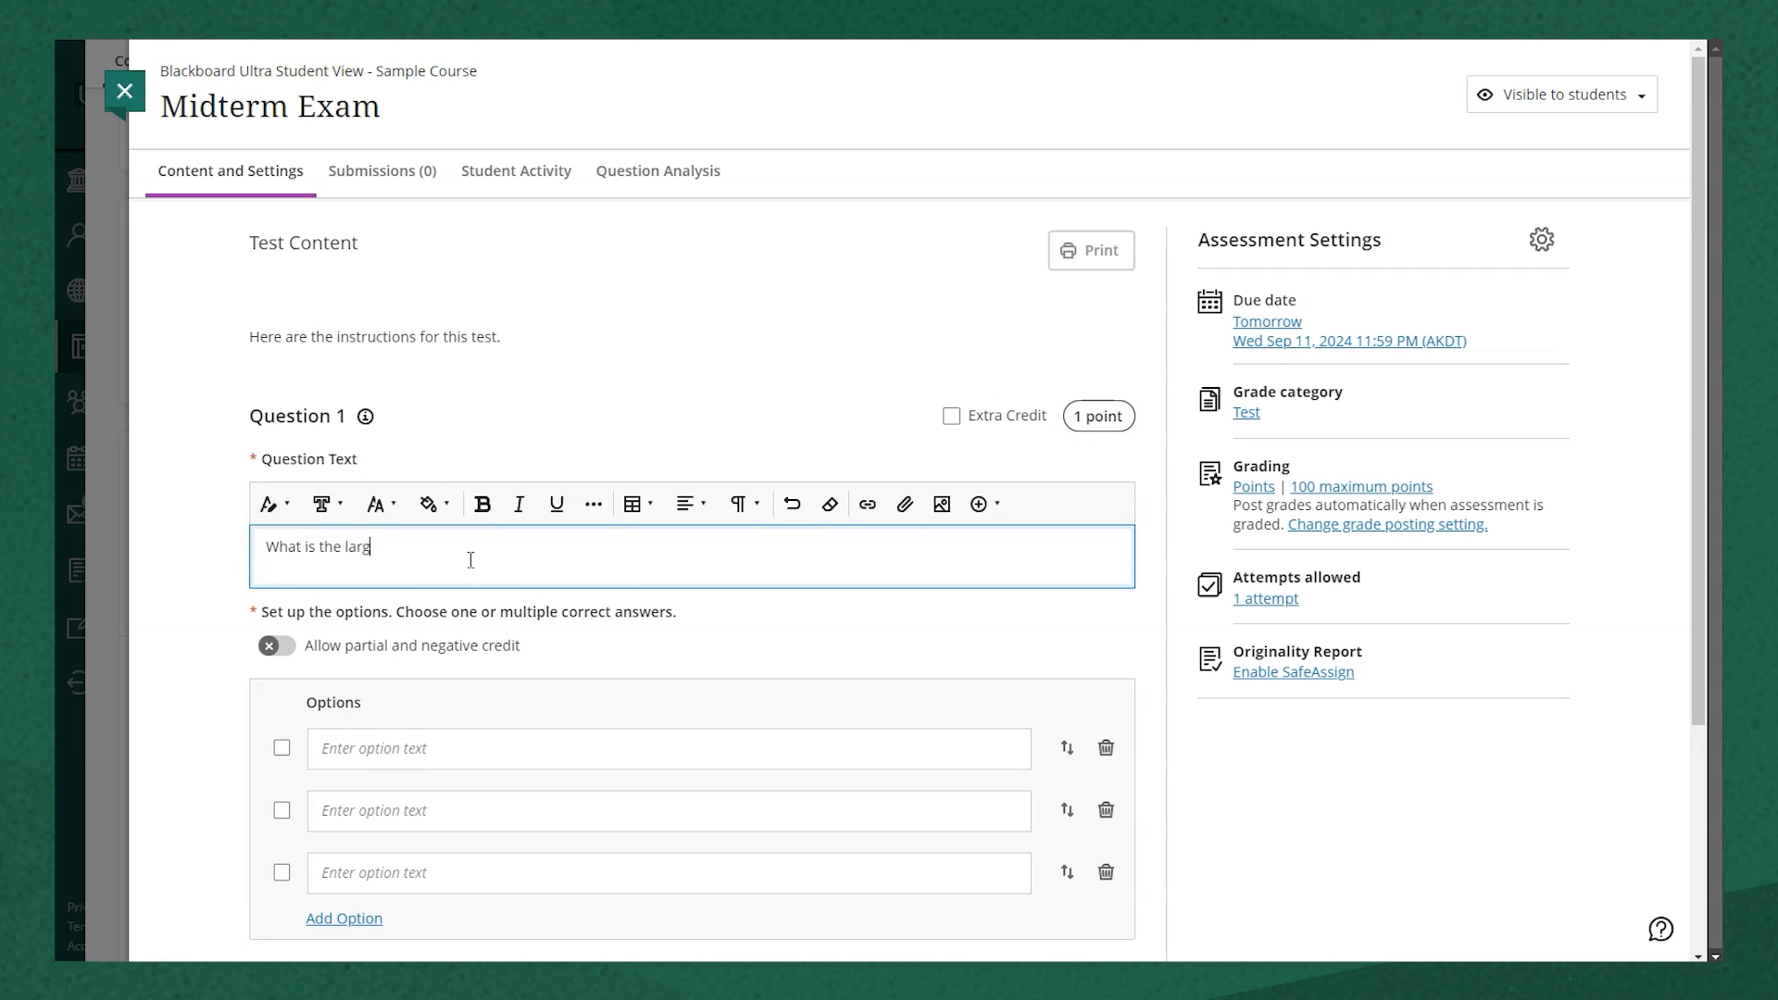
text(est state in the US?)
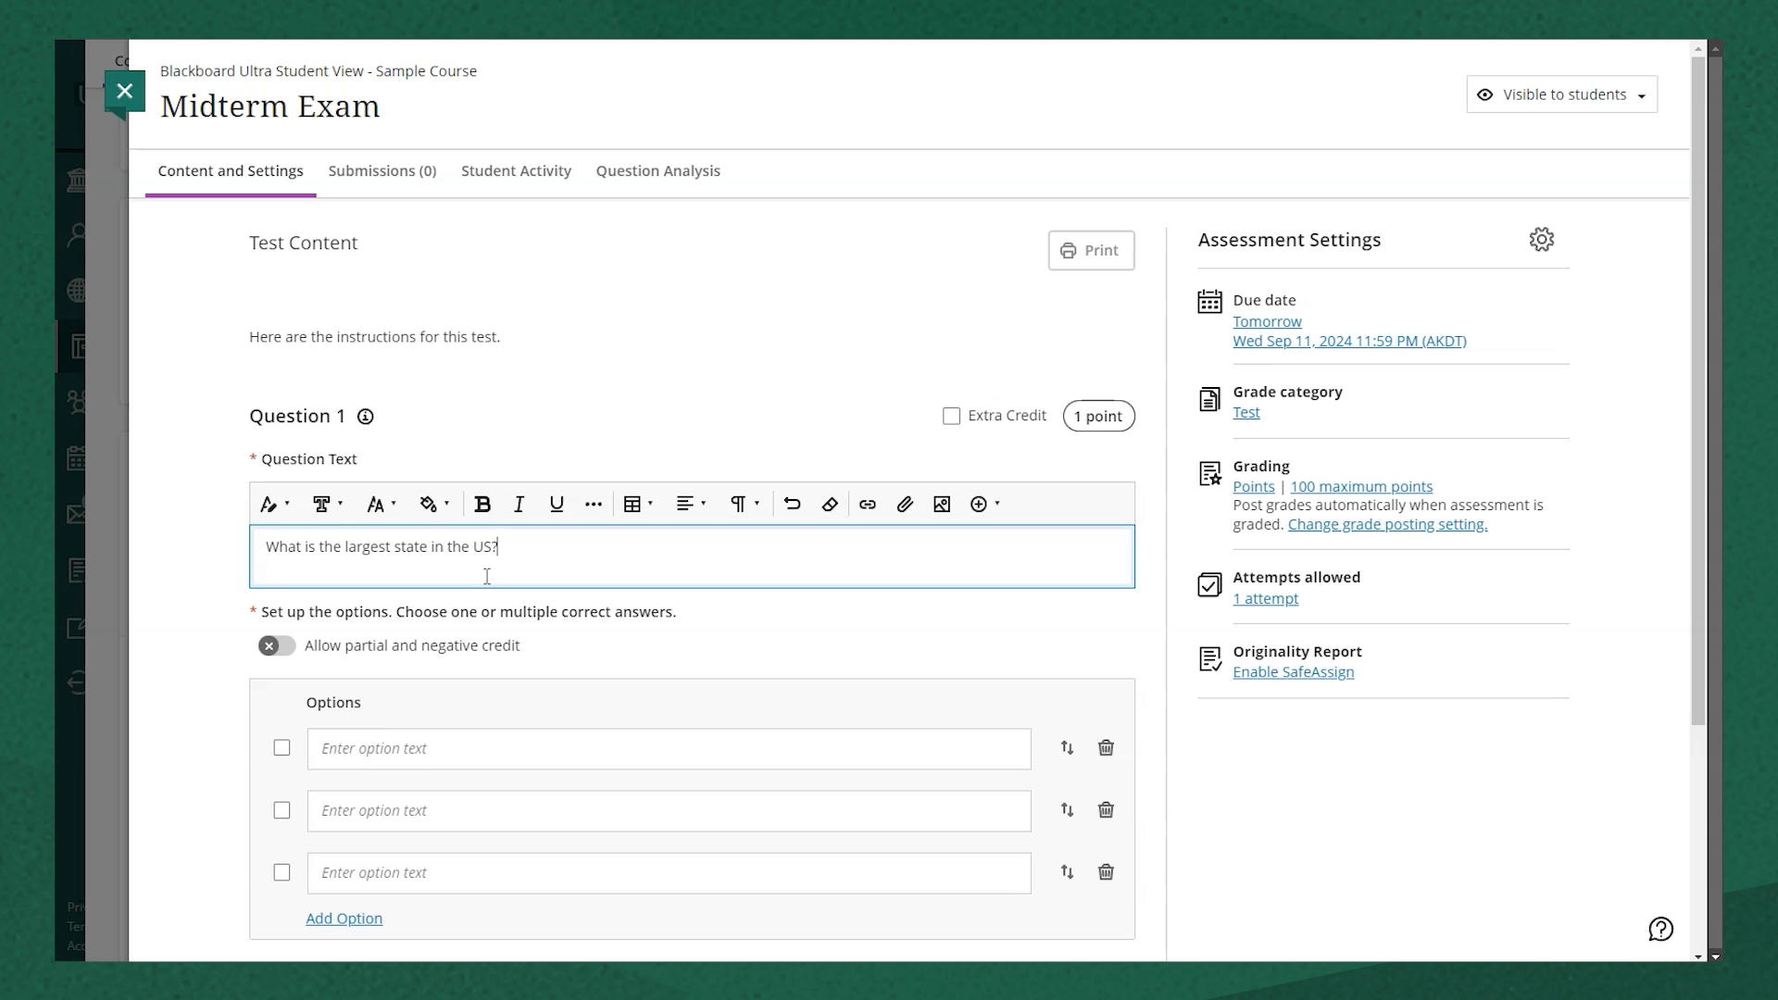
scroll(down, 3)
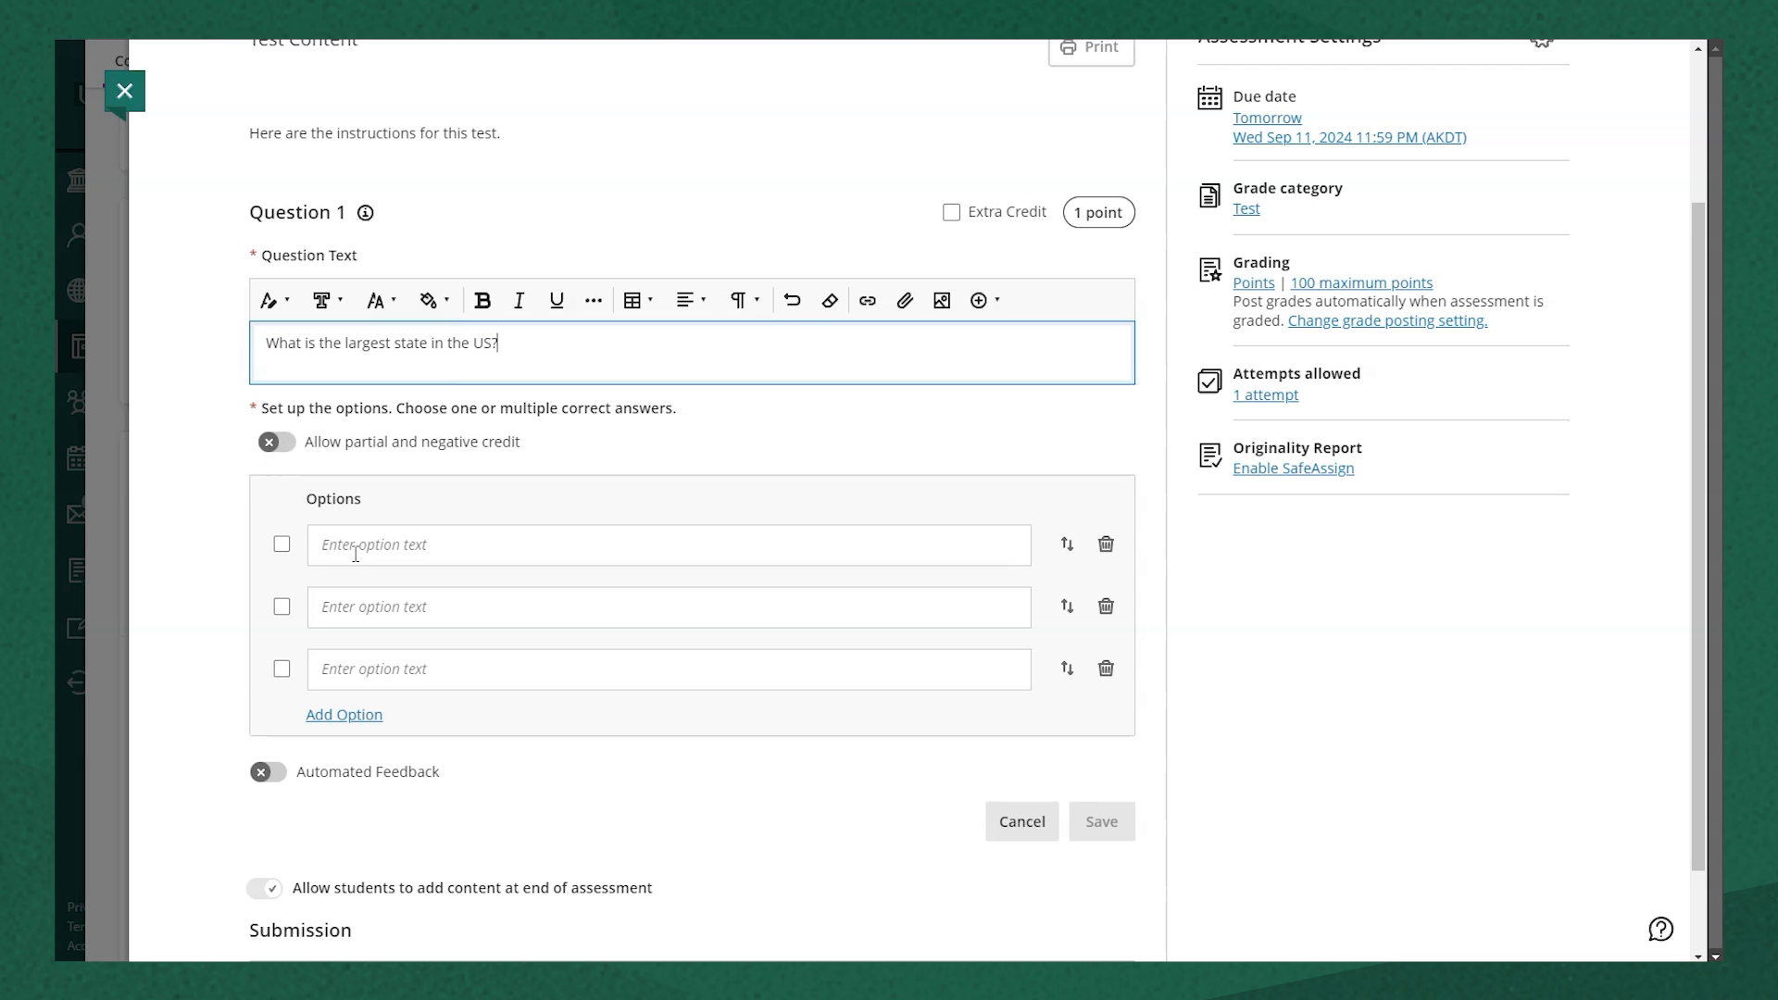
click(666, 544)
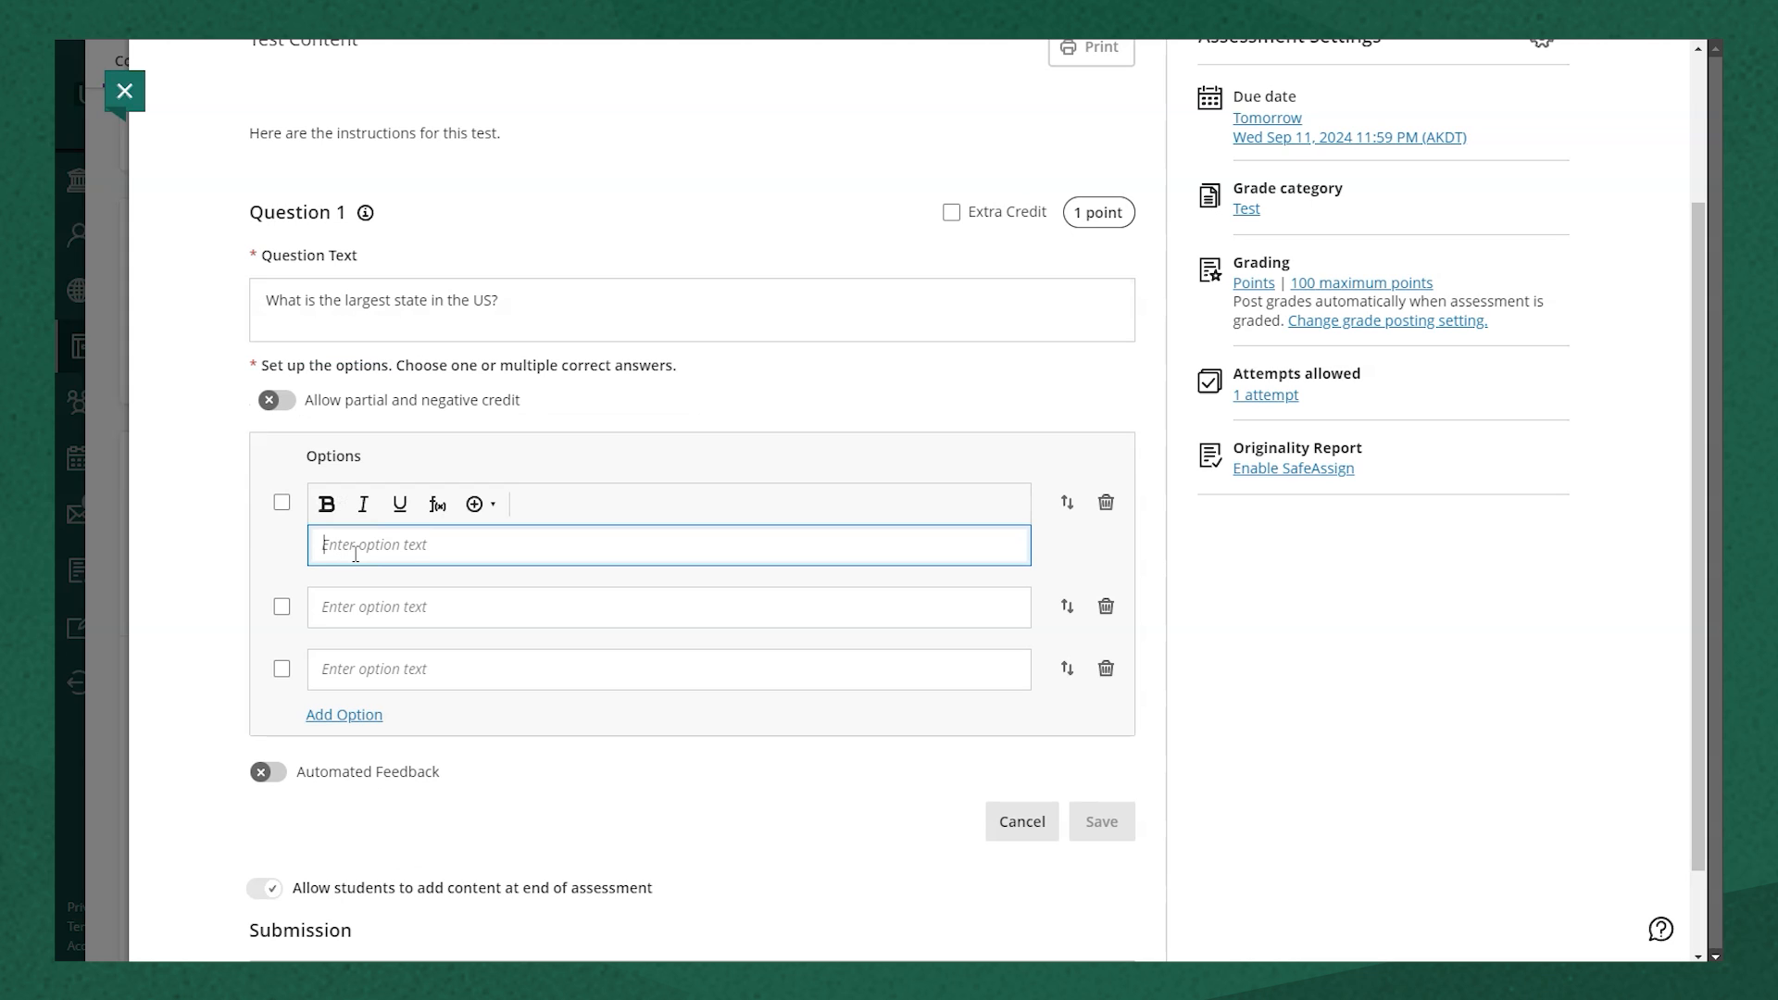
Step: Enter options Hawaii, Deleware and Alaska, mark Alaska correct, and enable automated feedback
text(Hawaii)
click(669, 668)
text(Alaska)
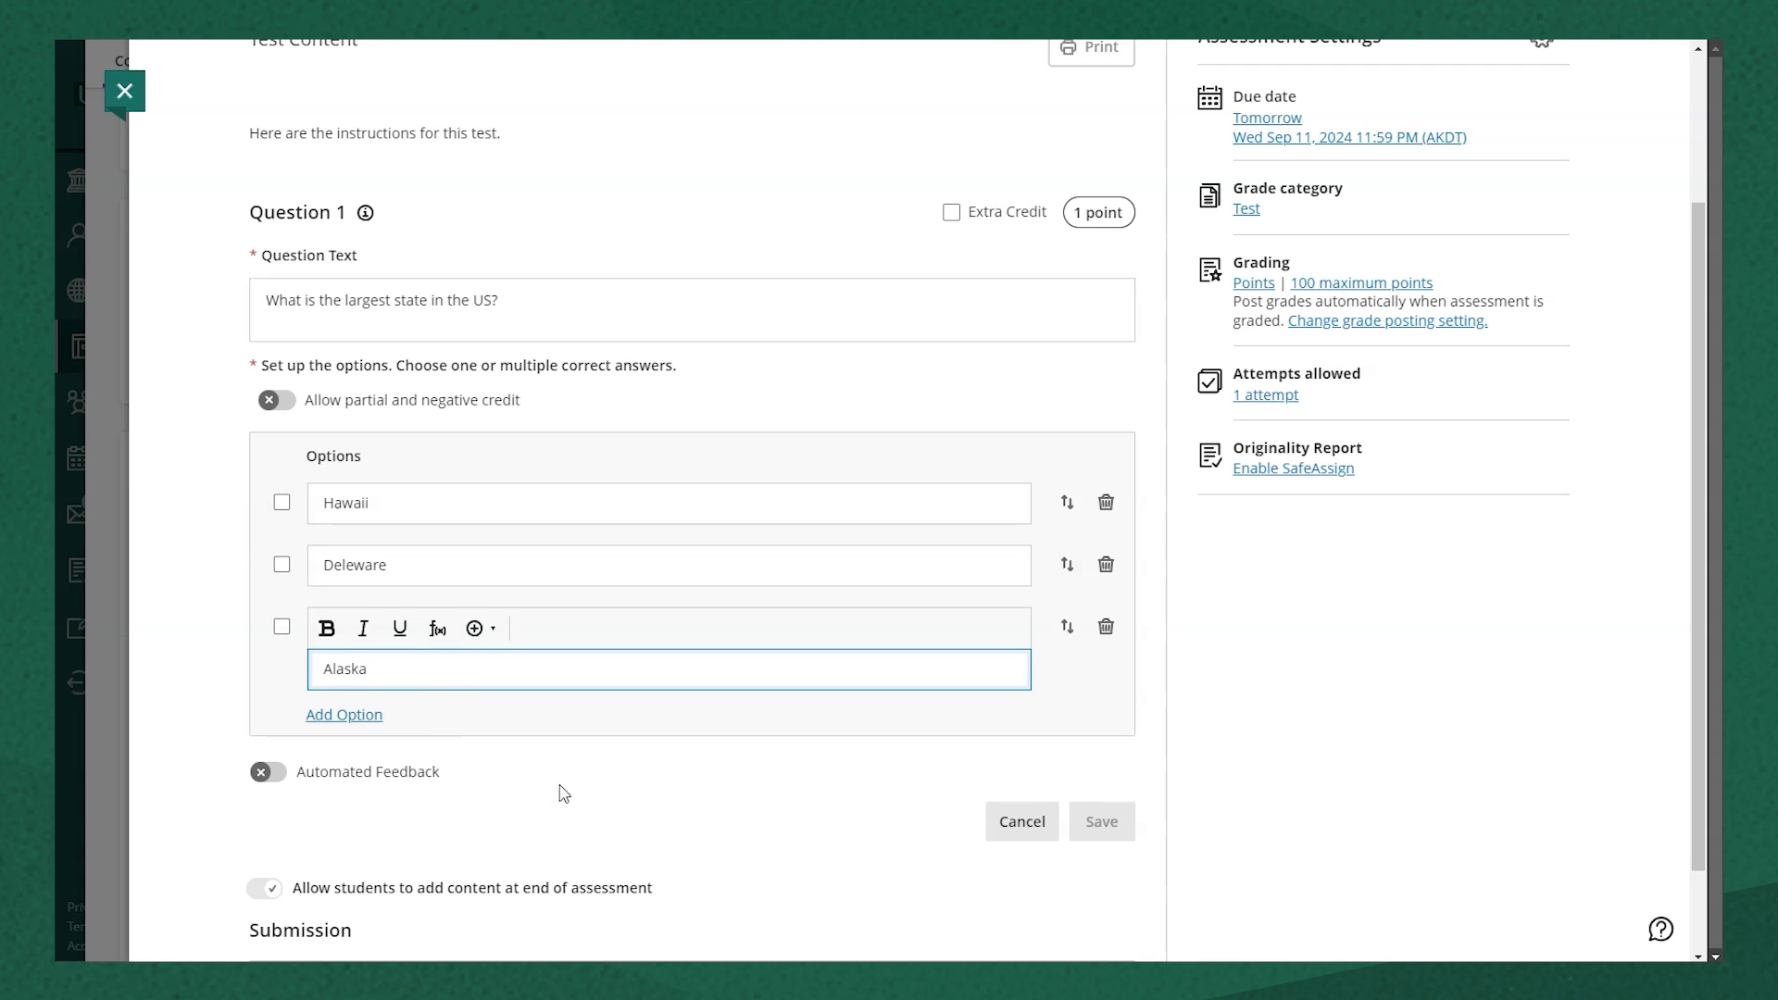
mouse_move(589, 767)
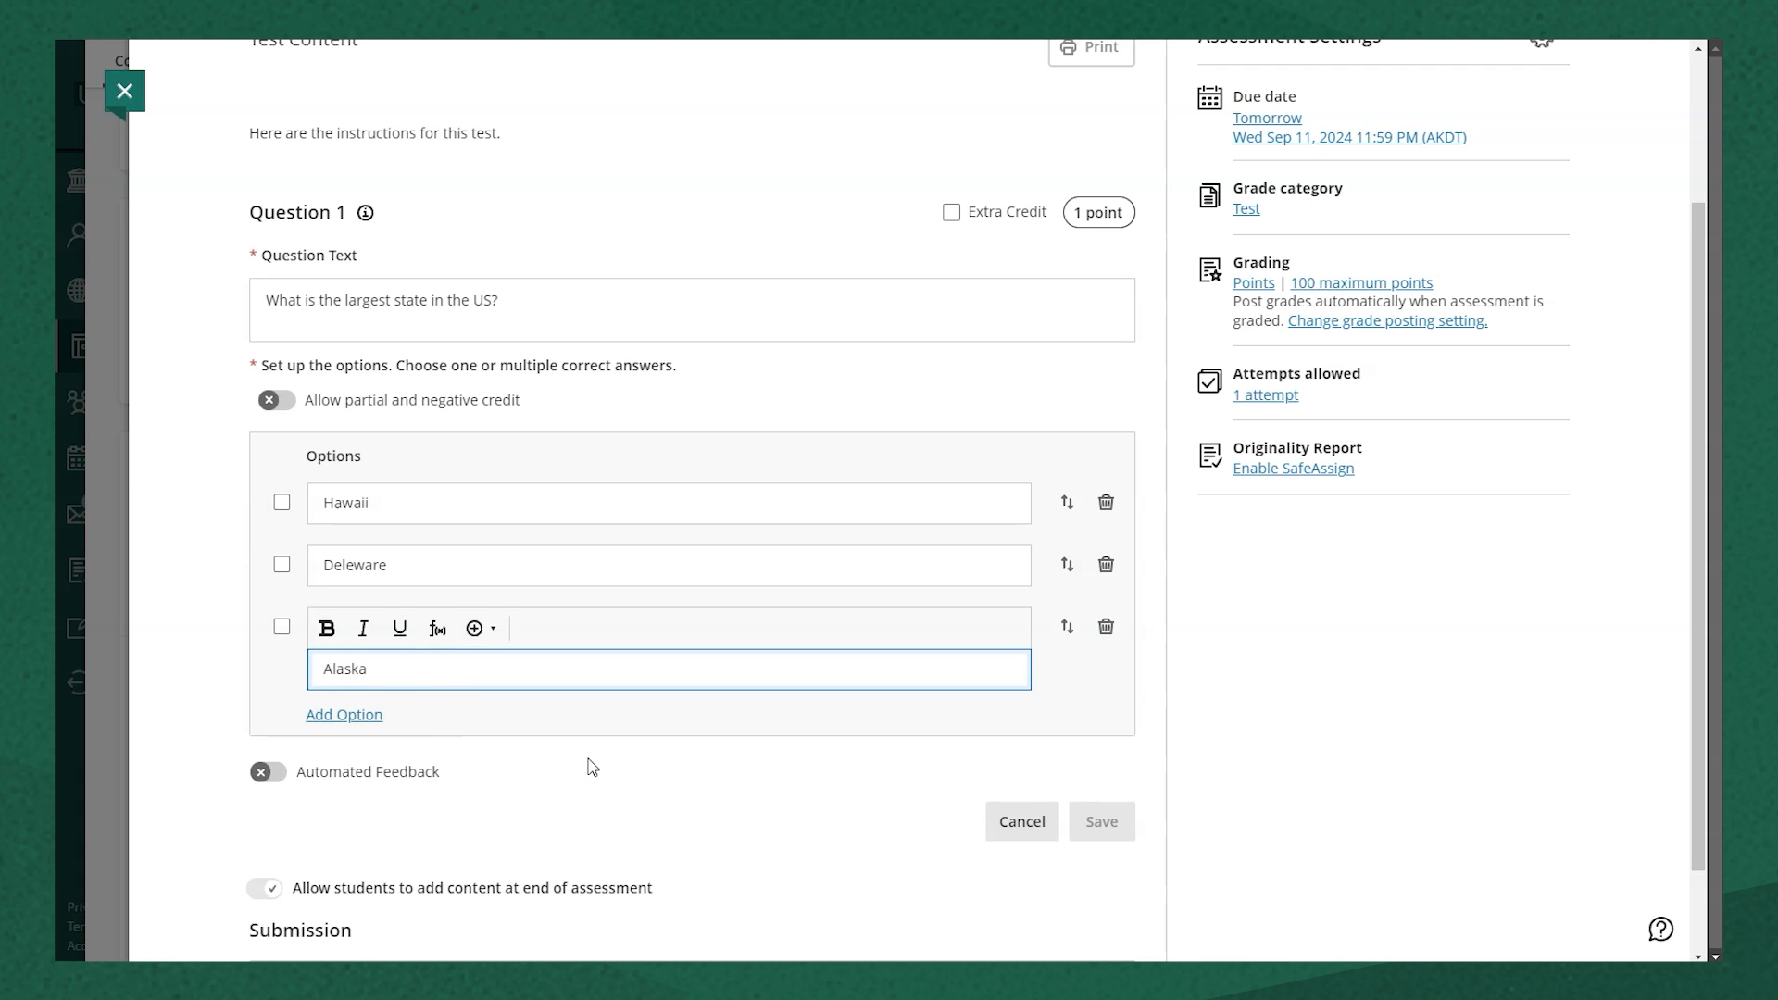
mouse_move(582, 797)
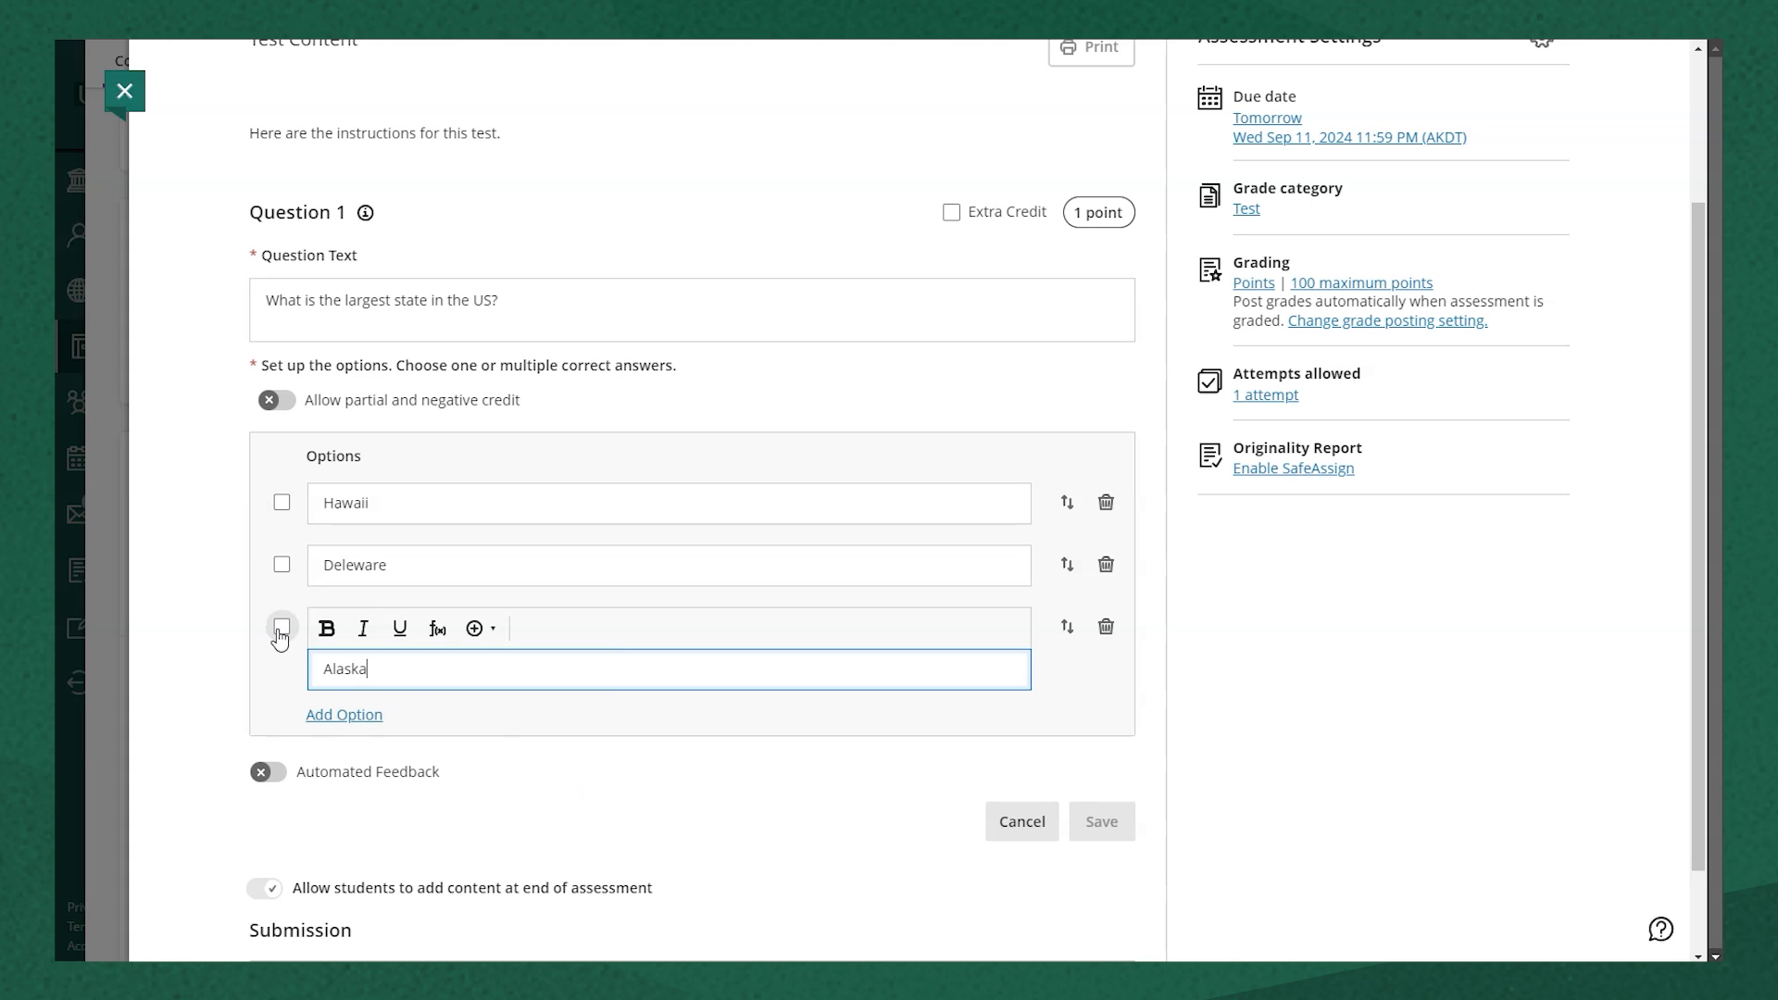
click(282, 628)
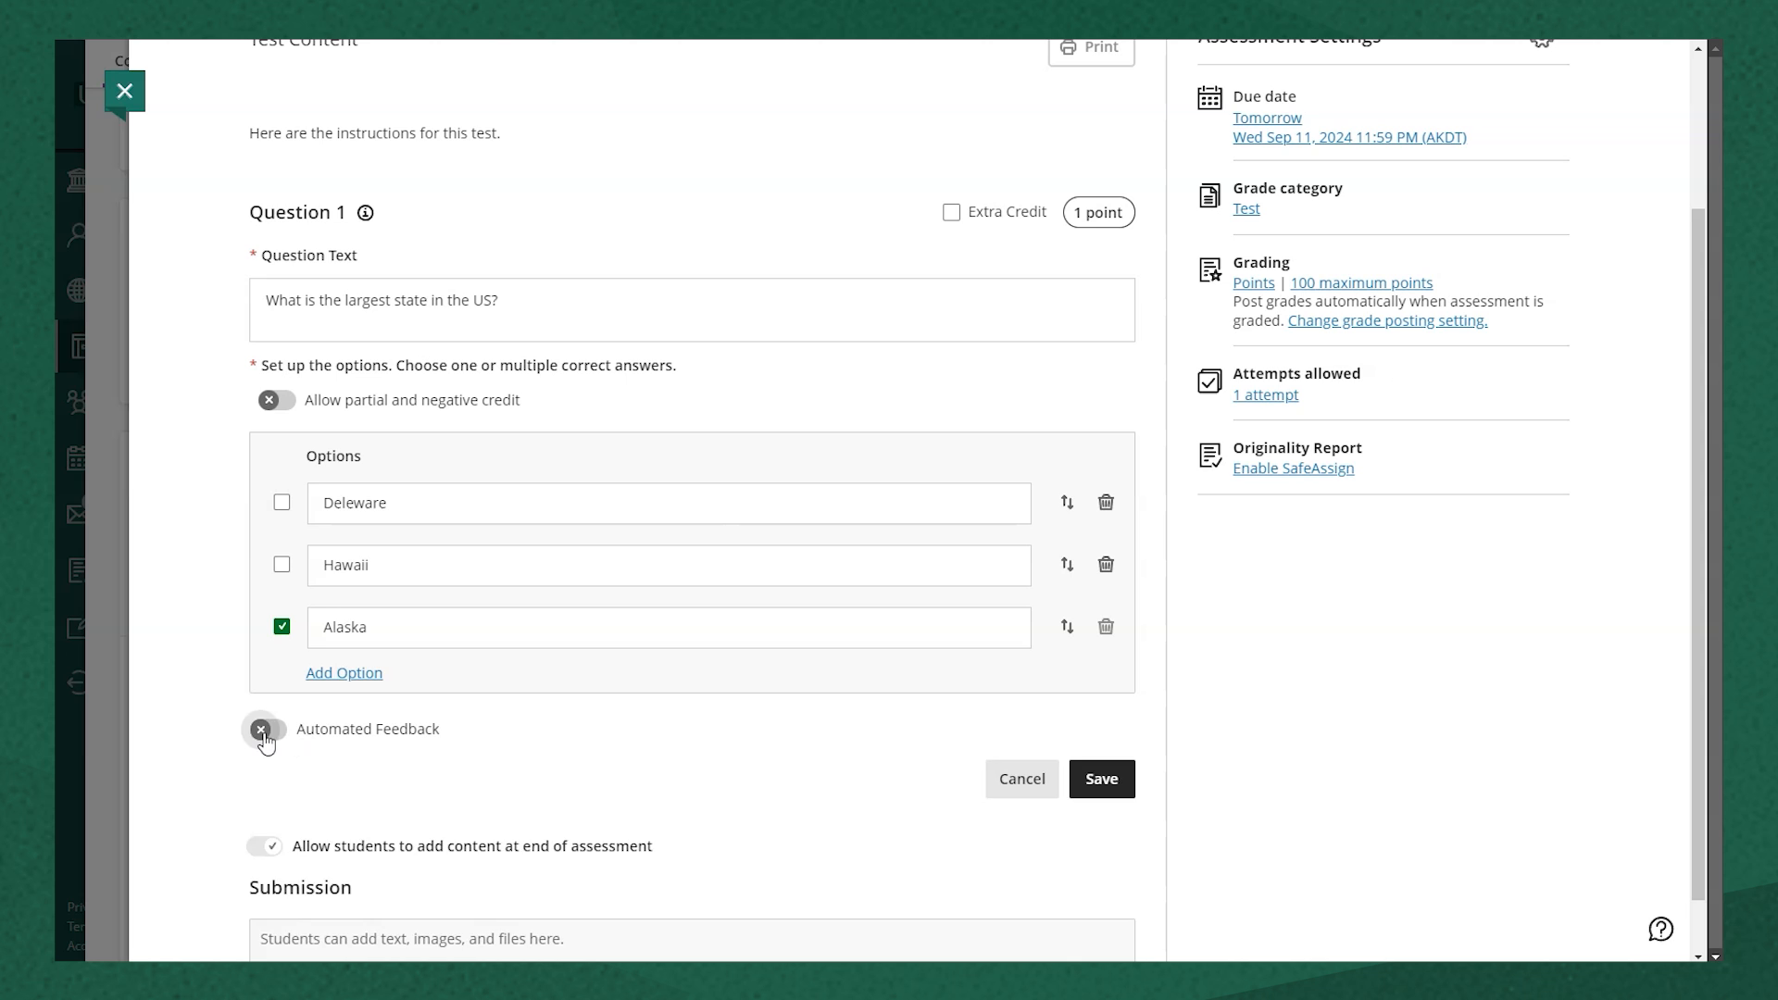
click(269, 730)
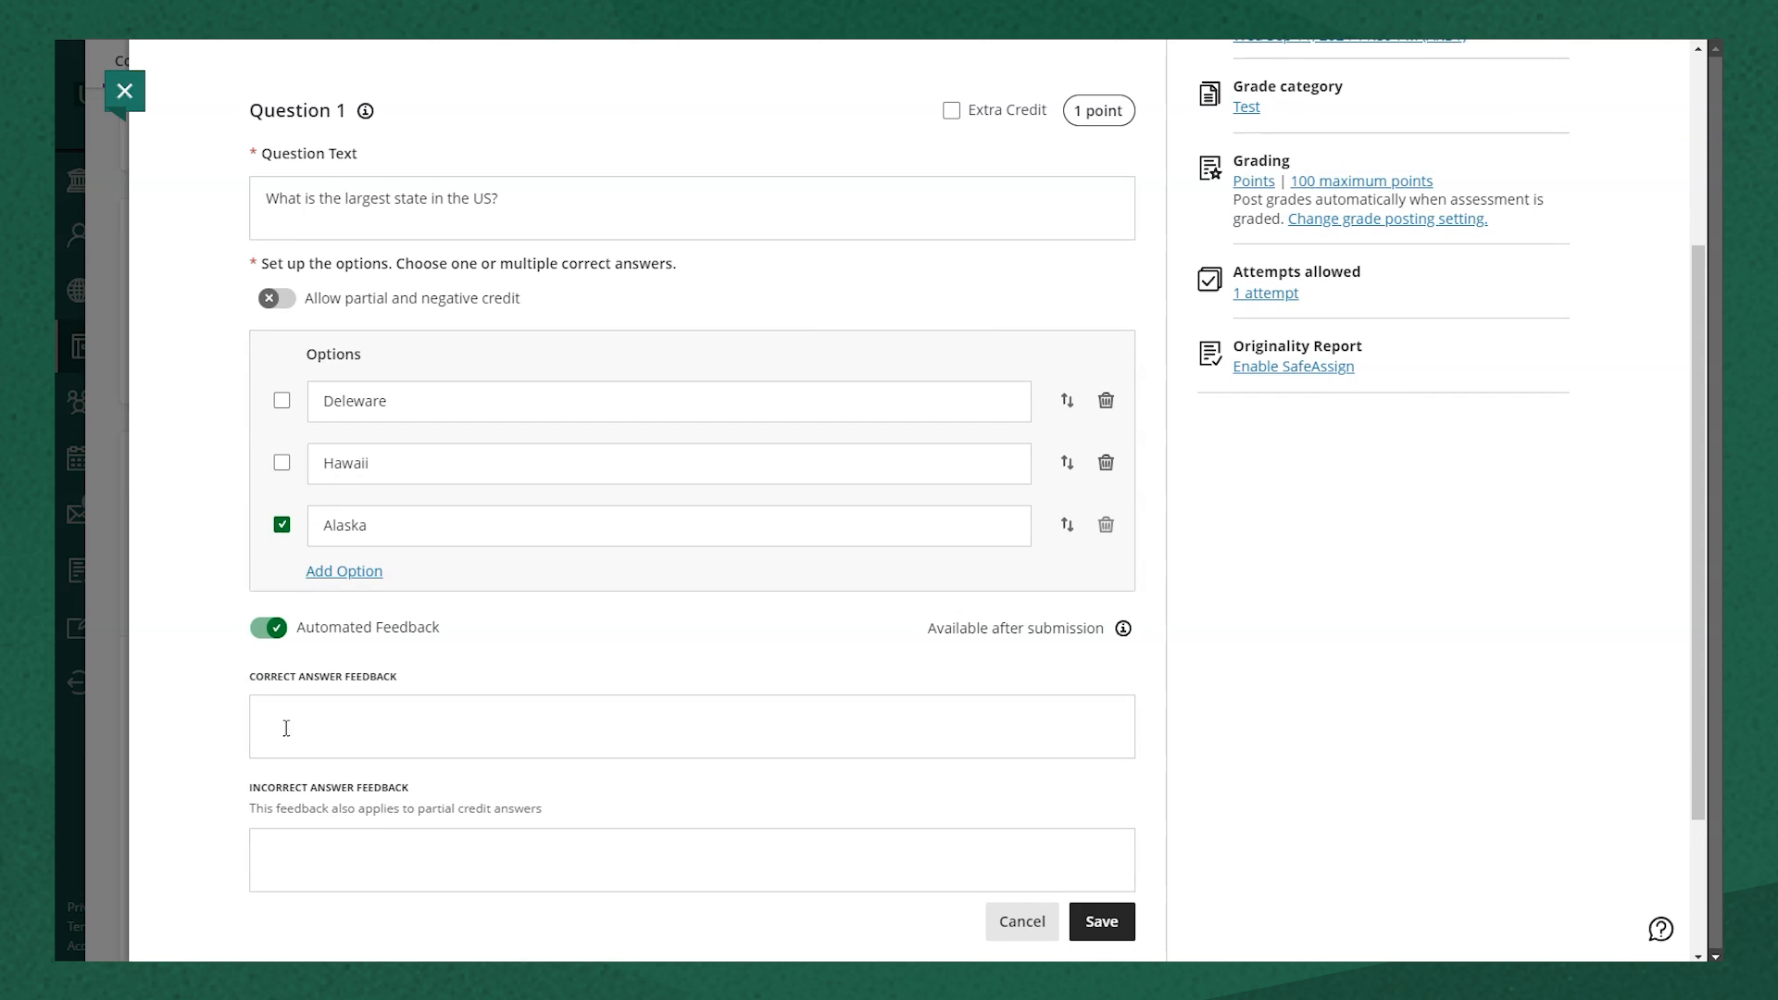
Step: Turn automated feedback back off and save Question 1 with Alaska correct
click(680, 857)
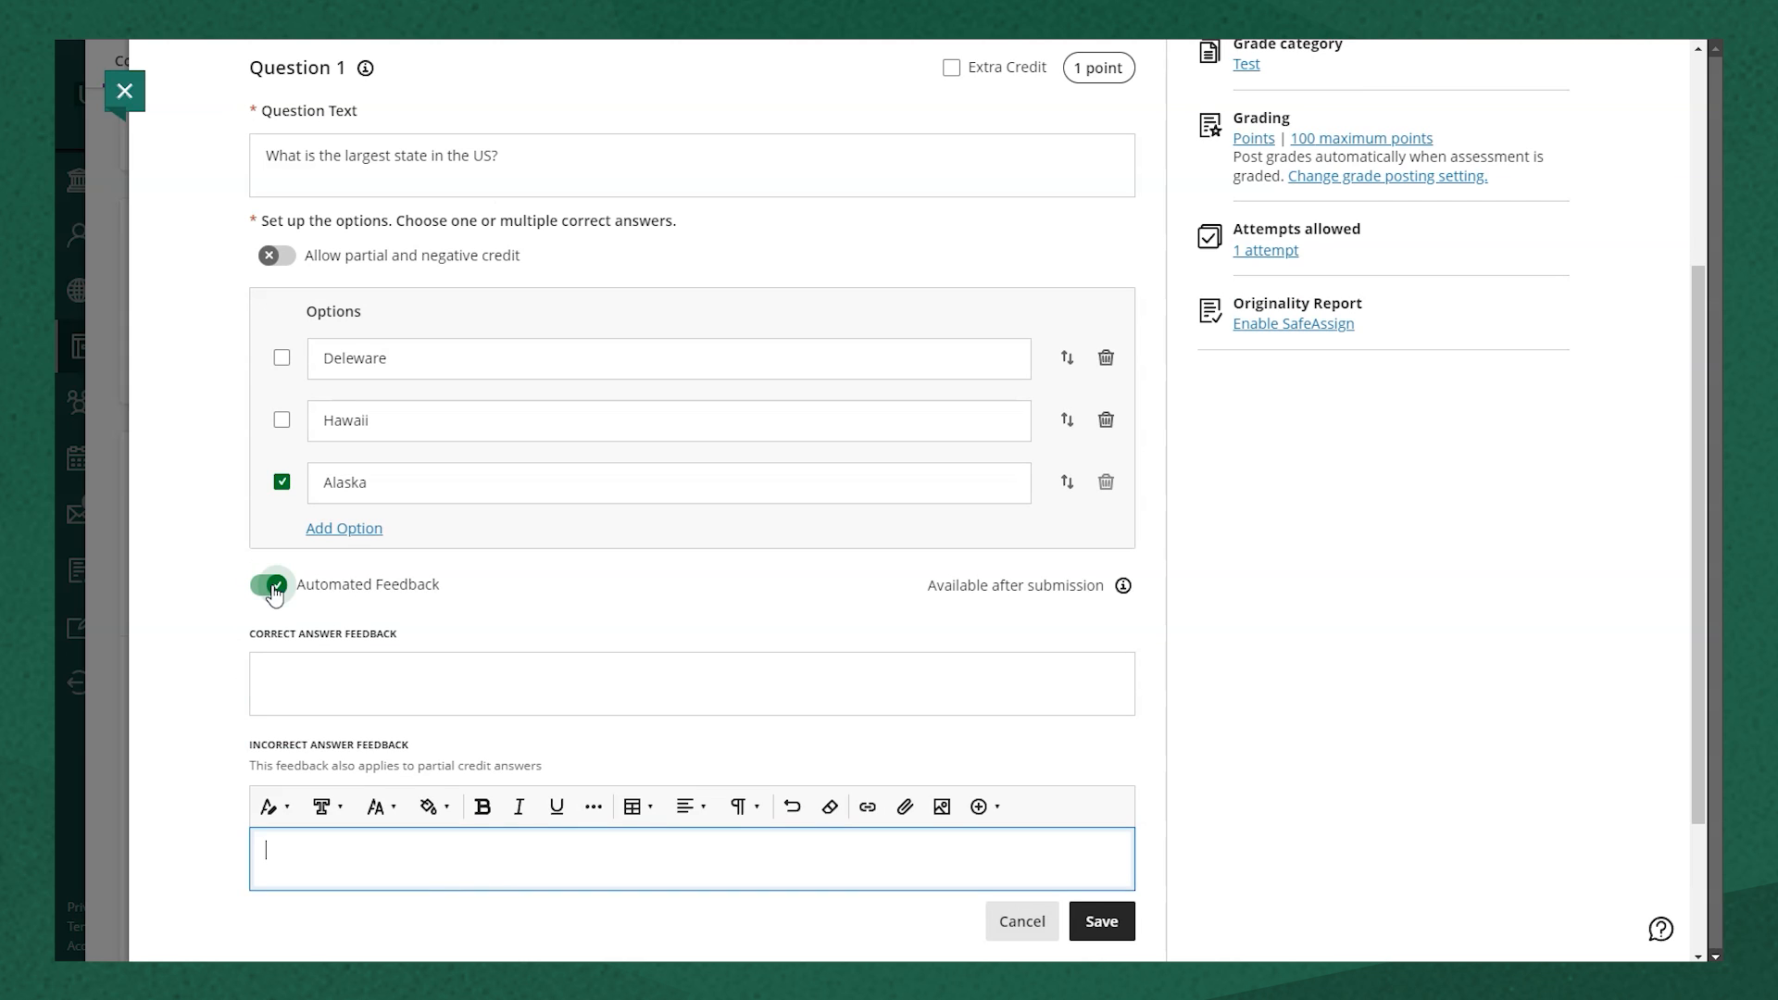
click(274, 583)
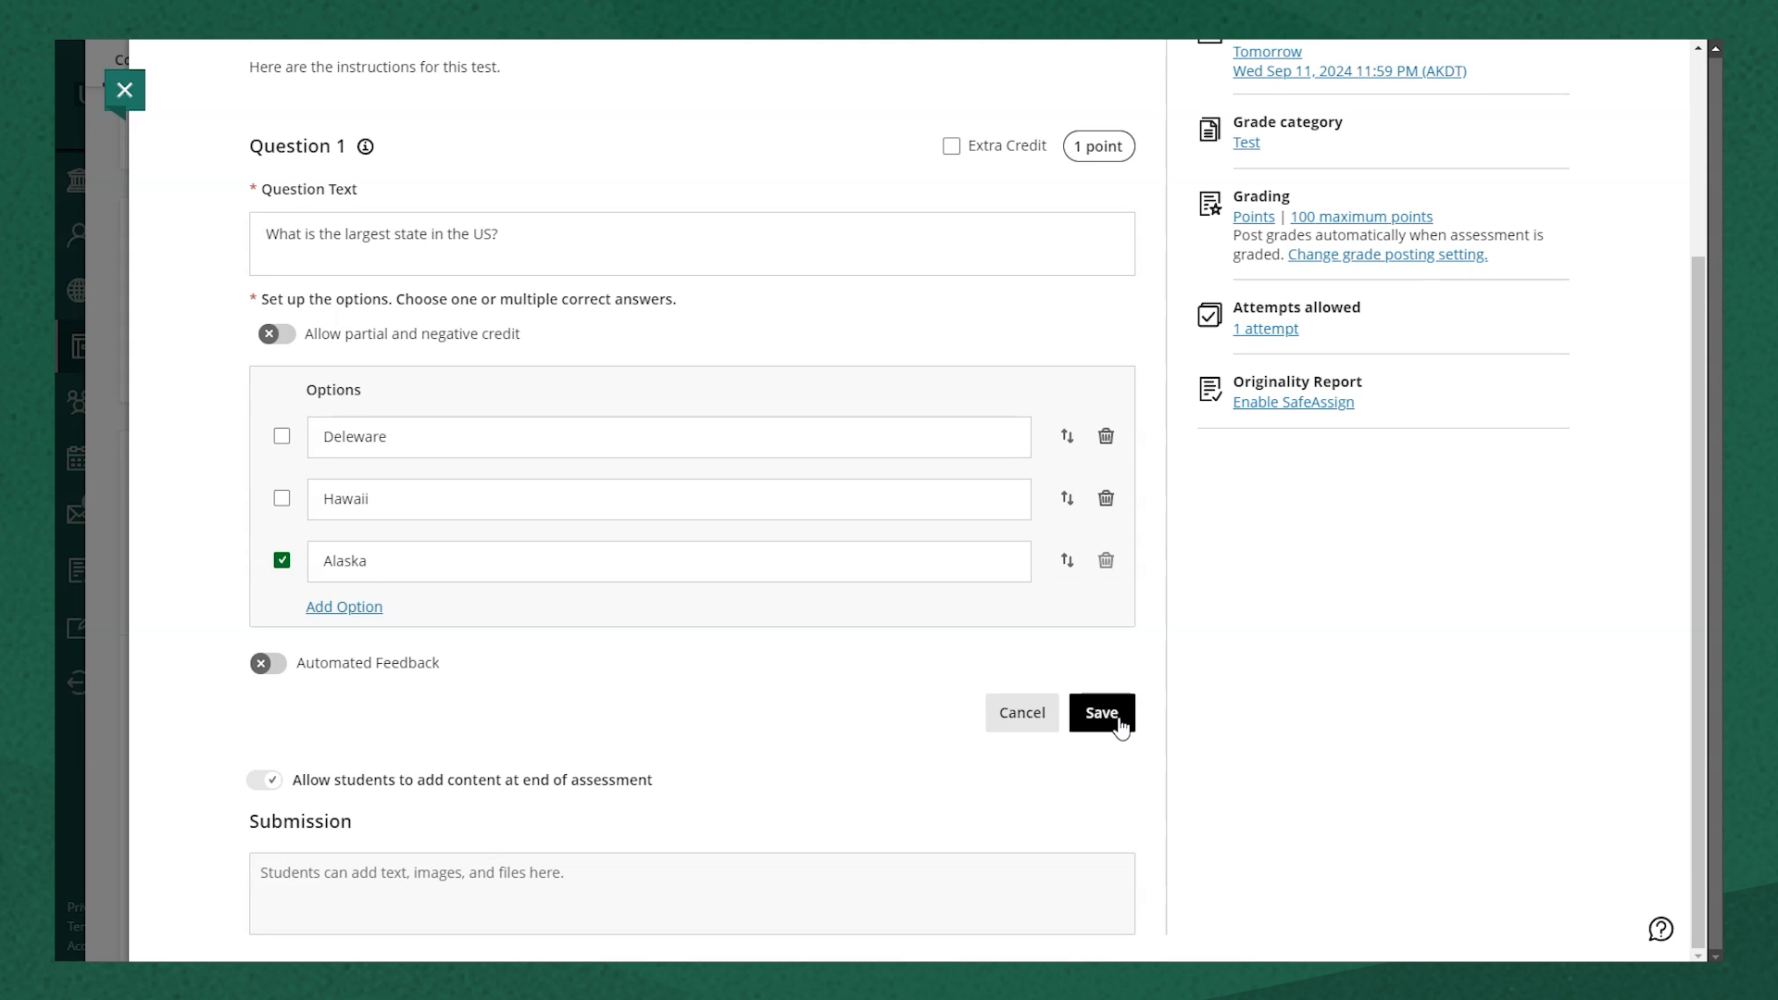
click(1098, 711)
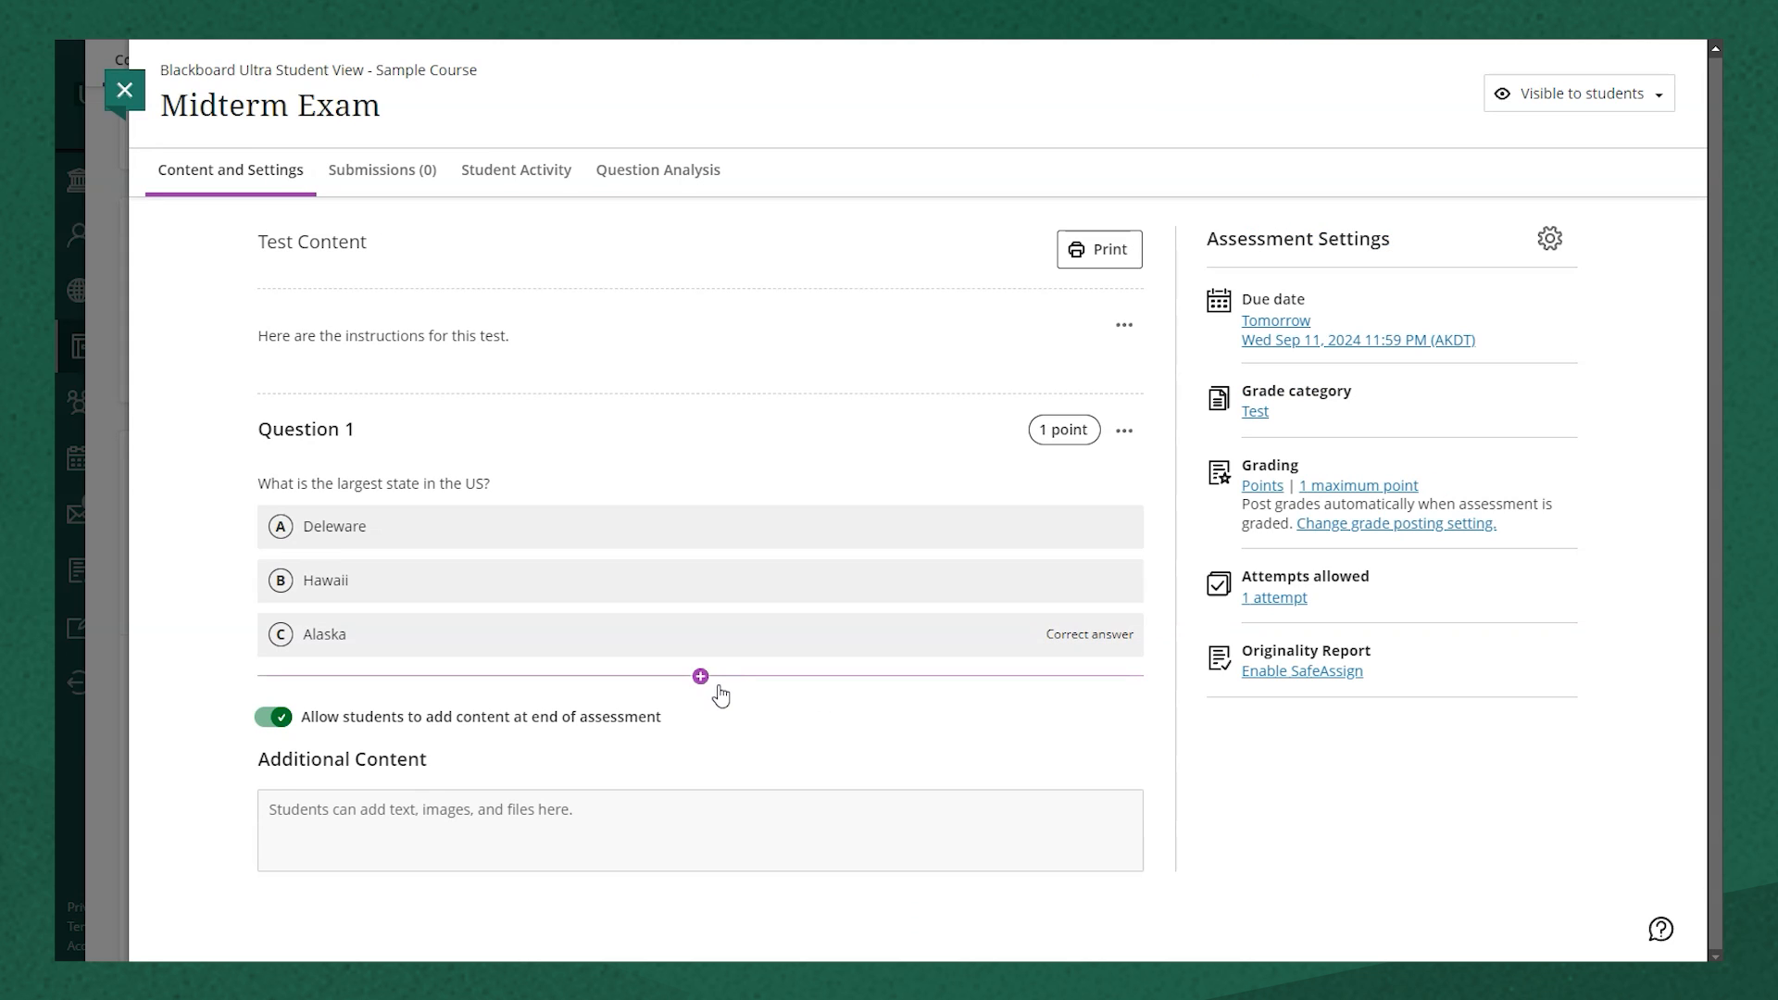
click(700, 676)
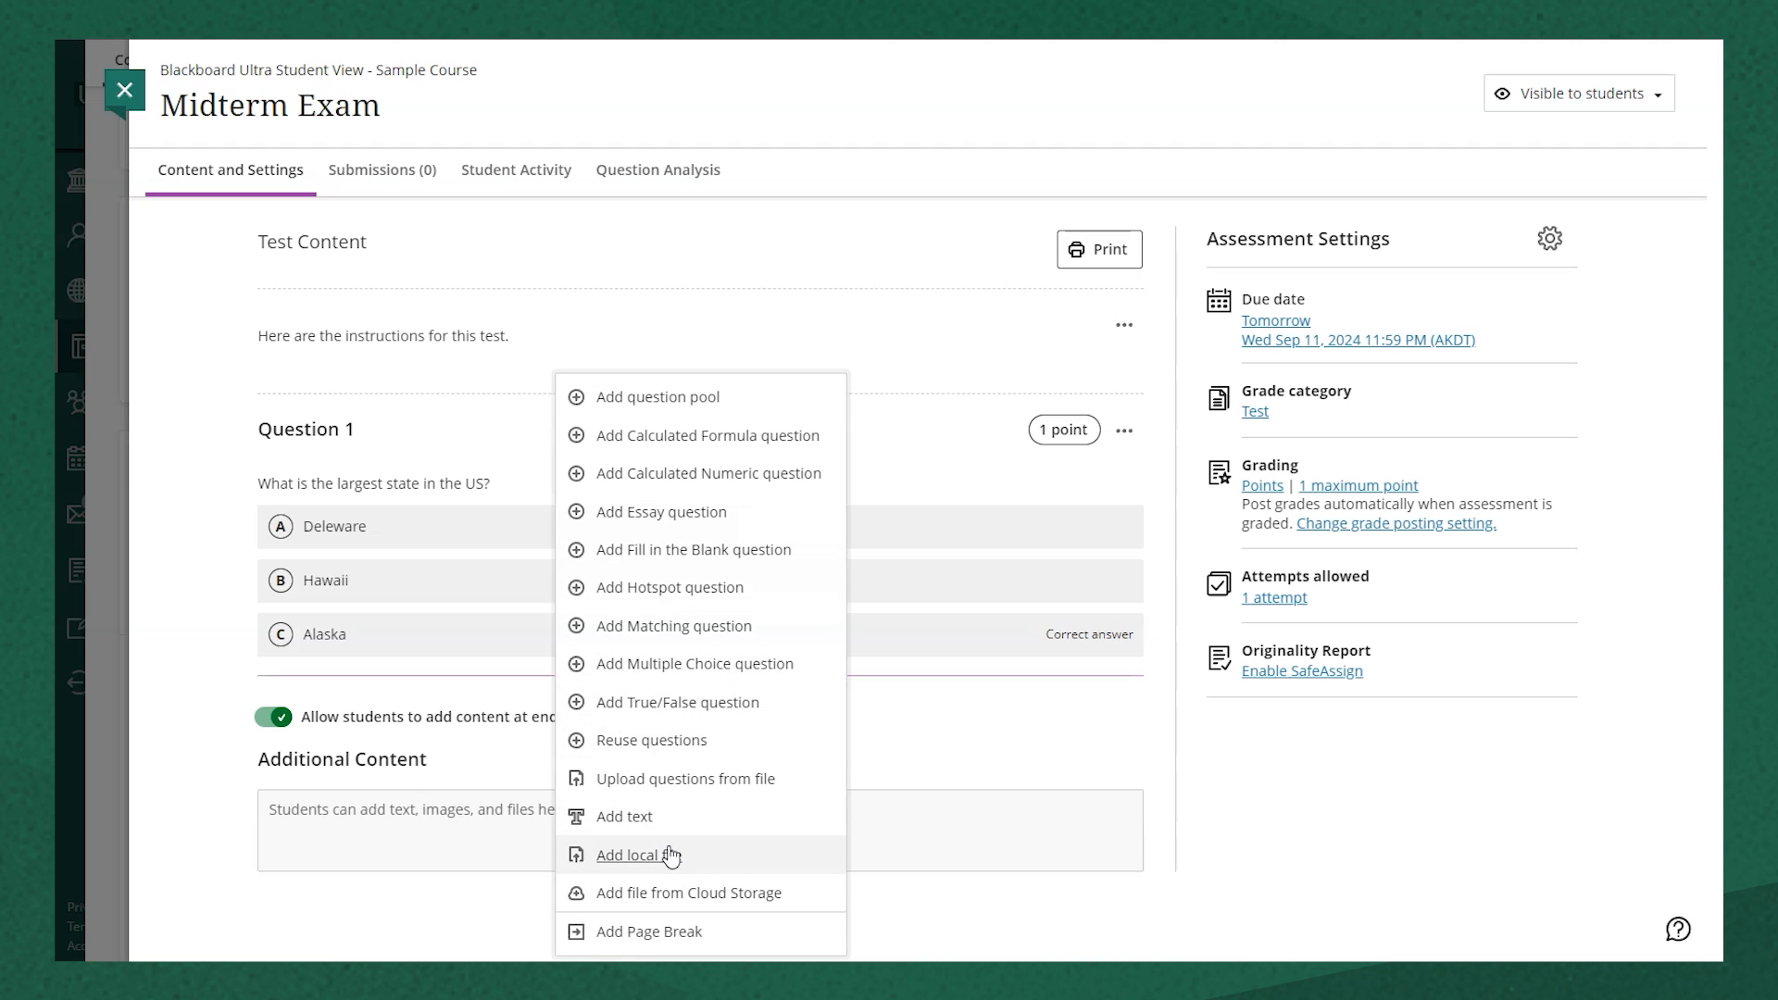
mouse_move(878, 763)
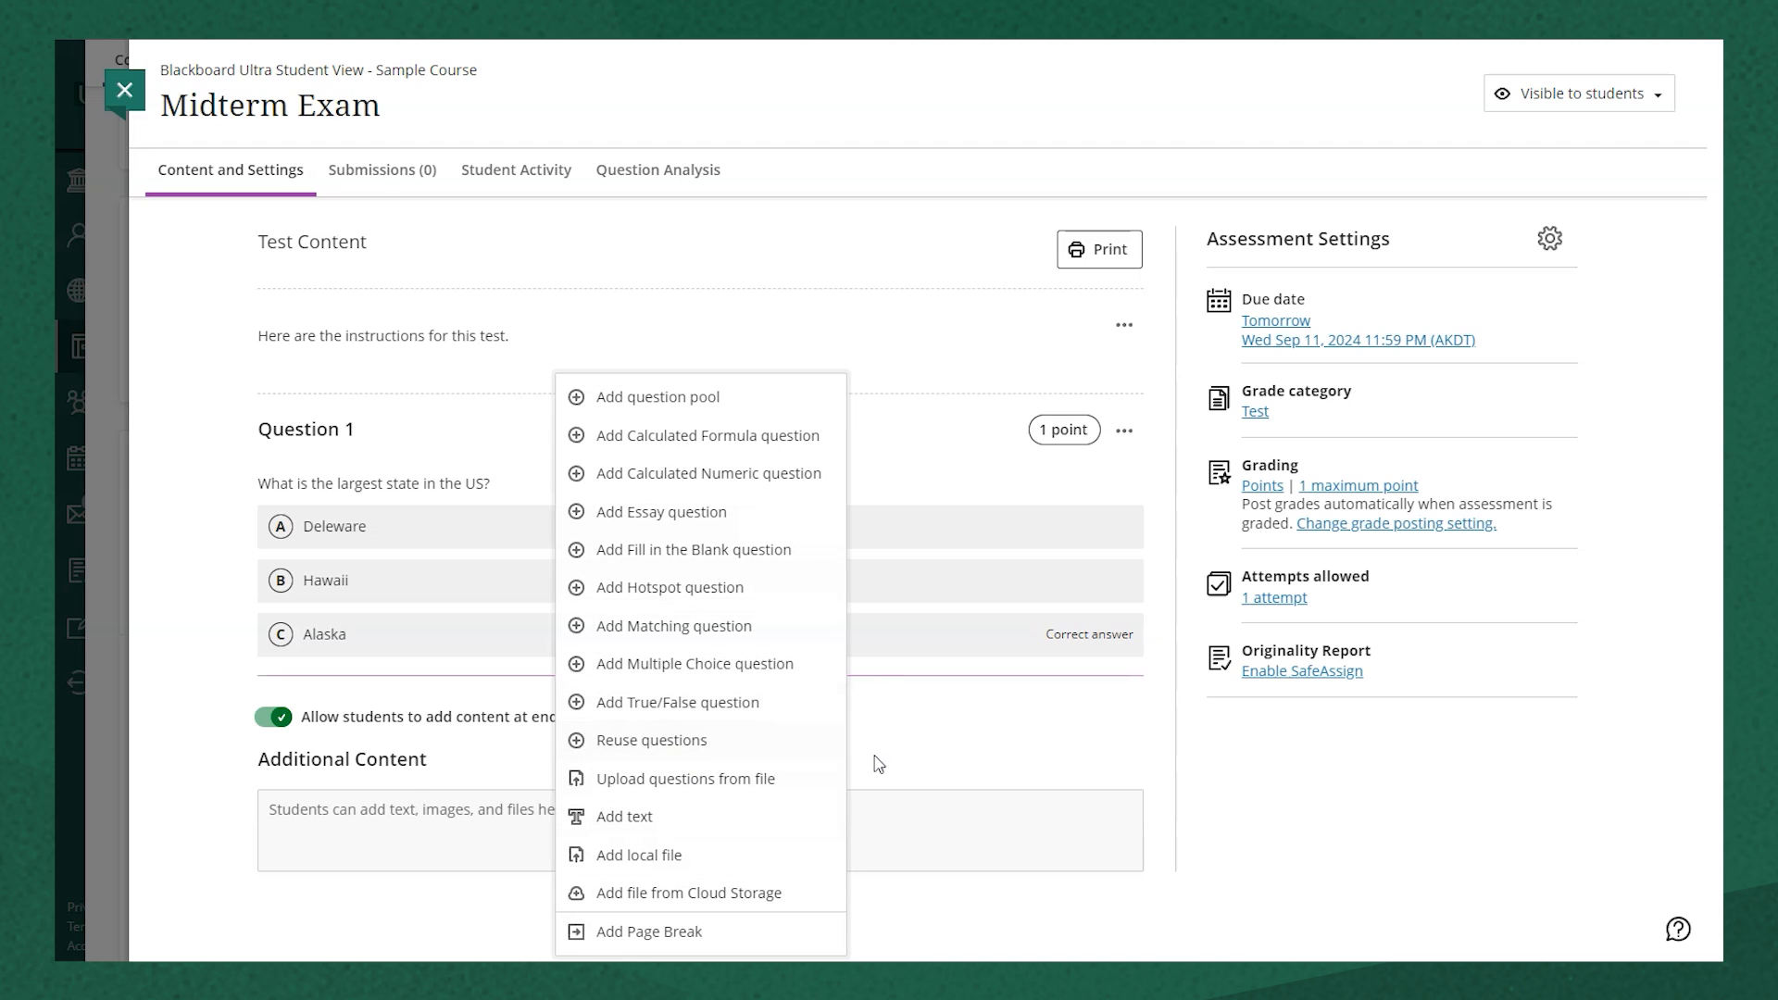
mouse_move(978, 761)
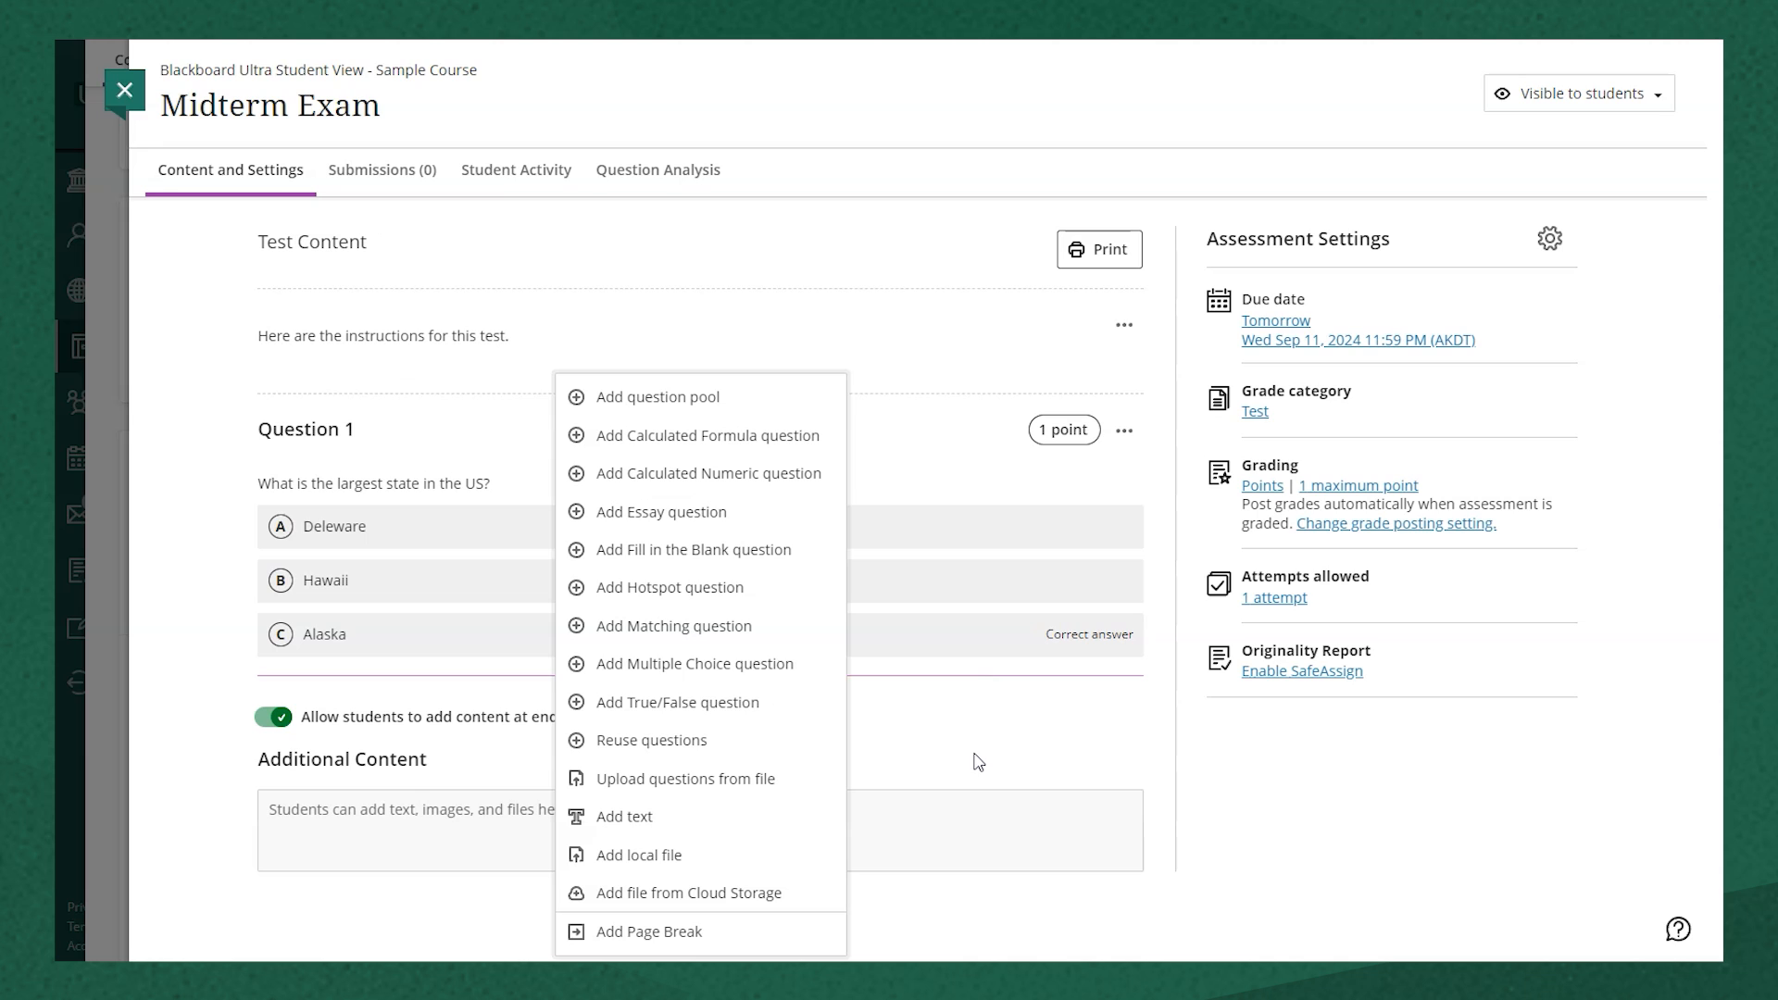
click(700, 676)
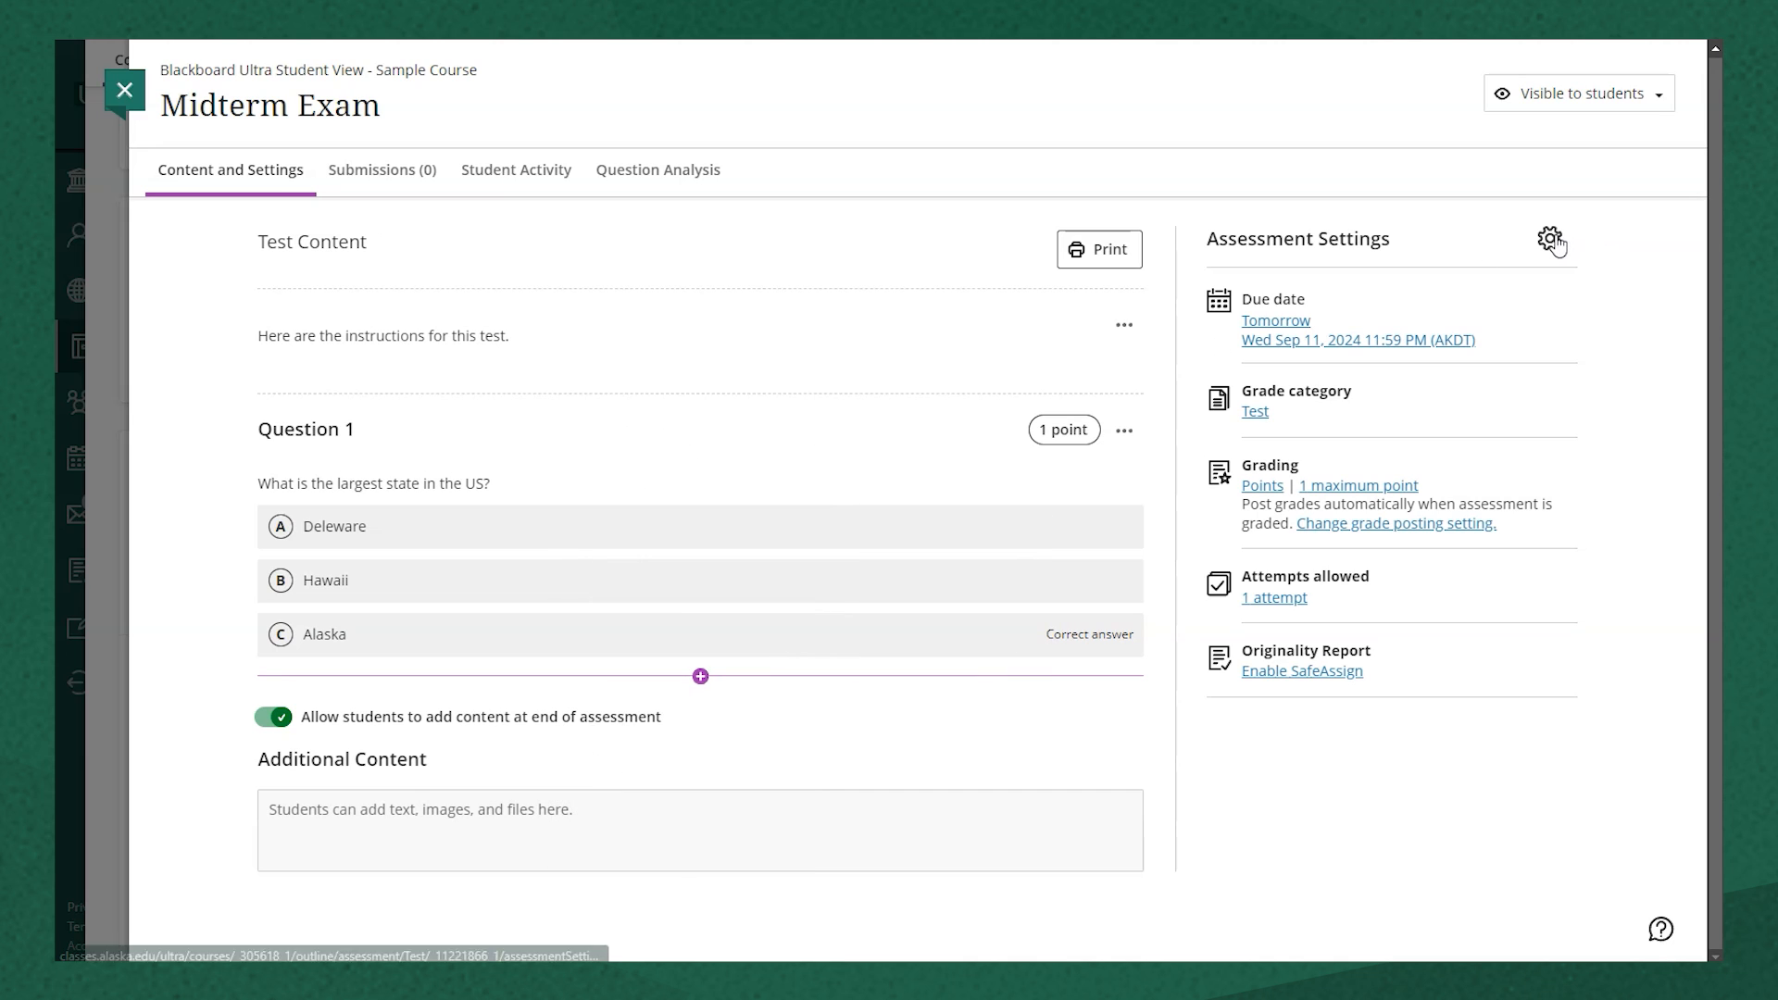
mouse_move(1552, 239)
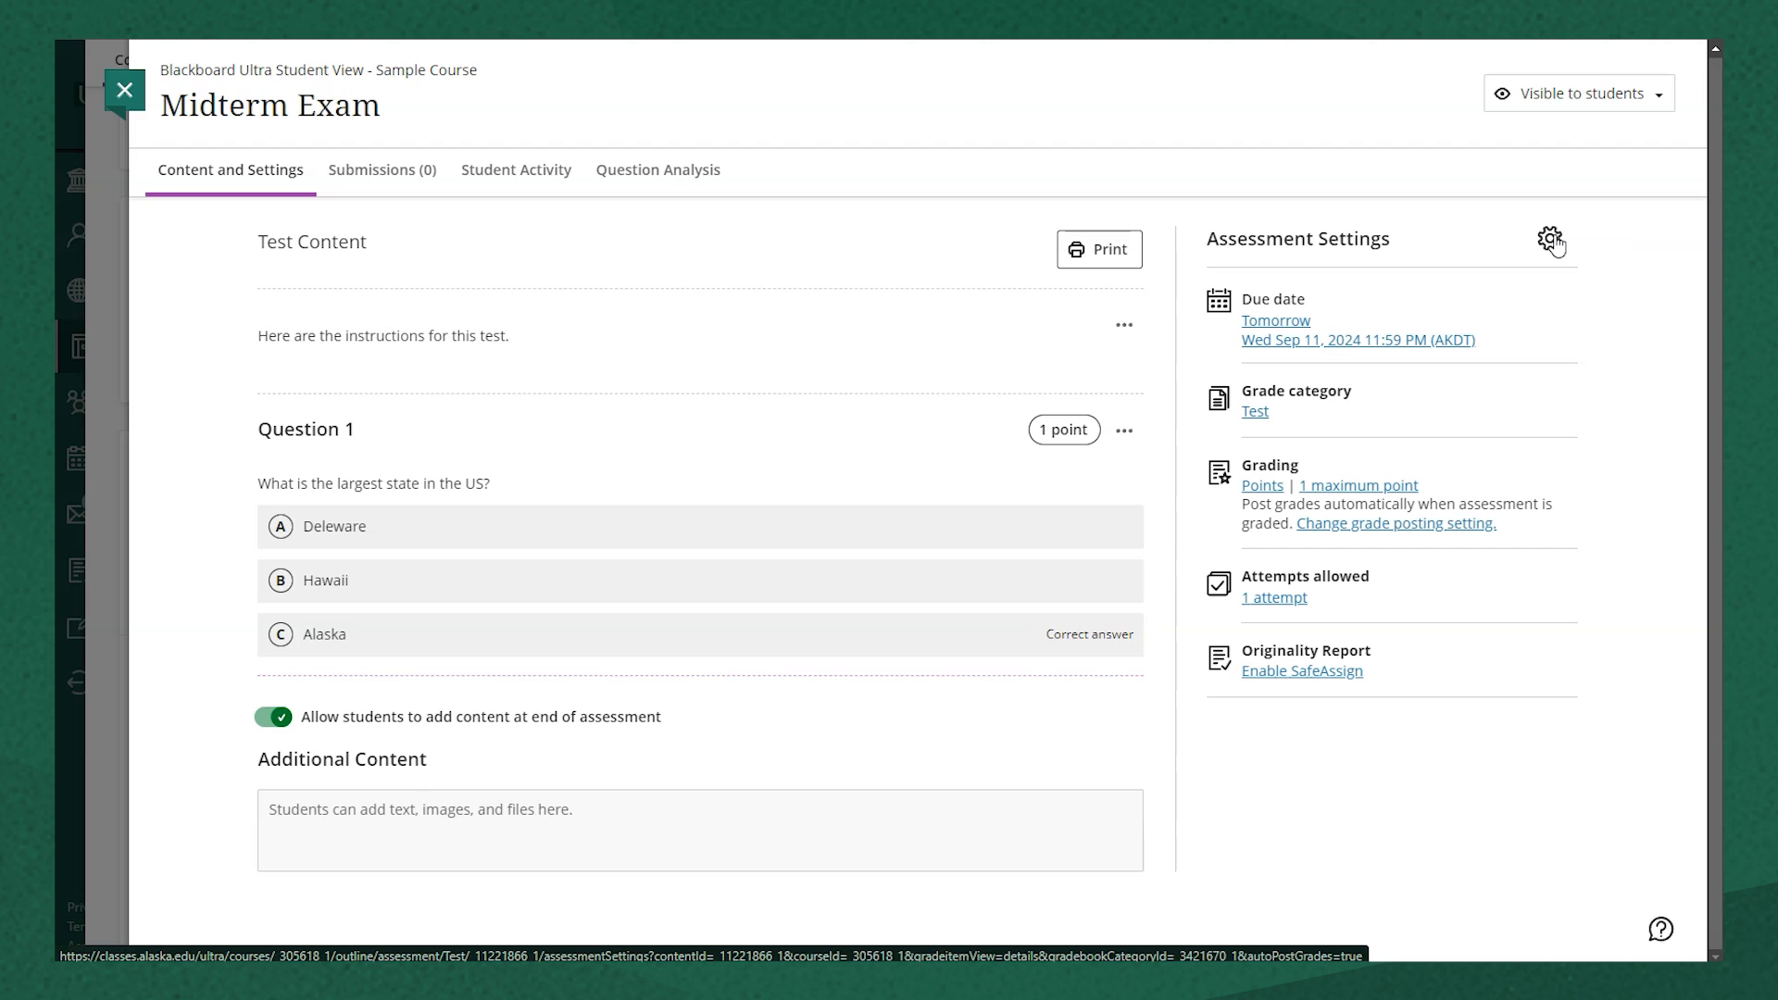
Step: In Assessment Settings, set the due date to 9/18/24 11:59 PM and save
click(1552, 241)
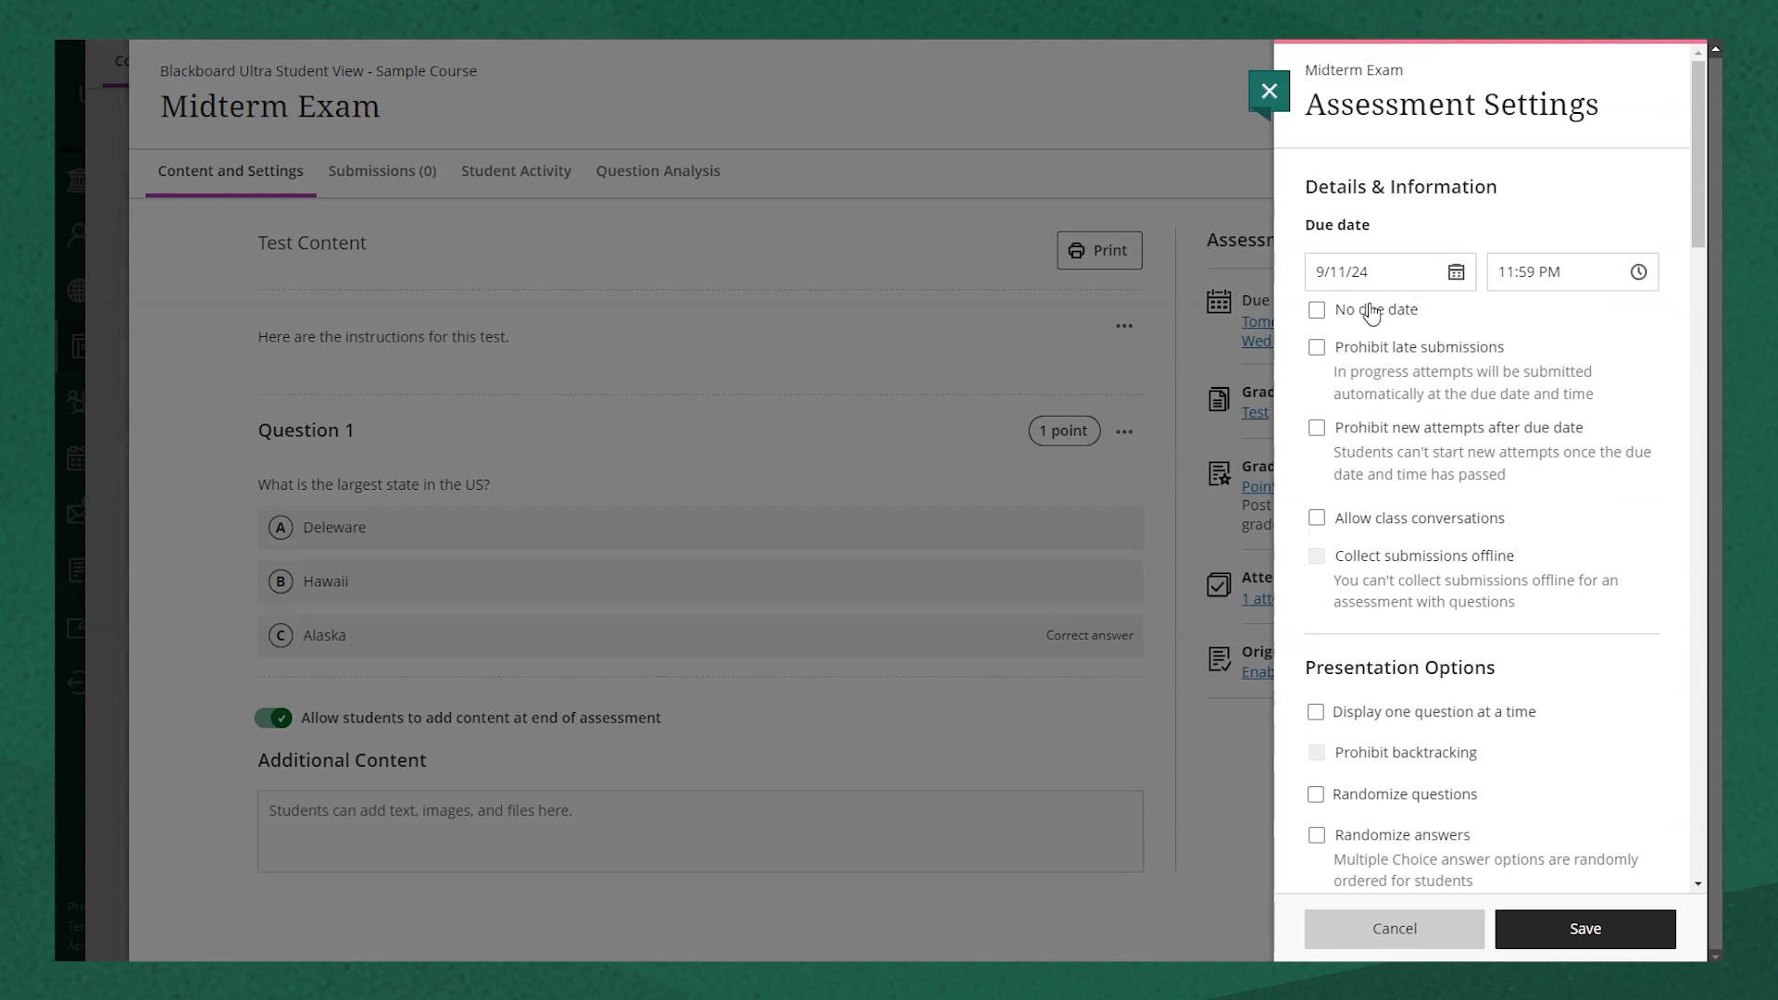
text(9/18/24)
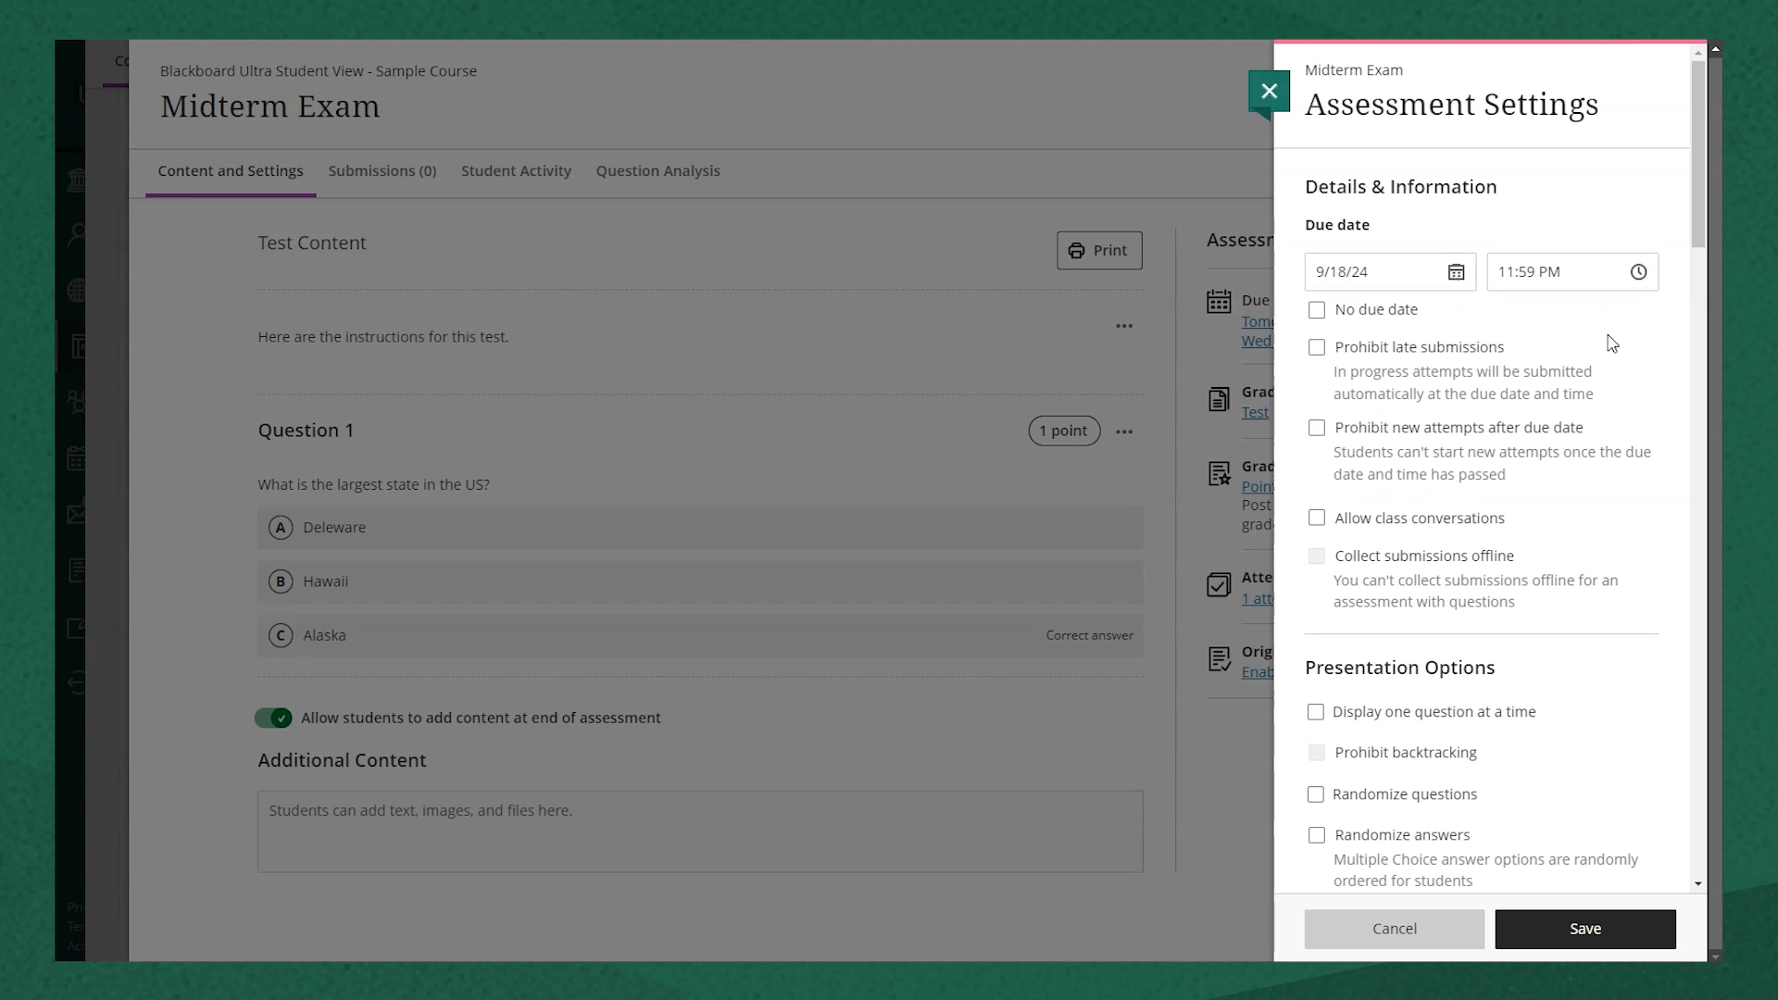
scroll(down, 3)
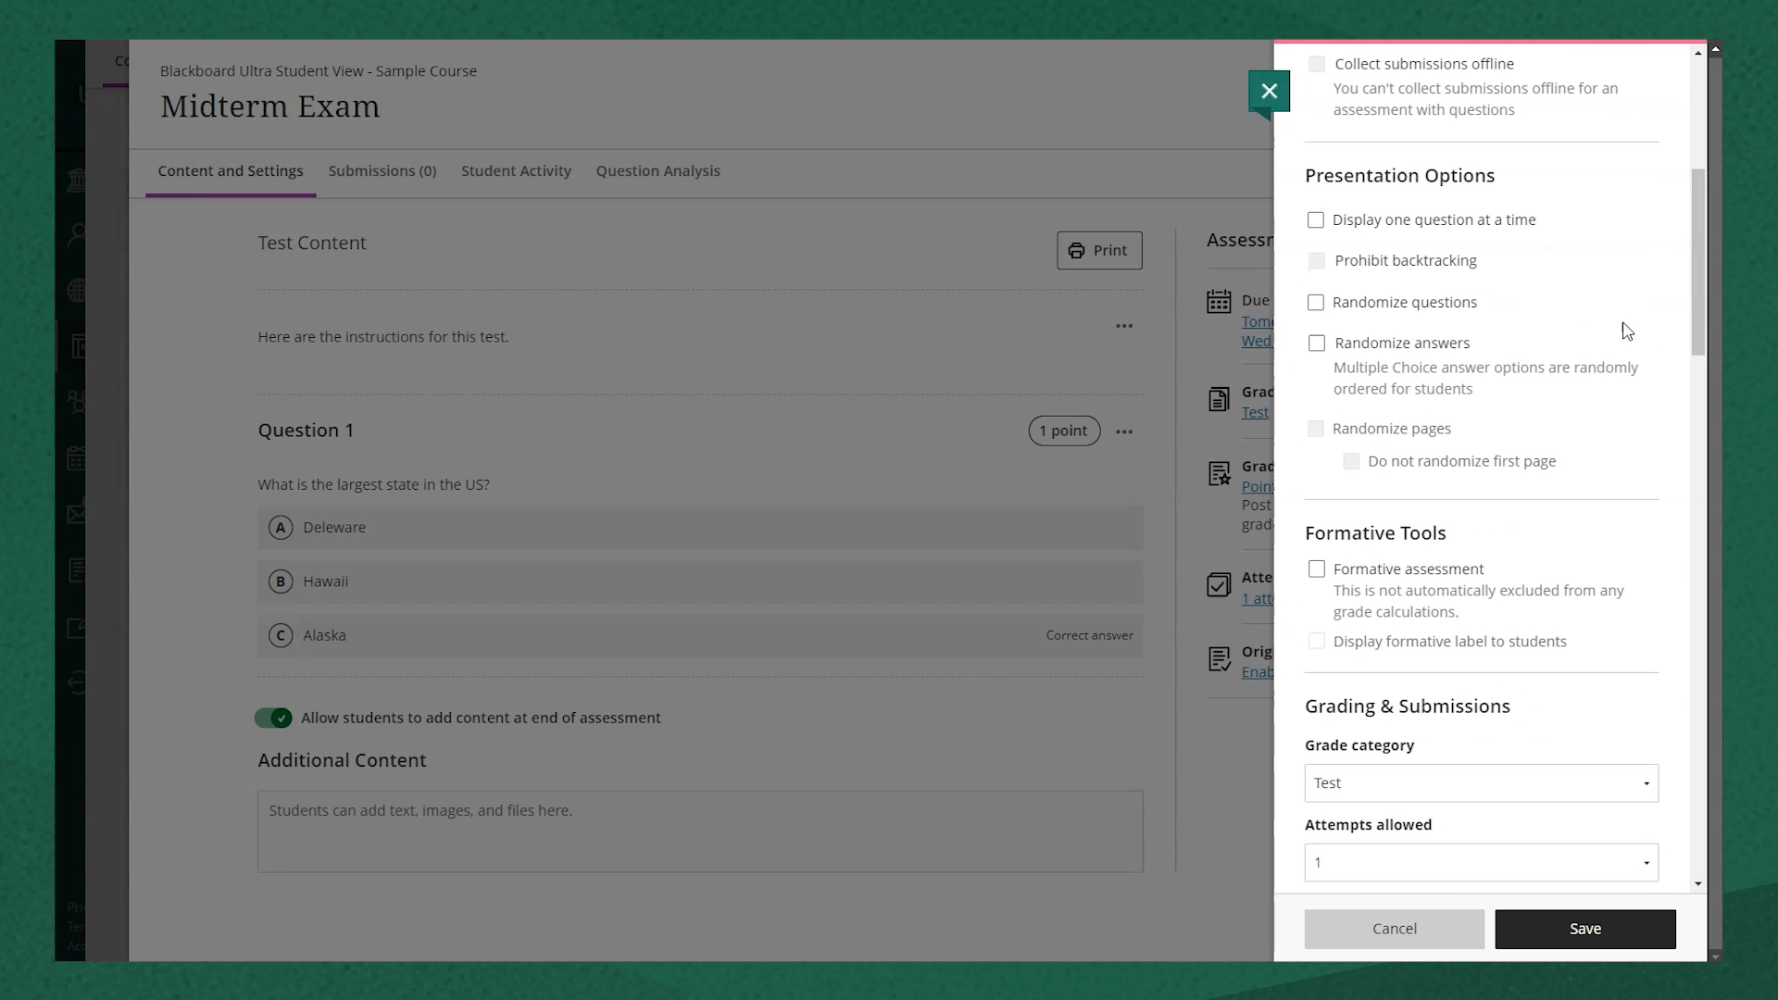
scroll(down, 3)
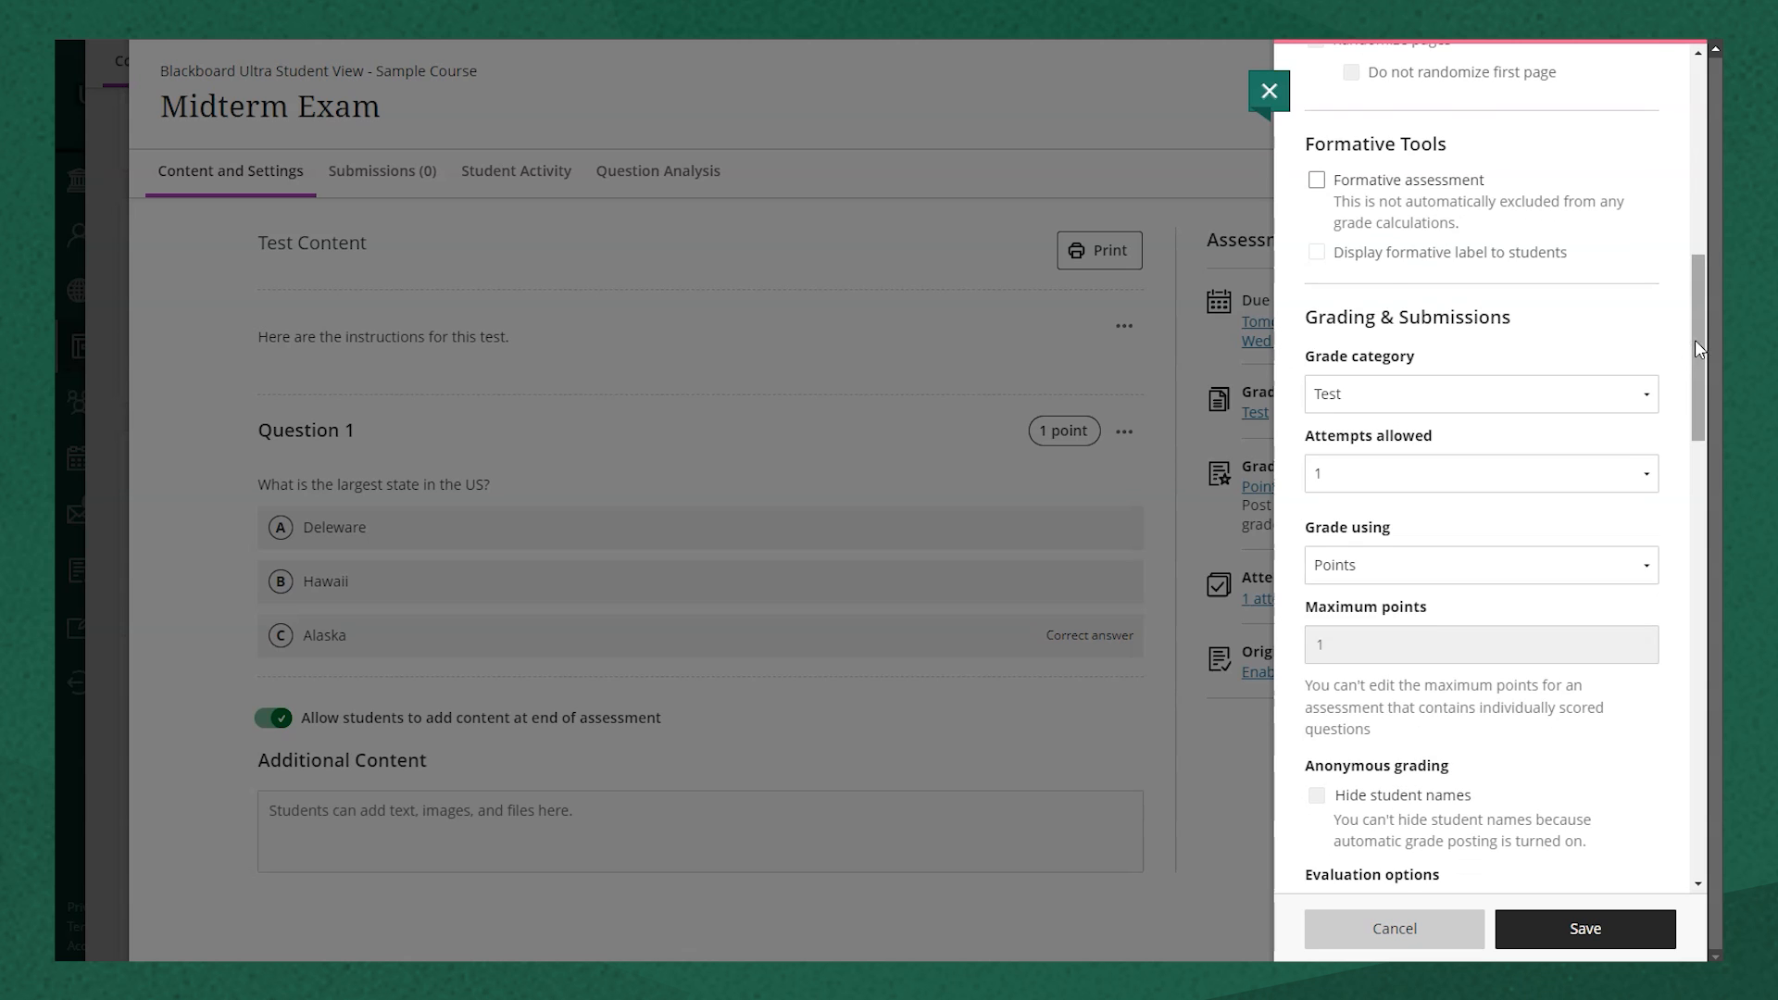
scroll(down, 3)
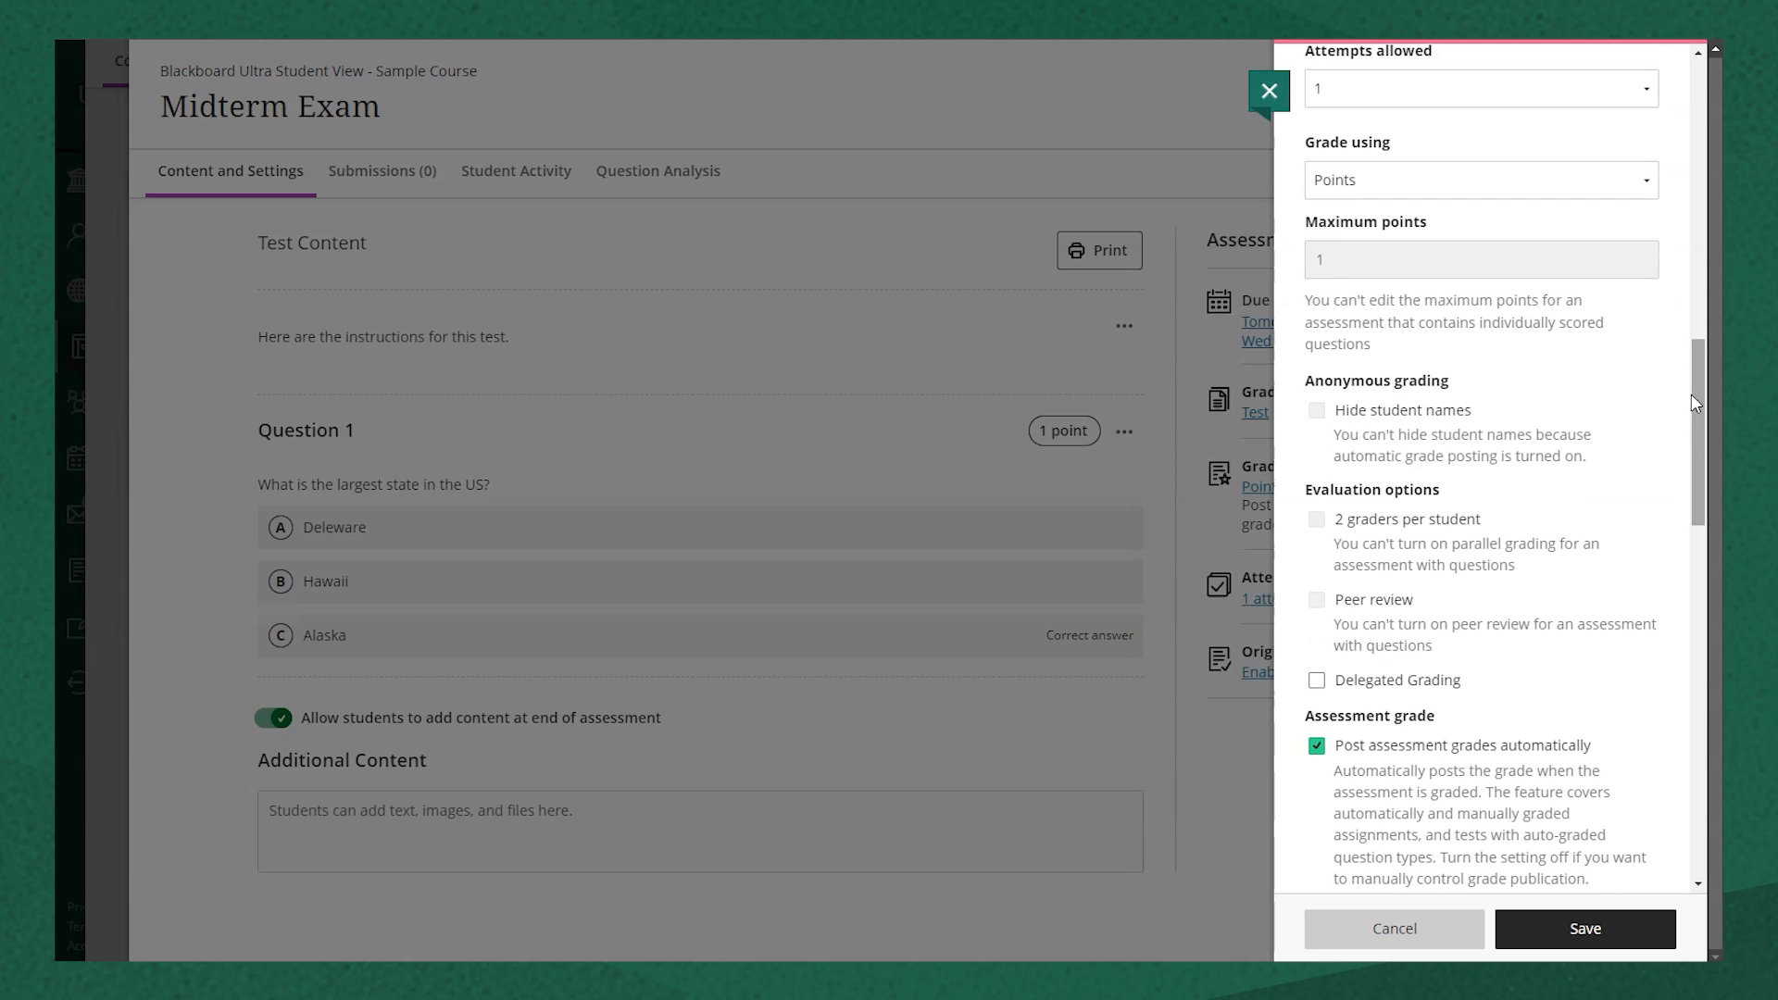
scroll(down, 3)
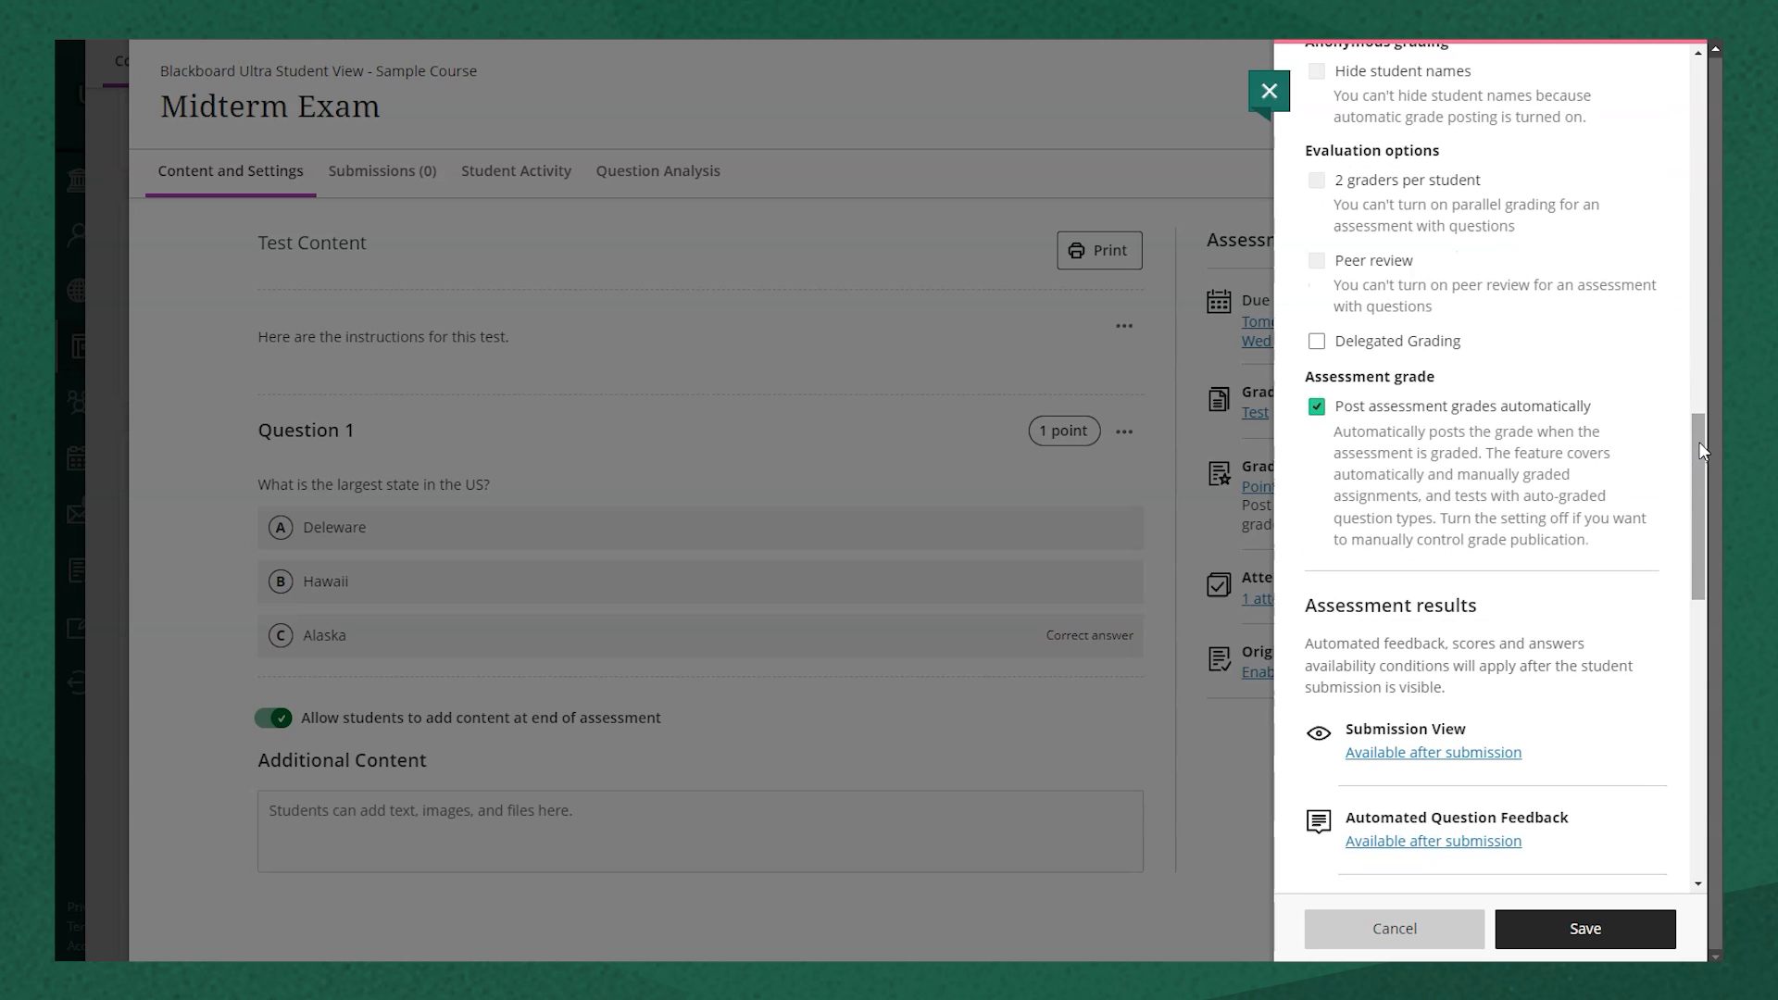
scroll(down, 3)
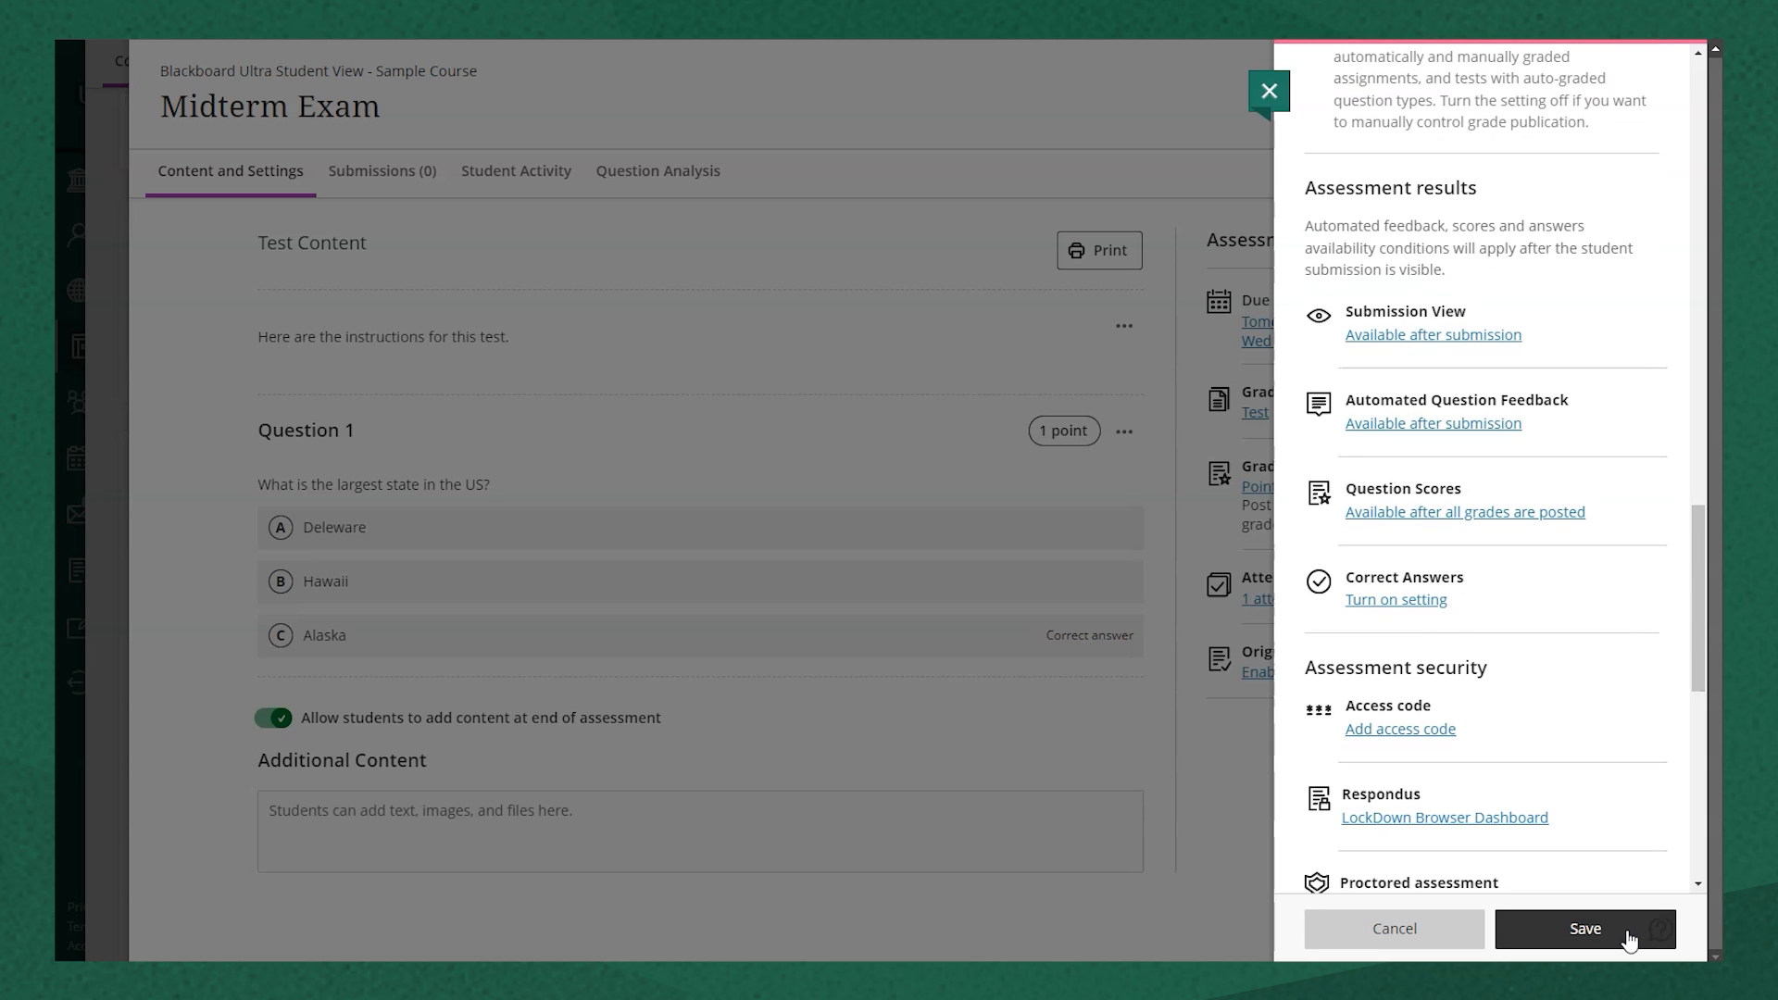
click(1583, 928)
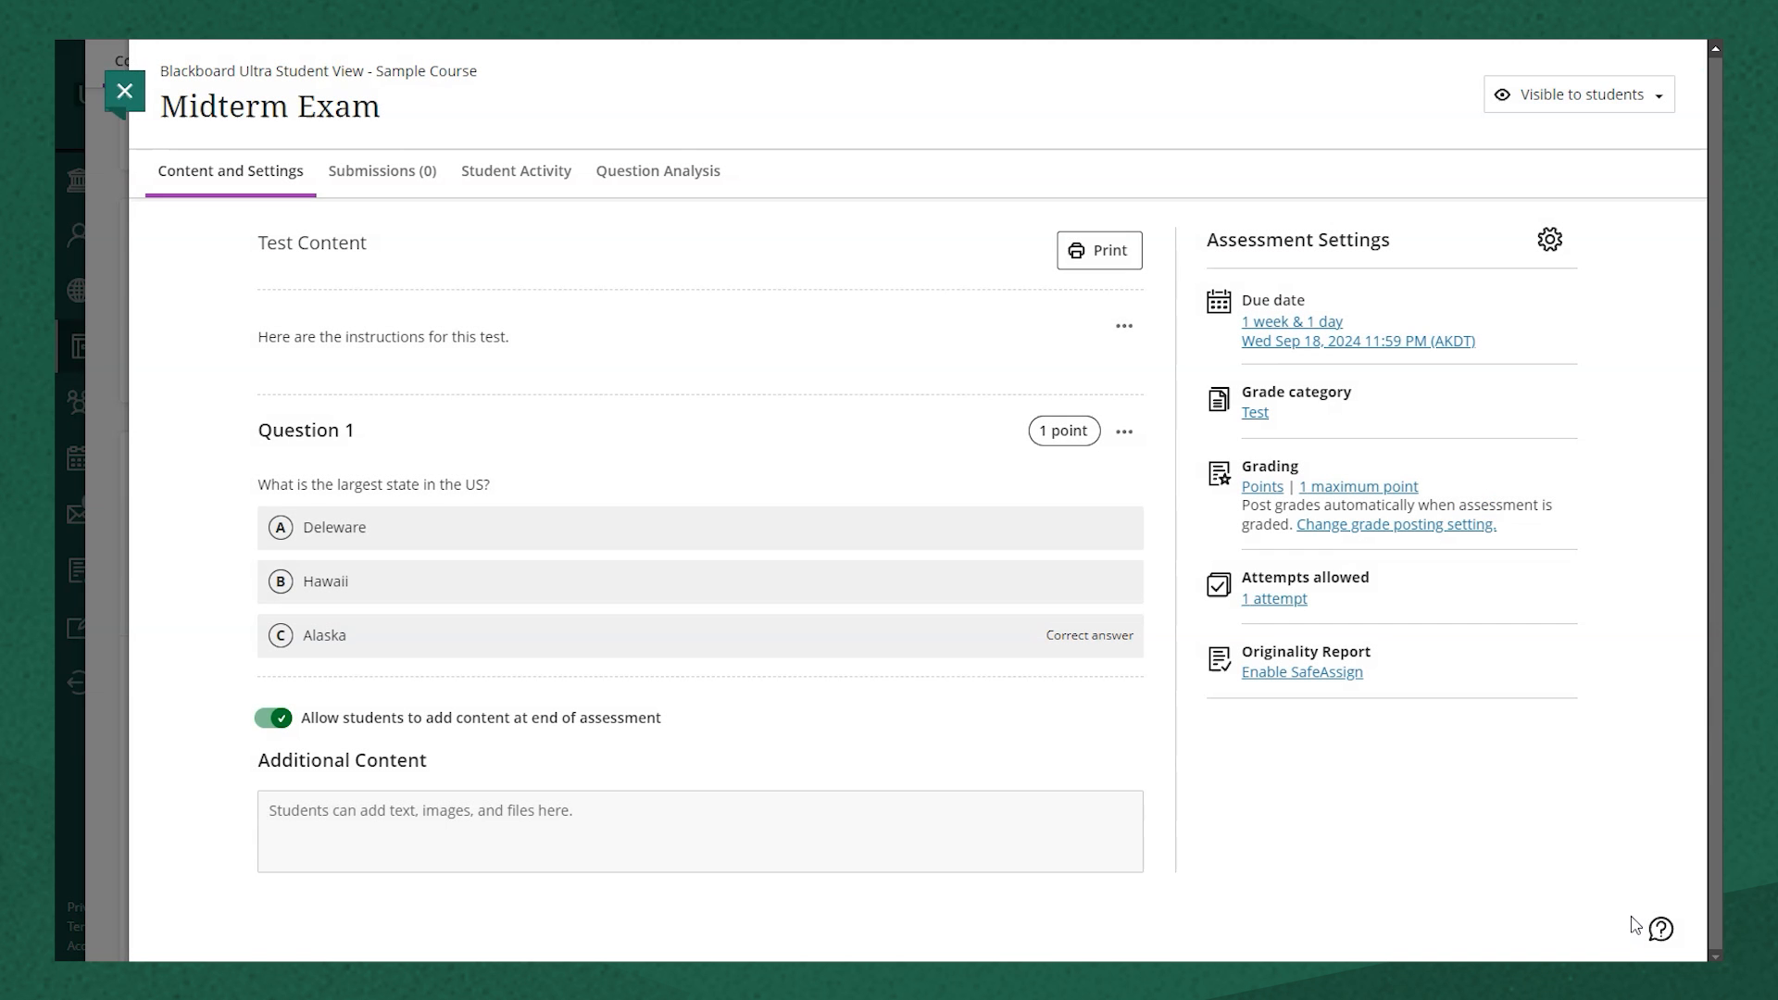
mouse_move(1513, 774)
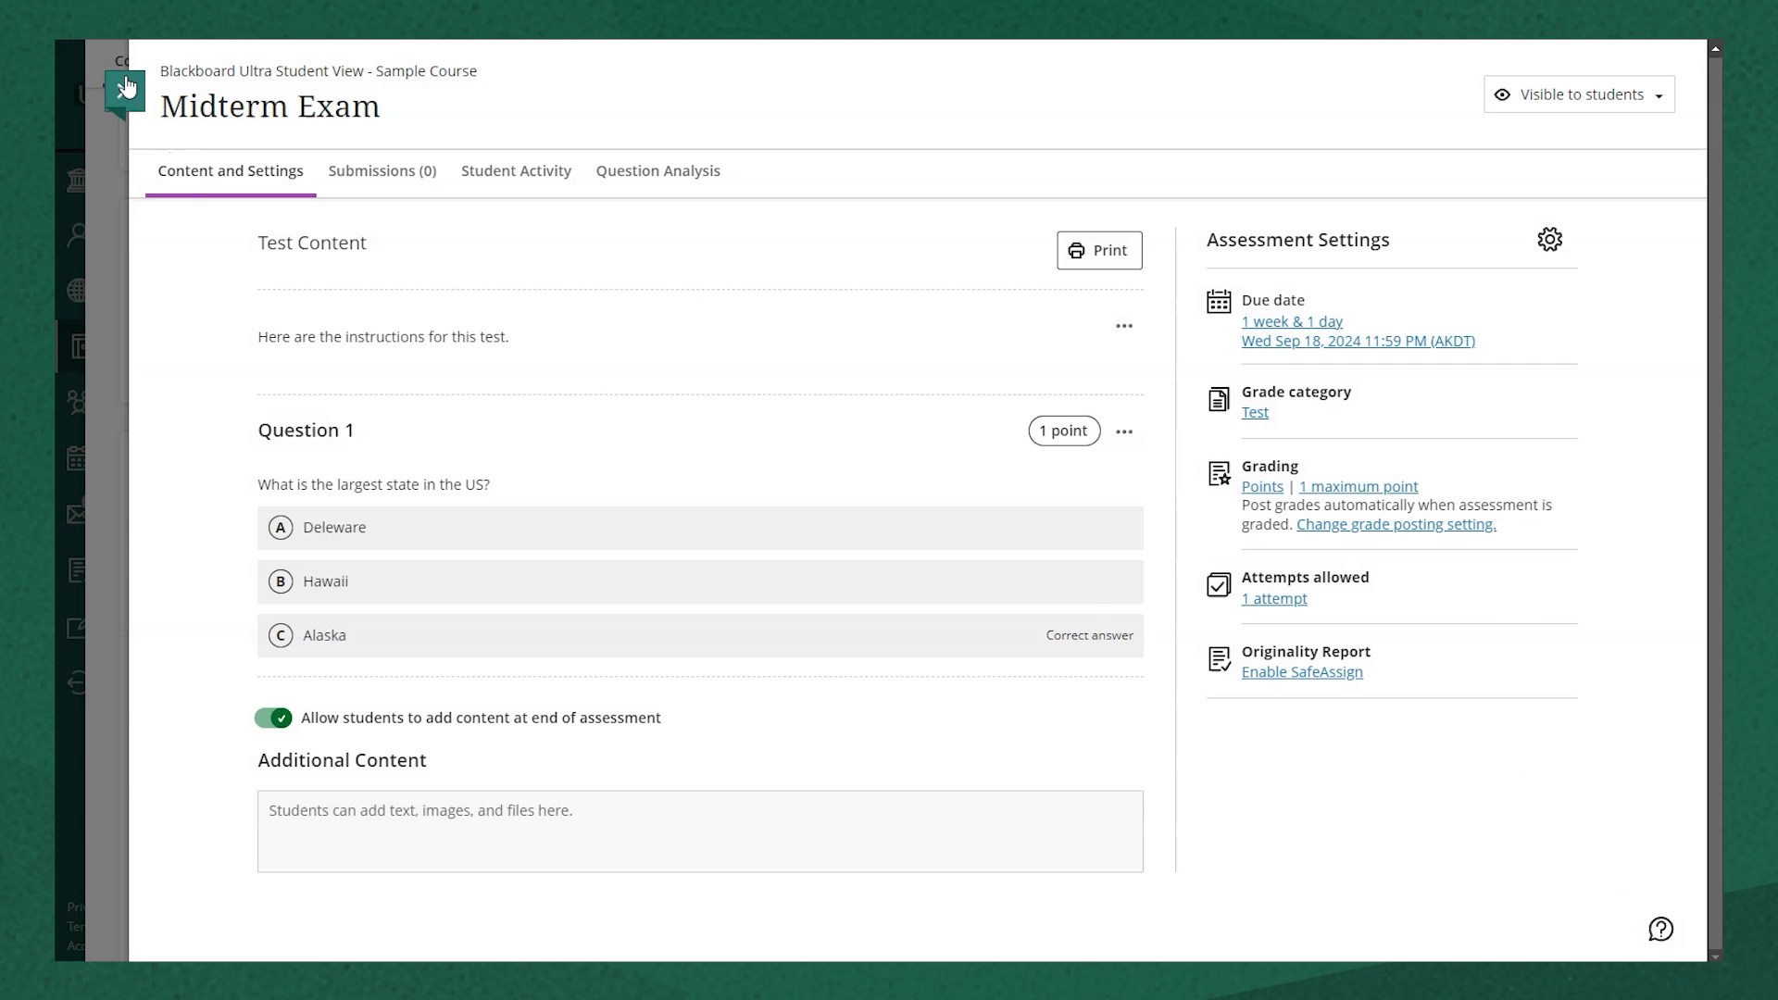
Step: Close the test and view Midterm Exam listed in Module 2 due 9/18/24
click(87, 91)
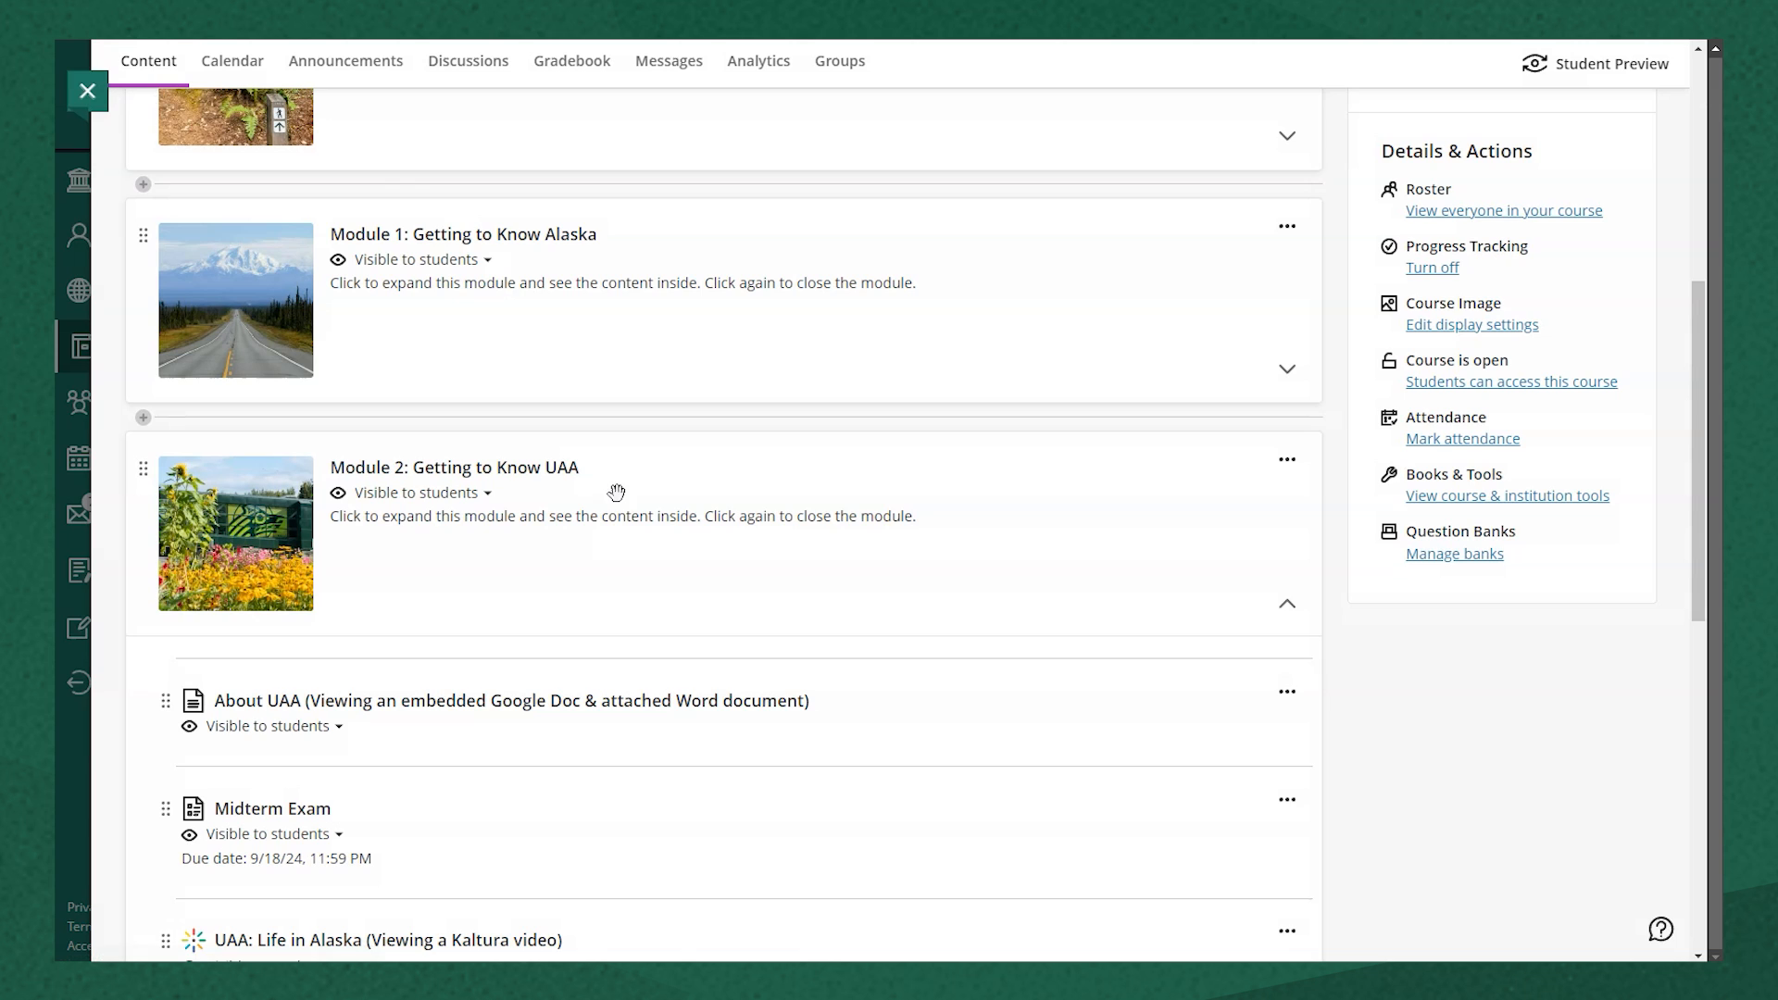
scroll(down, 3)
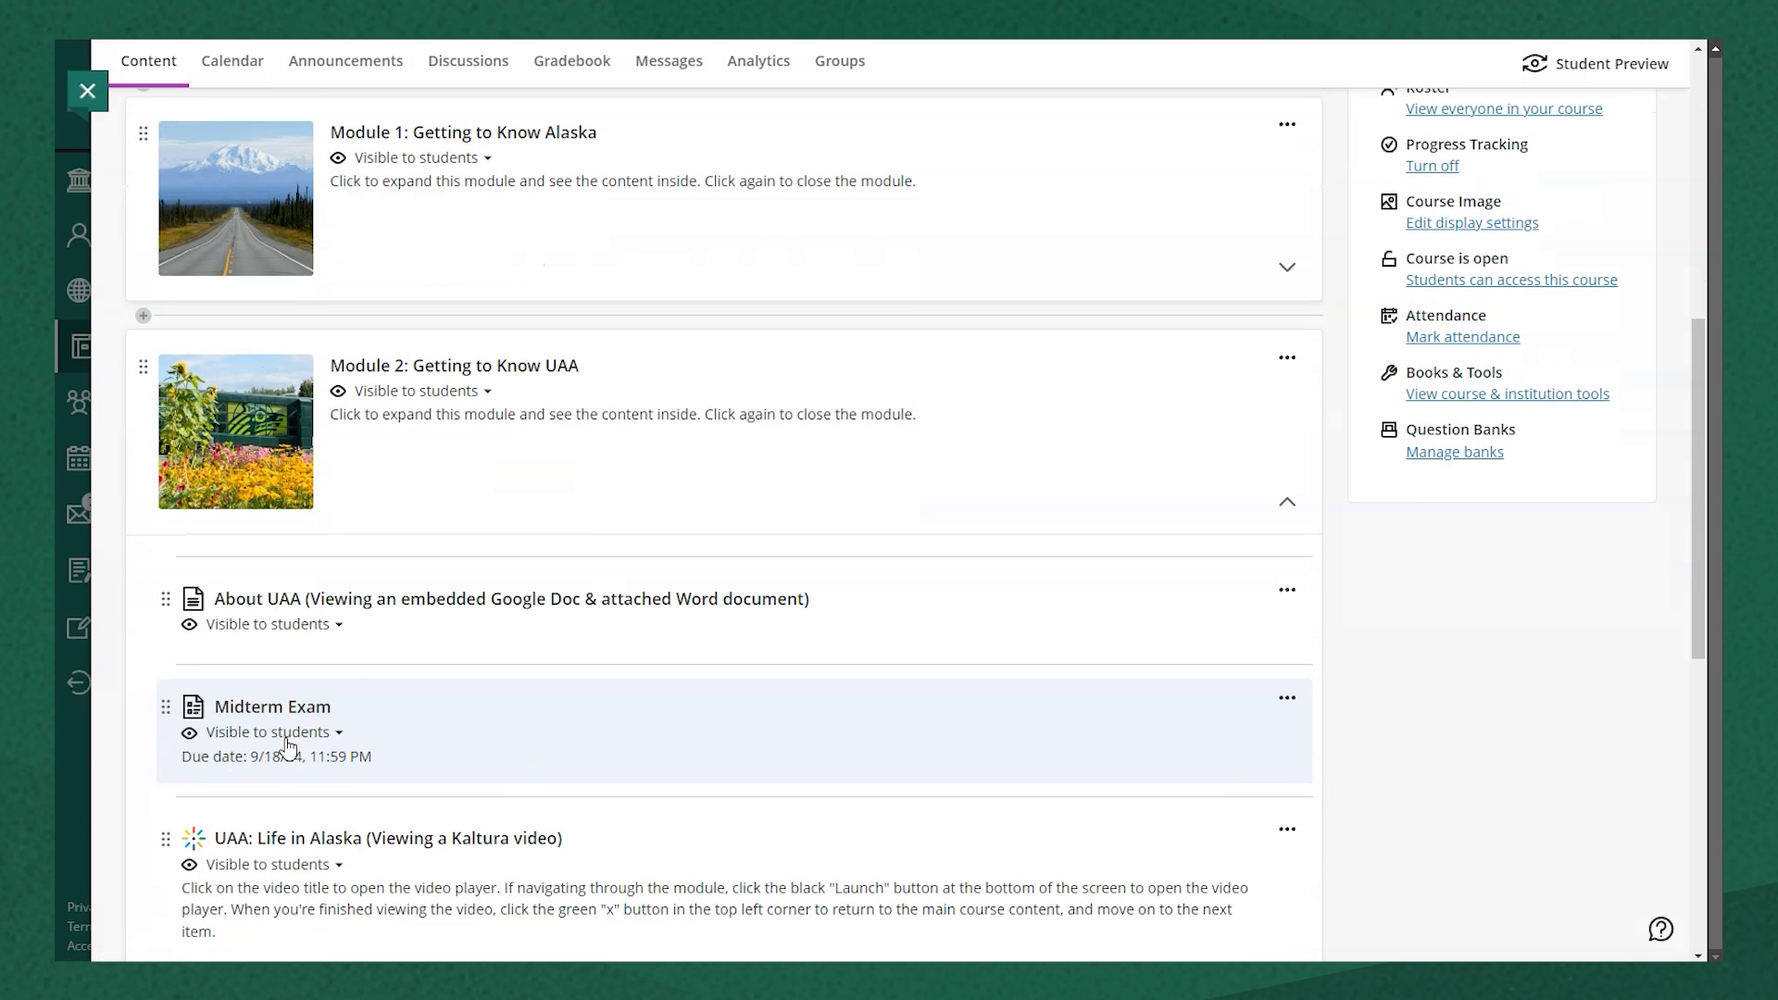